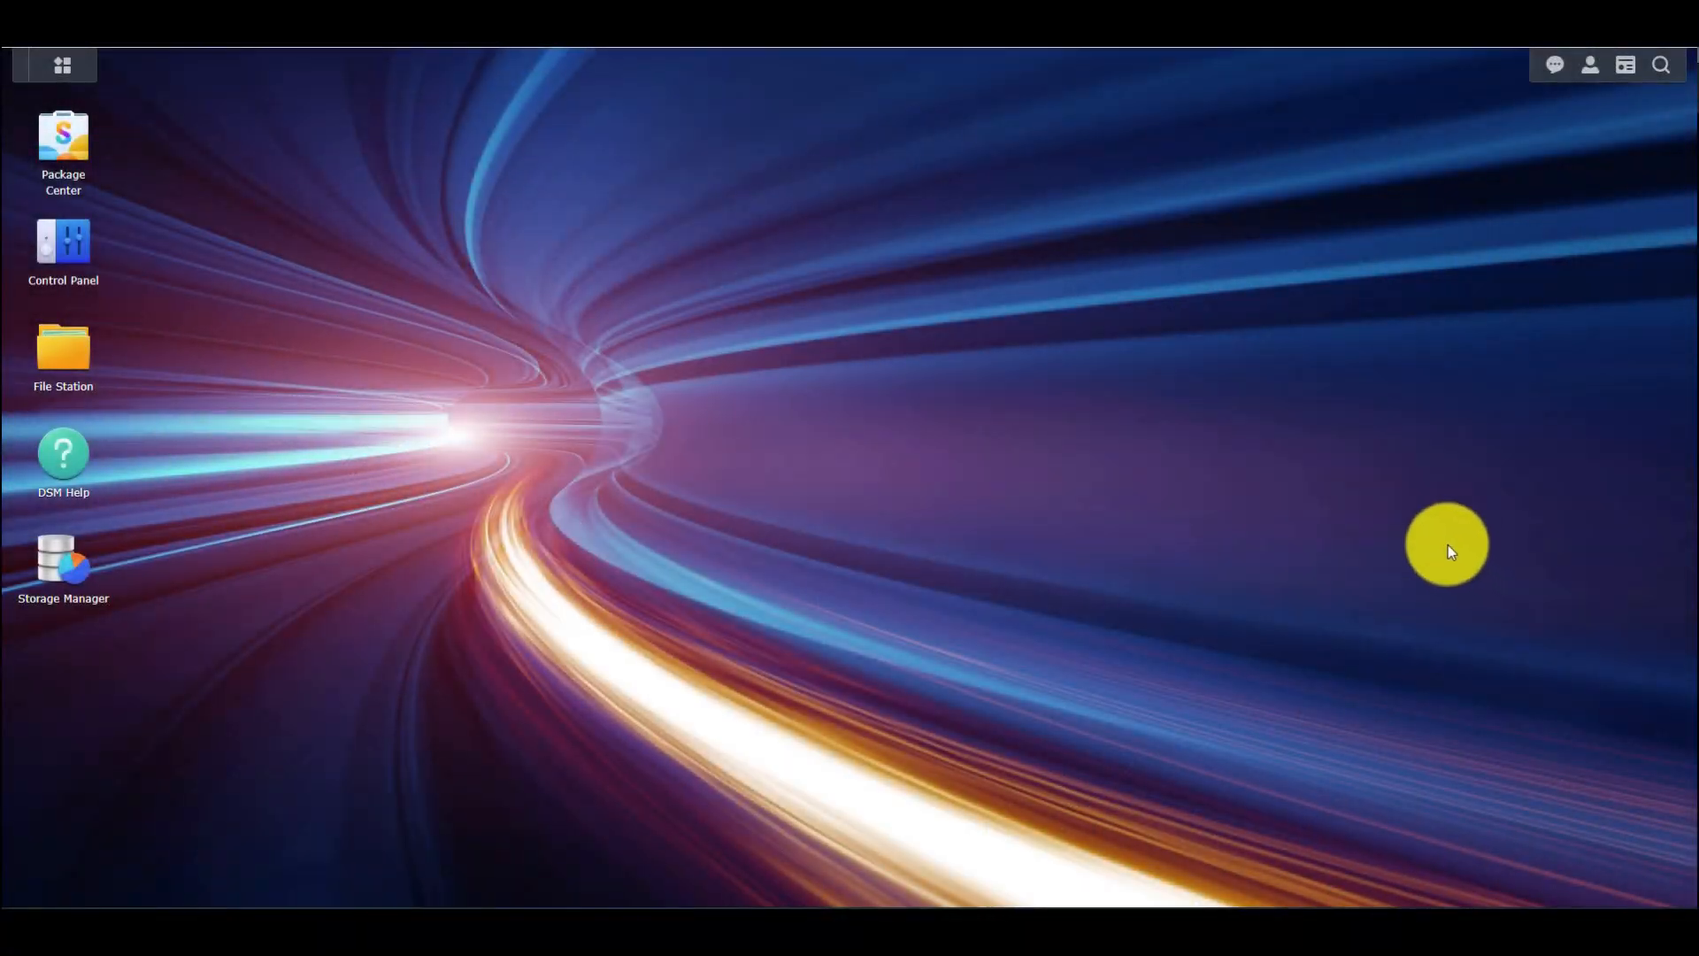
{"action": "mouse_move", "coordinate": [778, 362]}
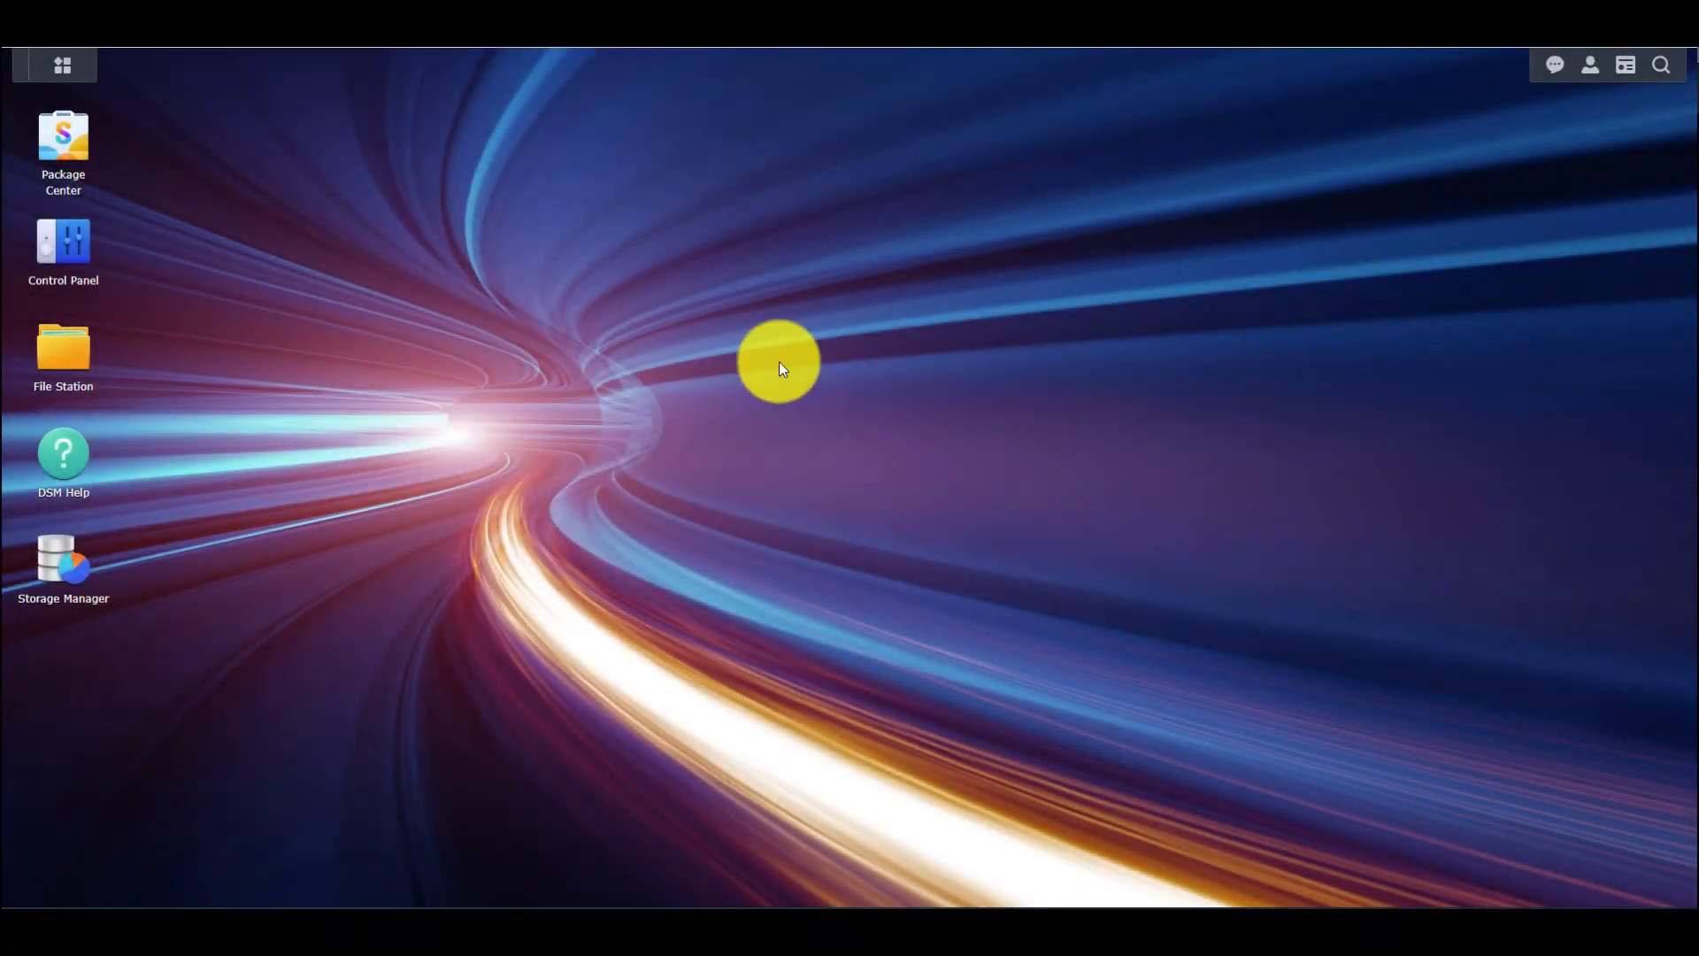
{"action": "mouse_move", "coordinate": [274, 235]}
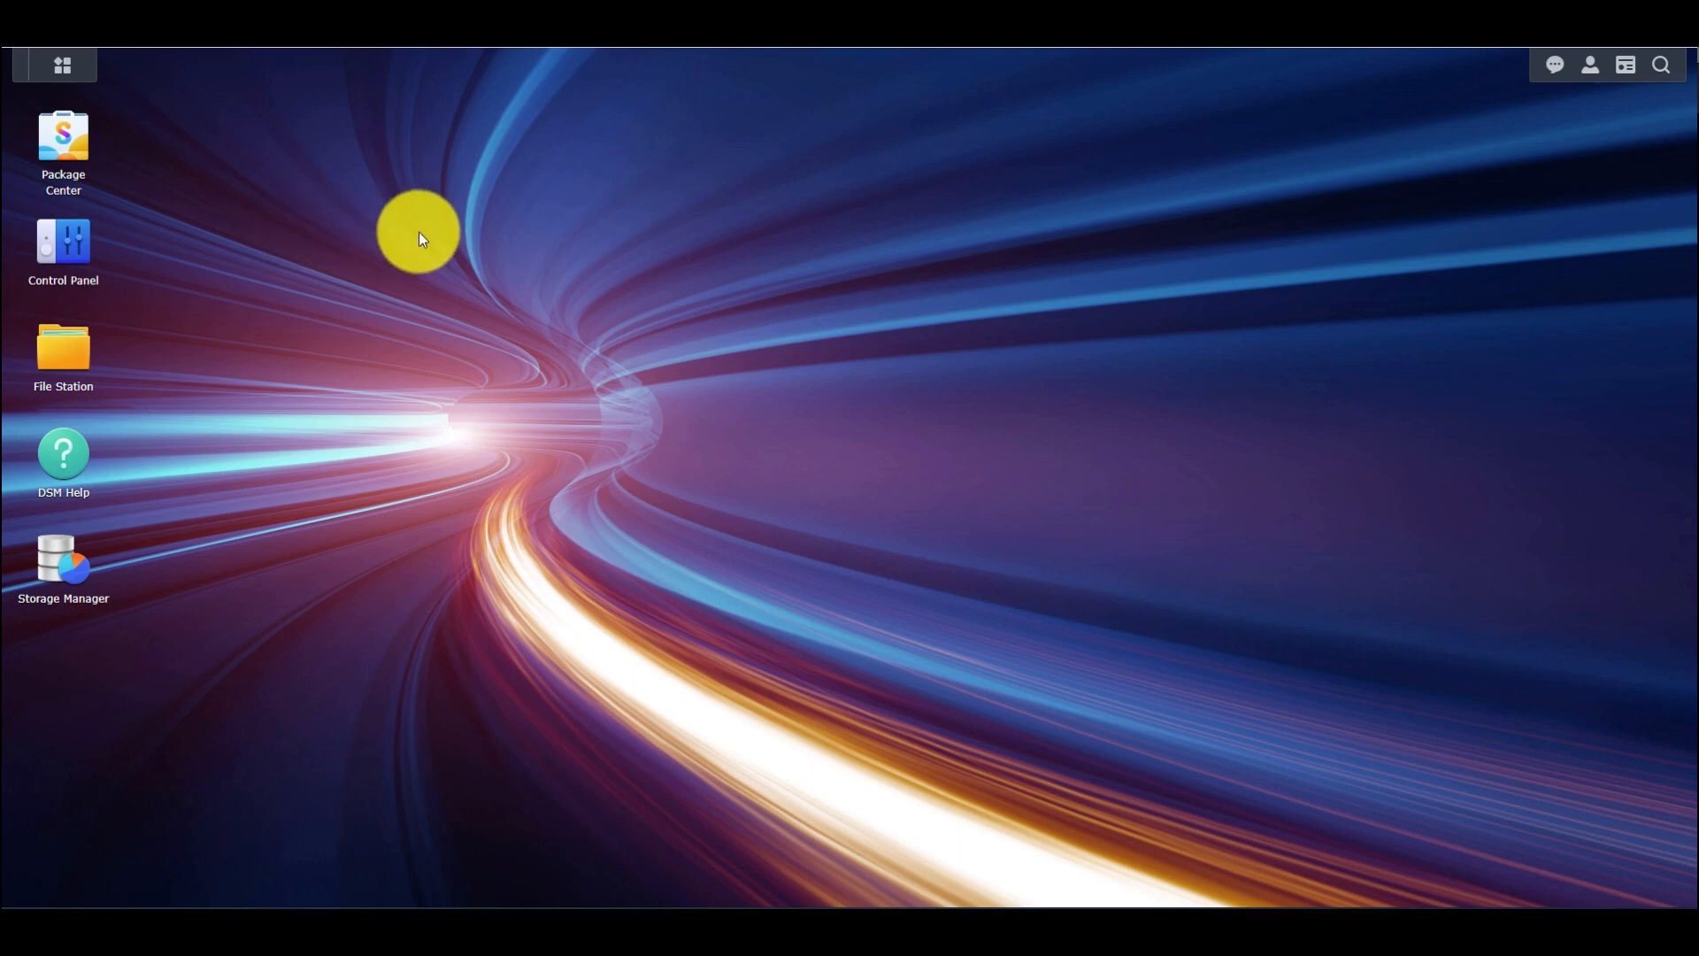
{"action": "mouse_move", "coordinate": [363, 228]}
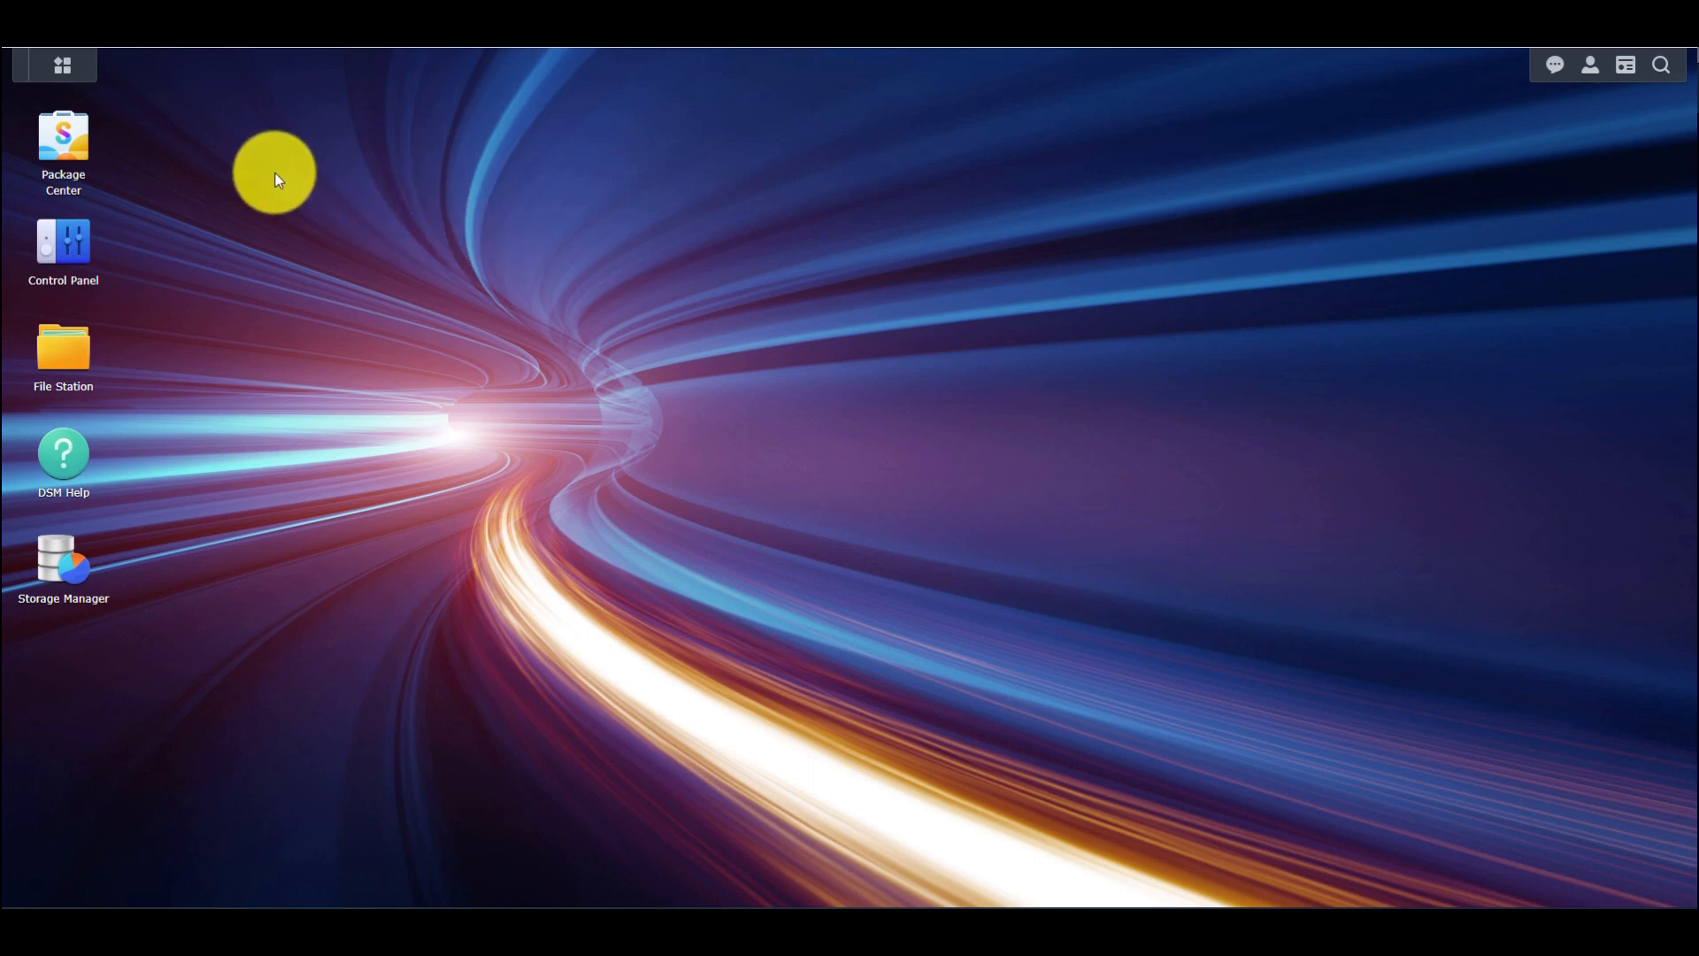
Step: In Package Center, search for 'File' and then 'Media', then return to All Packages
{"action": "double_click", "coordinate": [62, 151]}
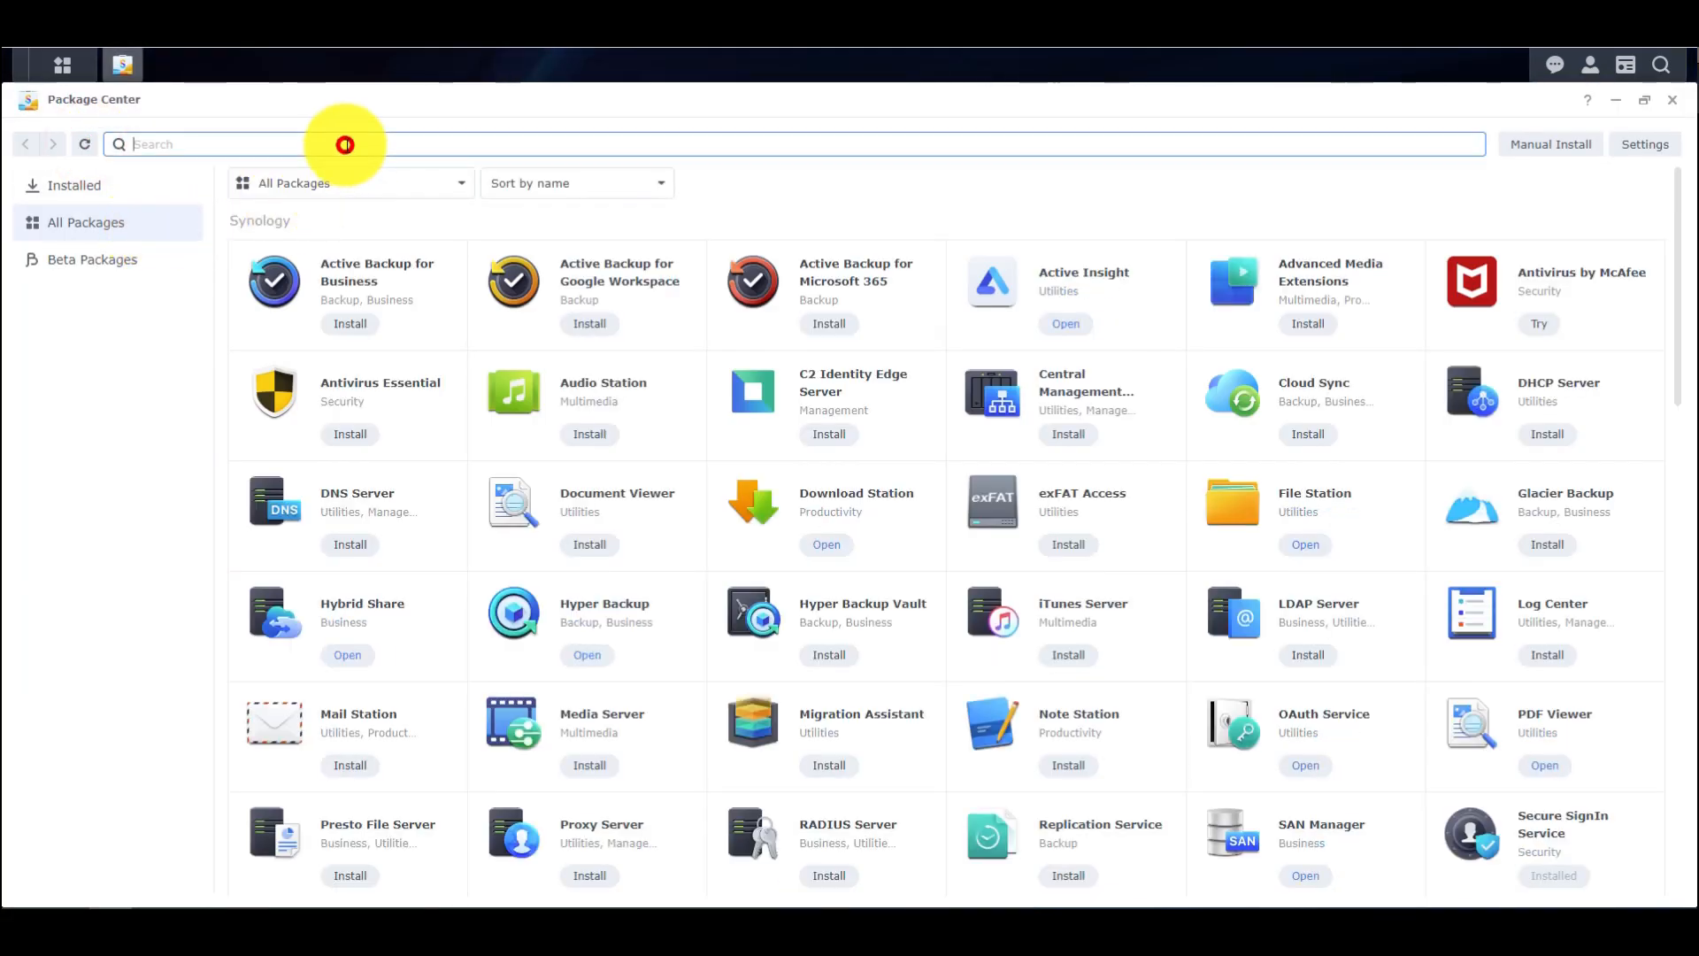
{"action": "type", "text": "File"}
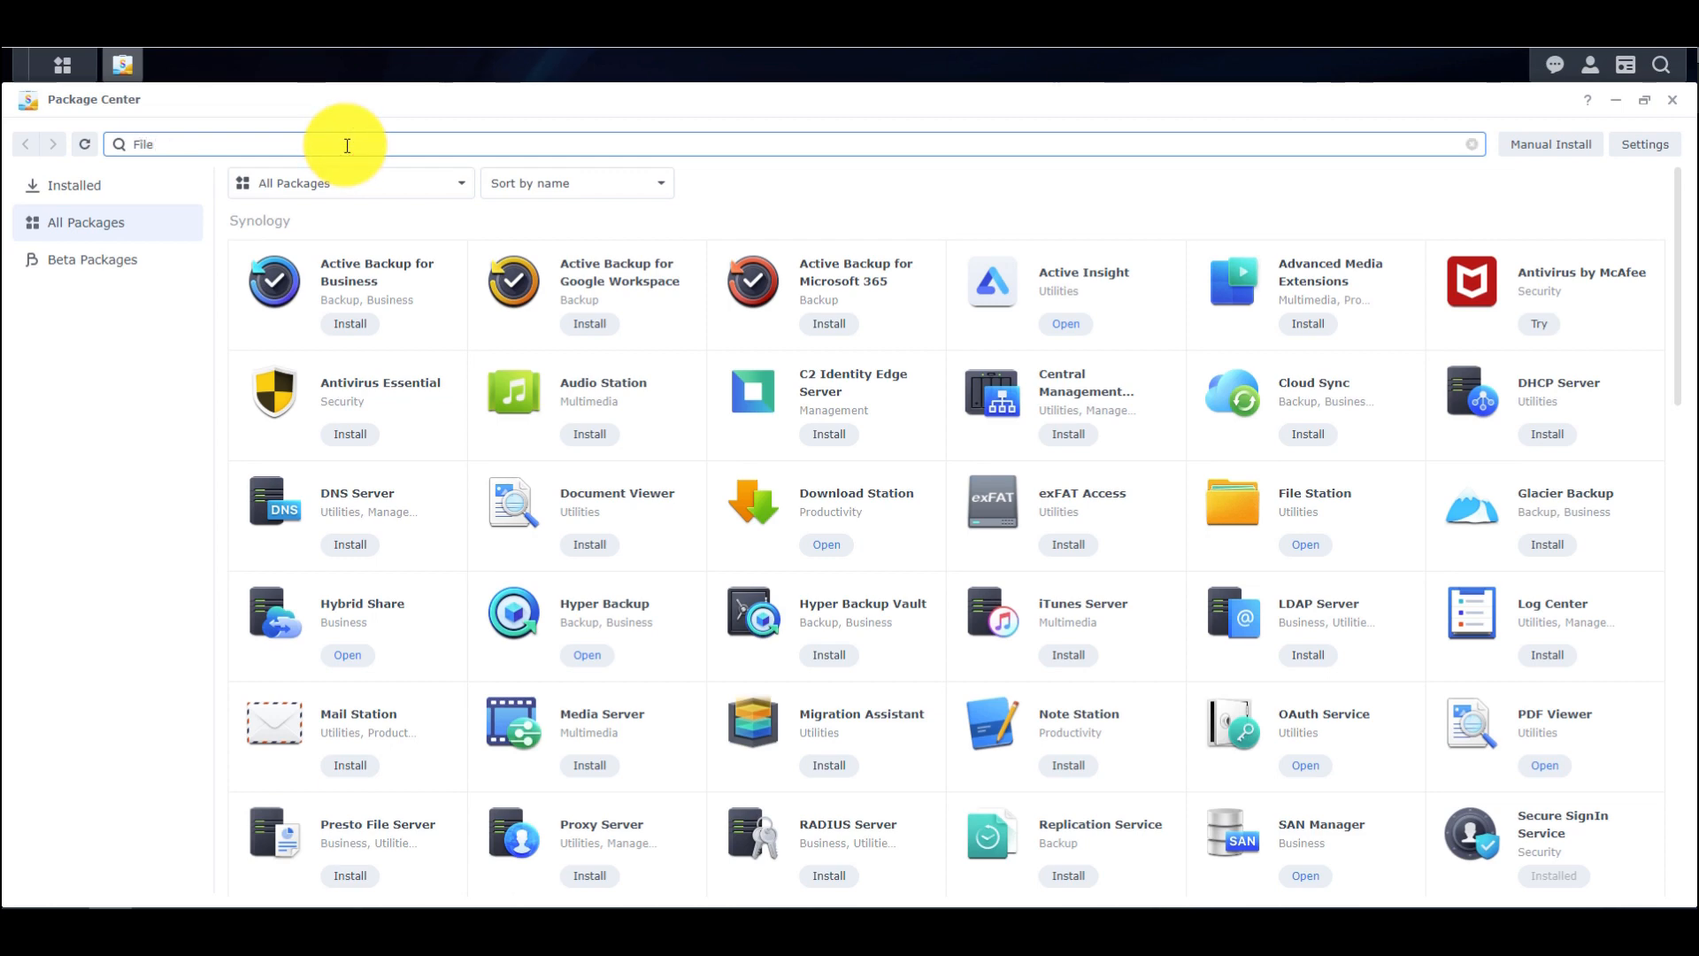
{"action": "type", "text": "File"}
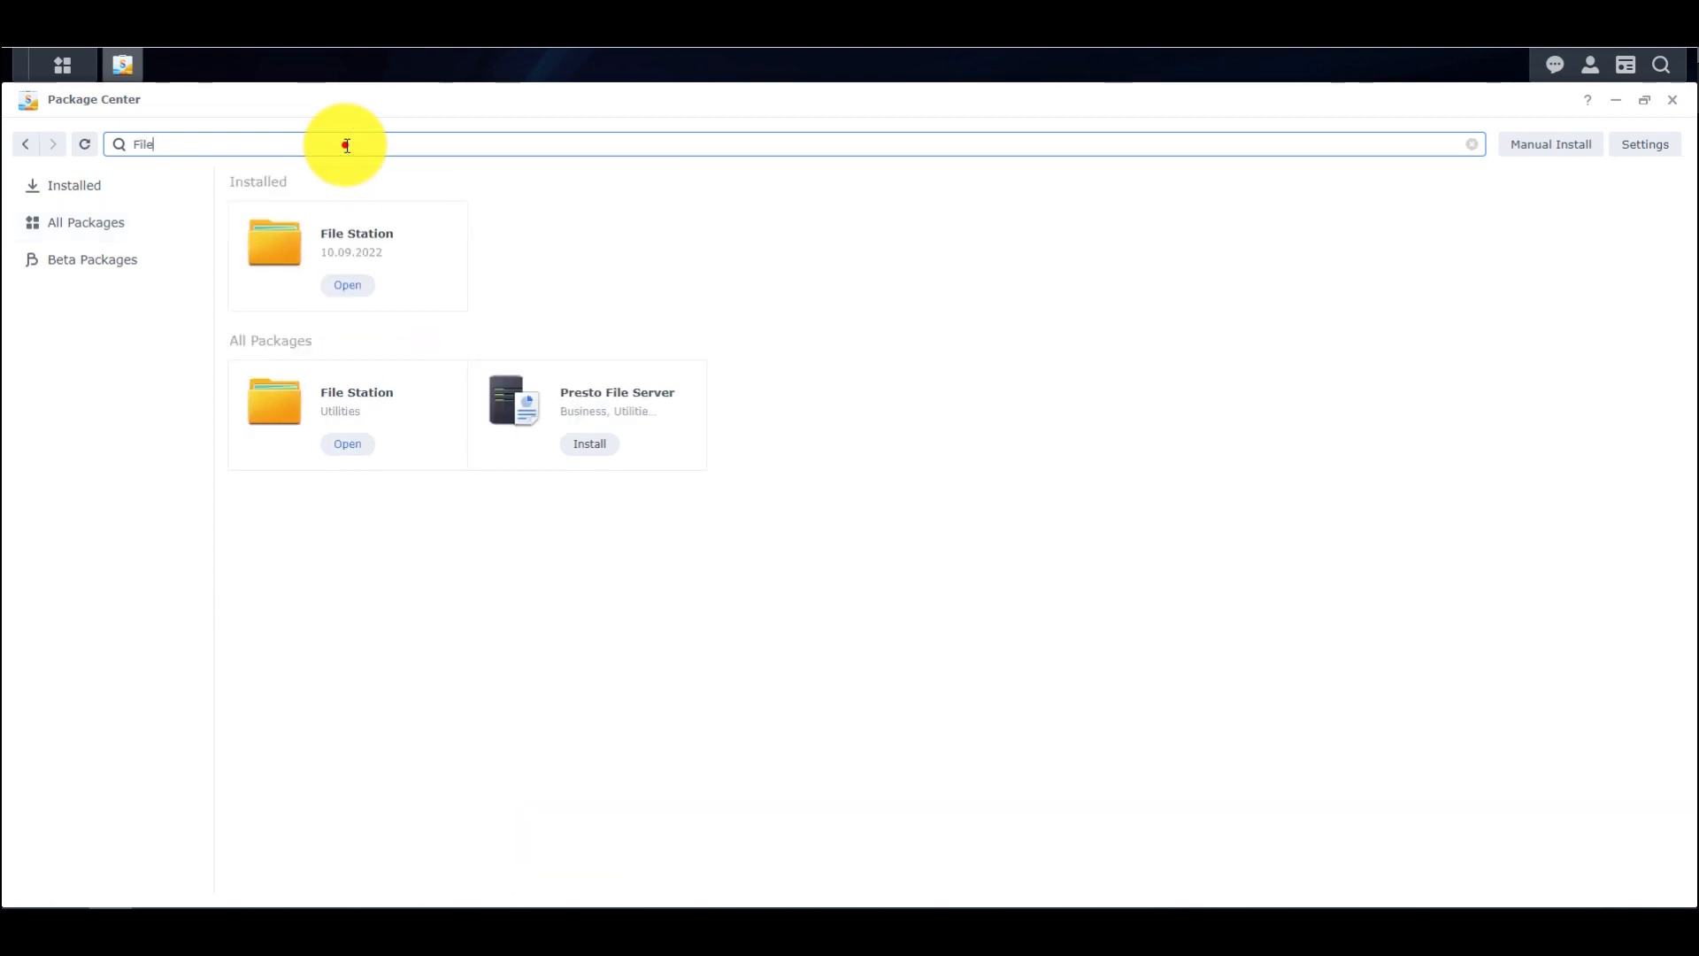
{"action": "double_click", "coordinate": [142, 143]}
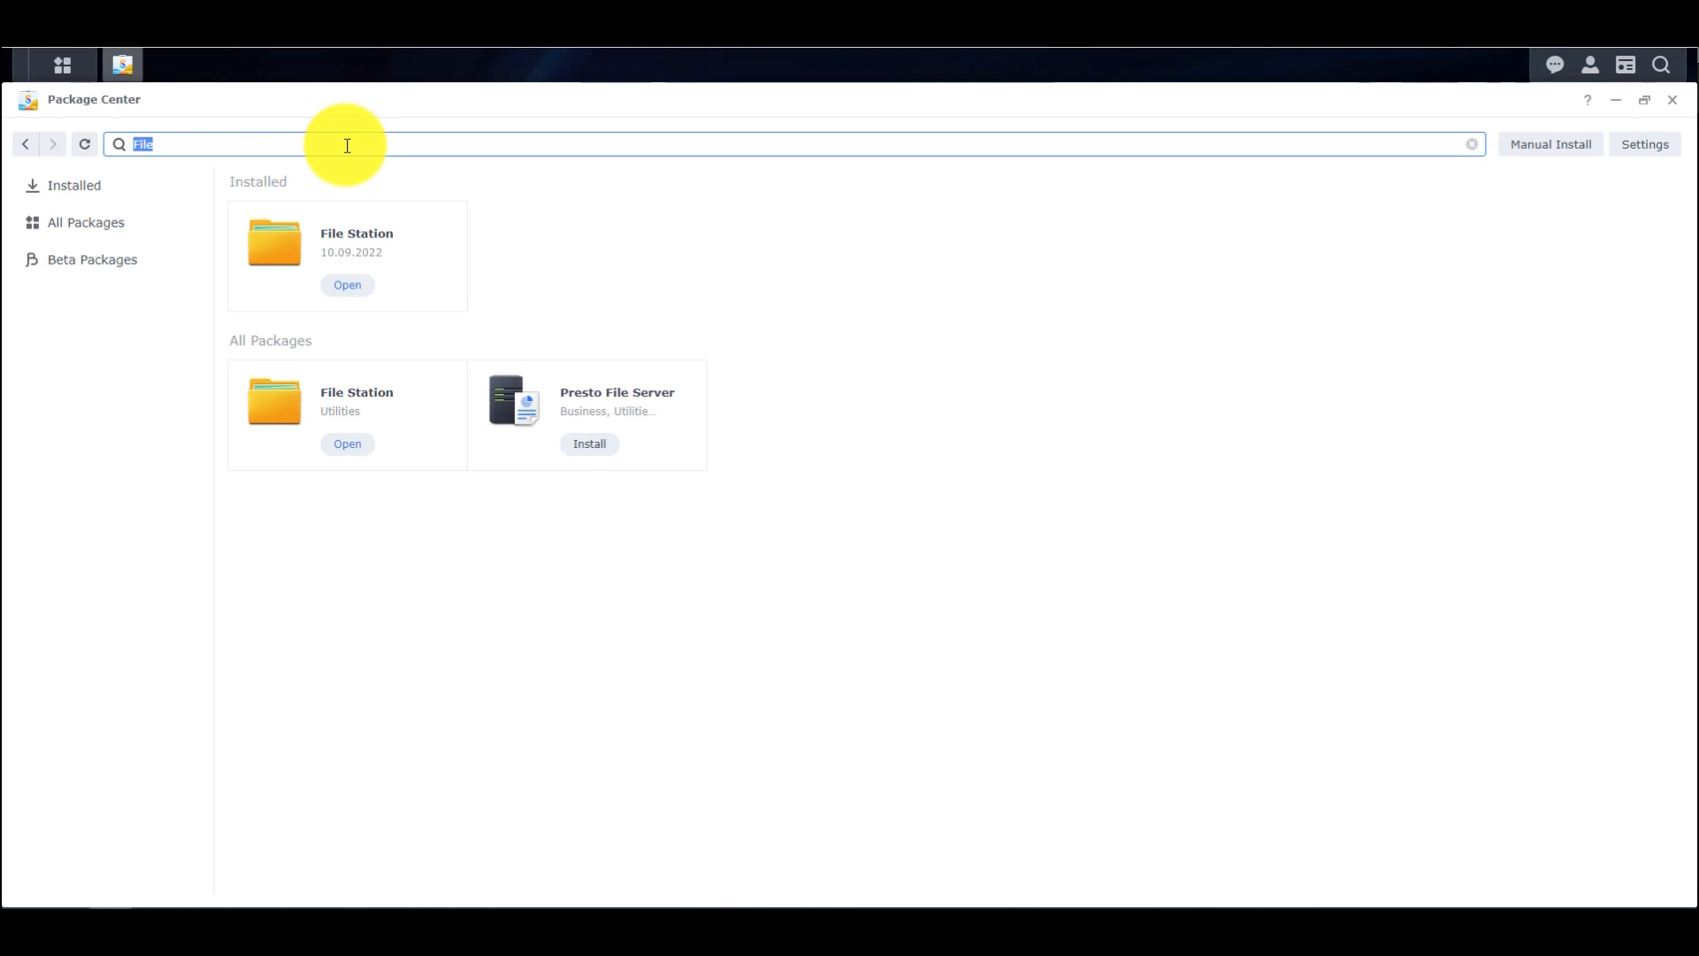
{"action": "type", "text": "Media"}
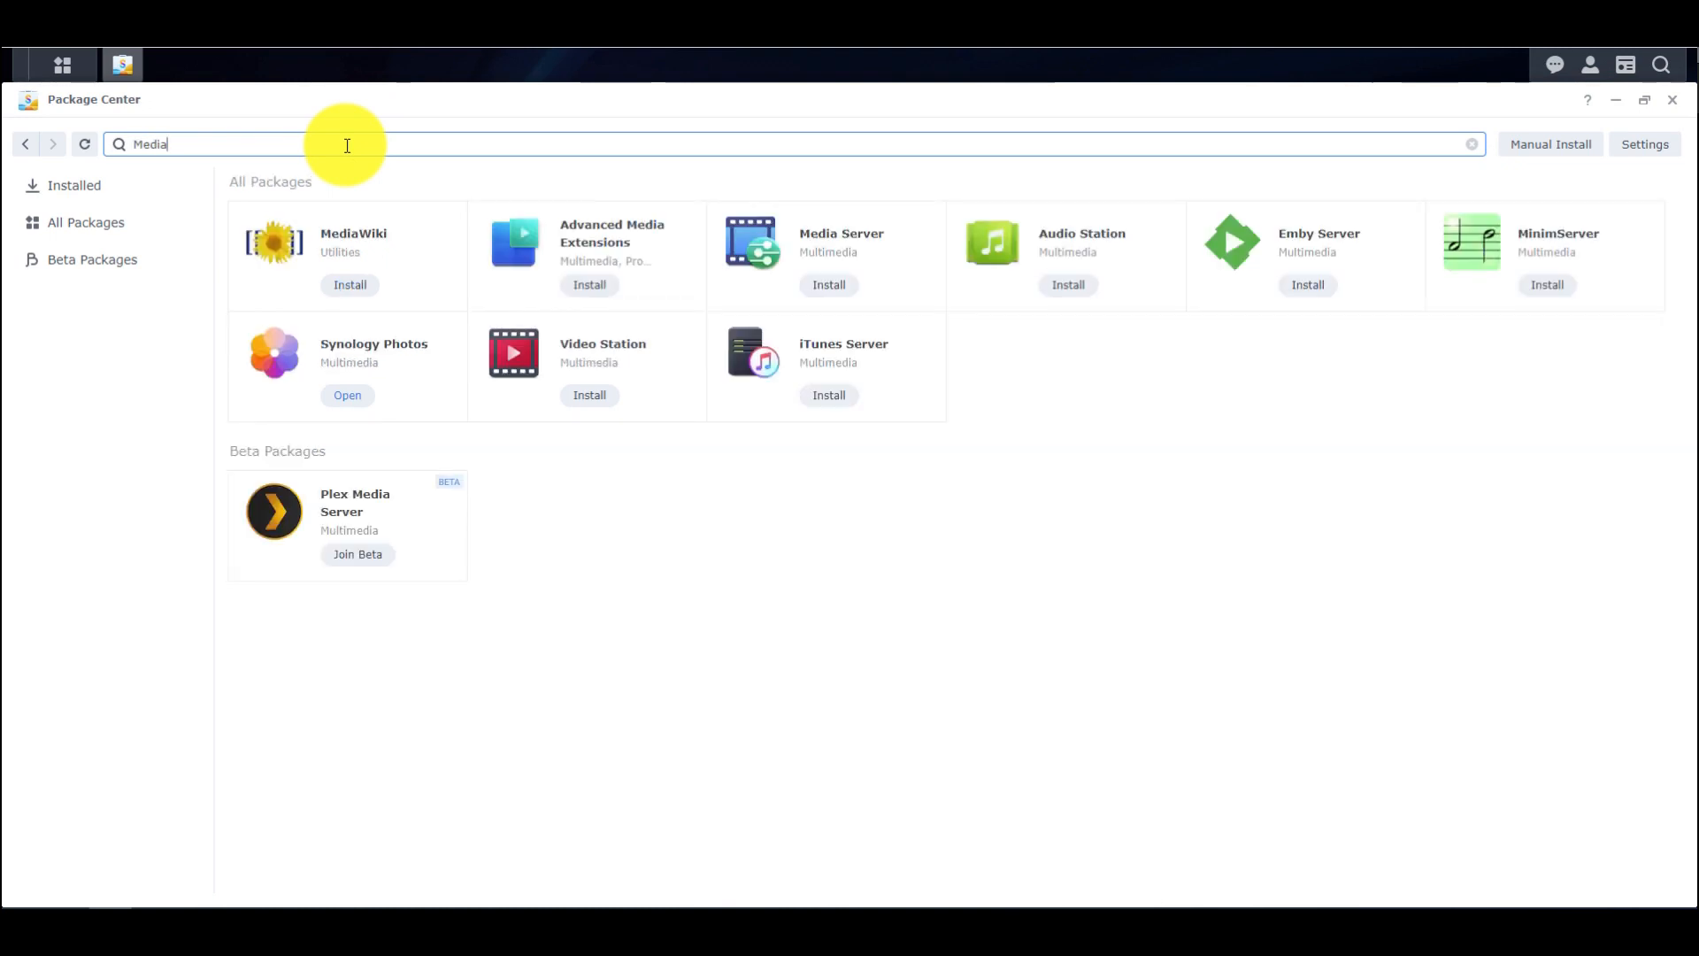
{"action": "mouse_move", "coordinate": [637, 367]}
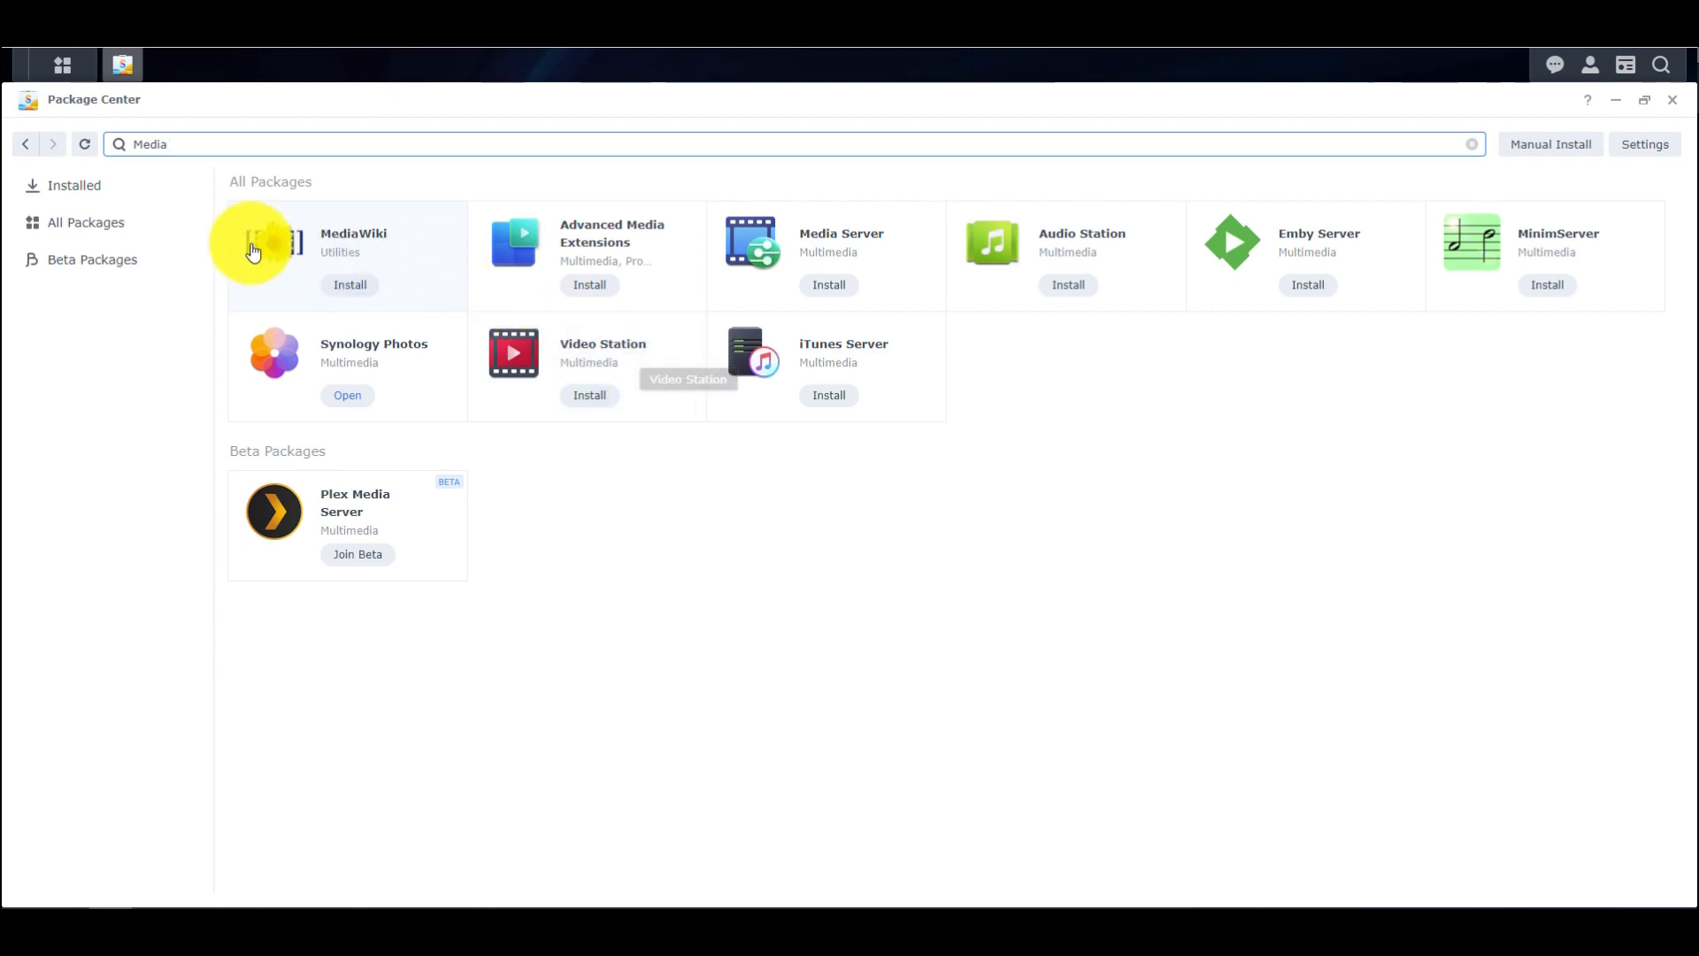
{"action": "left_click", "coordinate": [85, 222]}
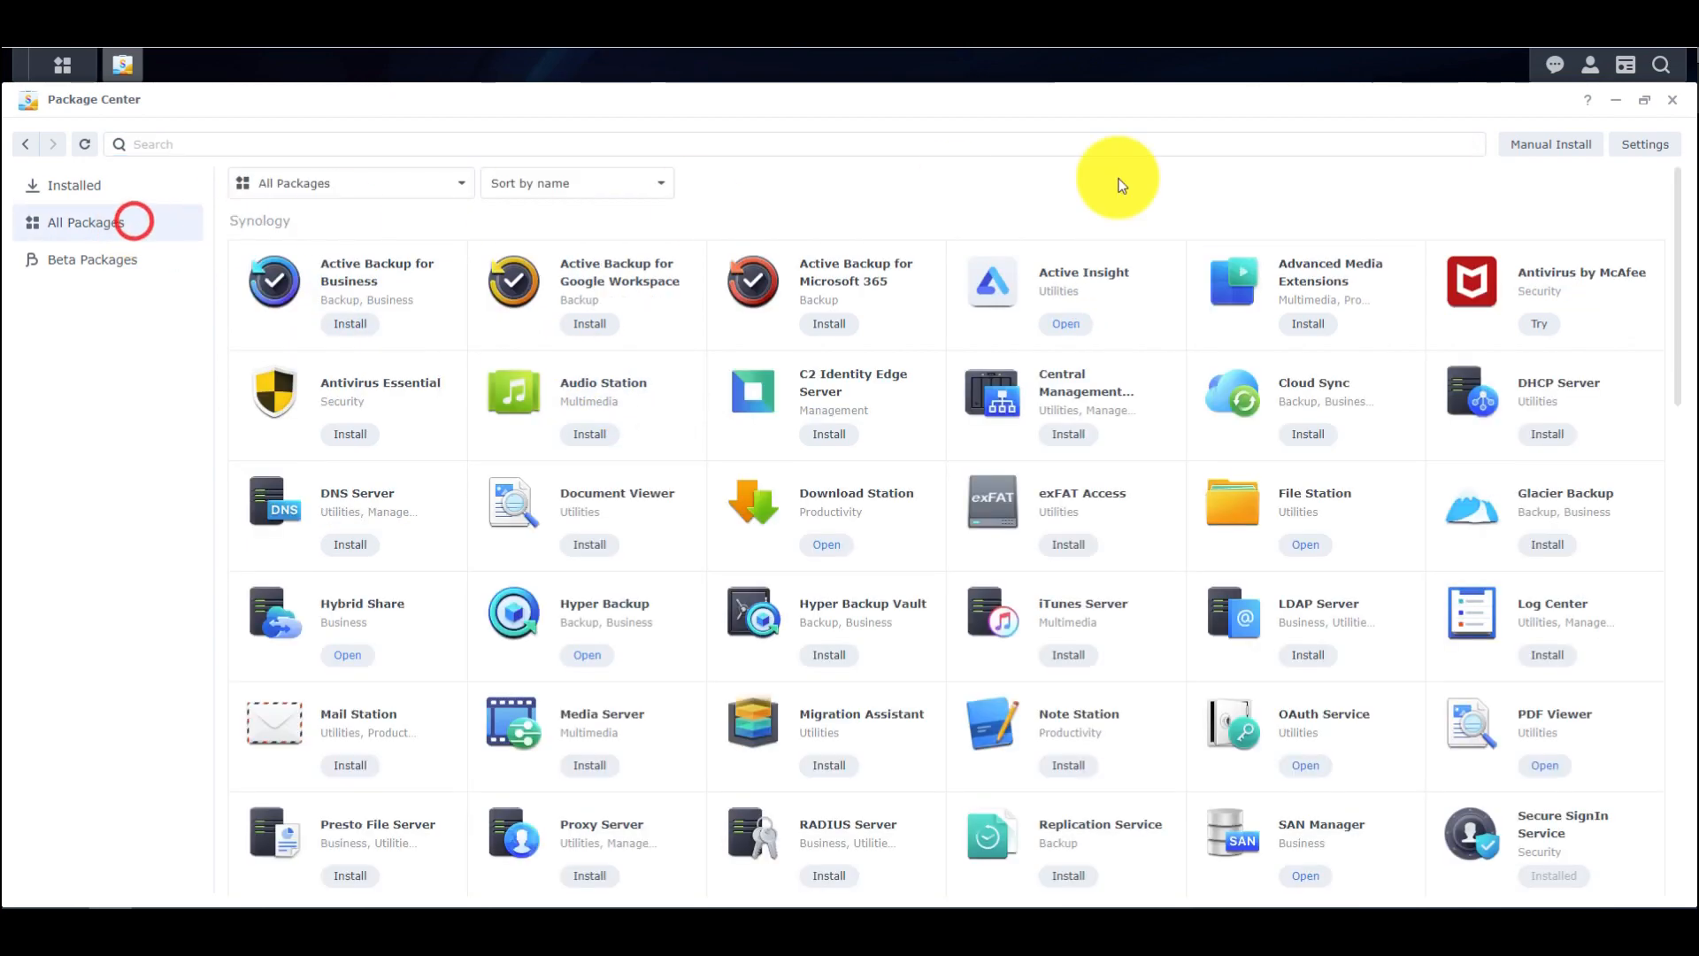
Step: Close Package Center and show the Main Menu of installed apps
{"action": "left_click", "coordinate": [1672, 98]}
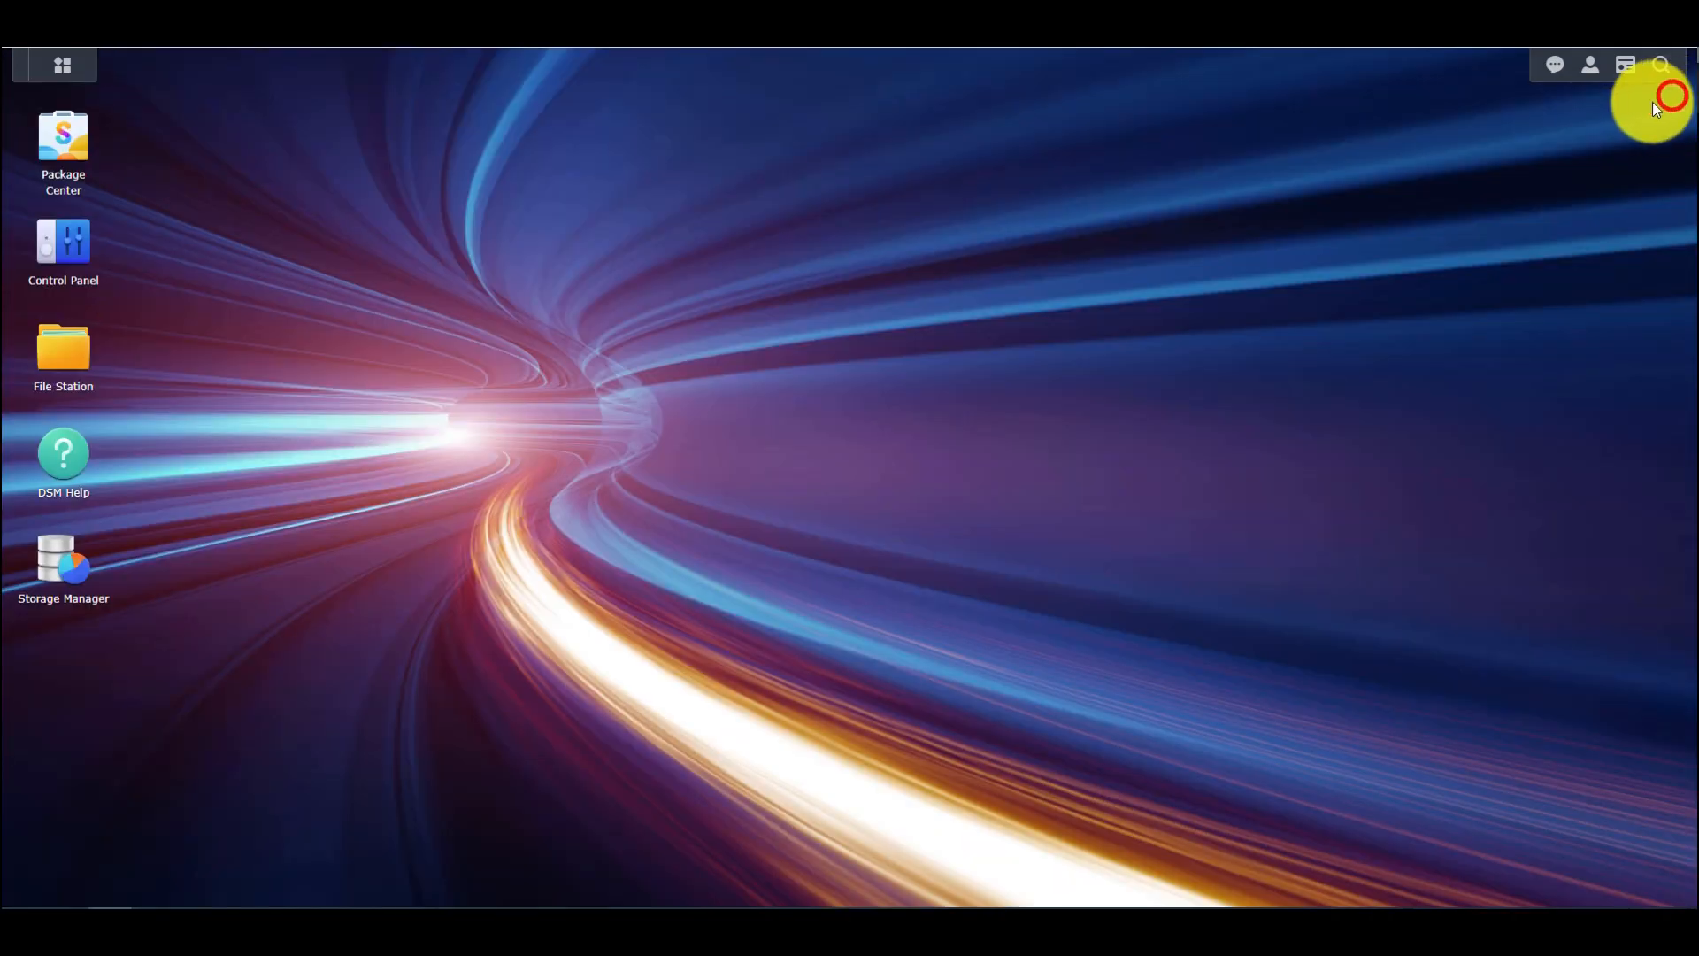
{"action": "mouse_move", "coordinate": [838, 256]}
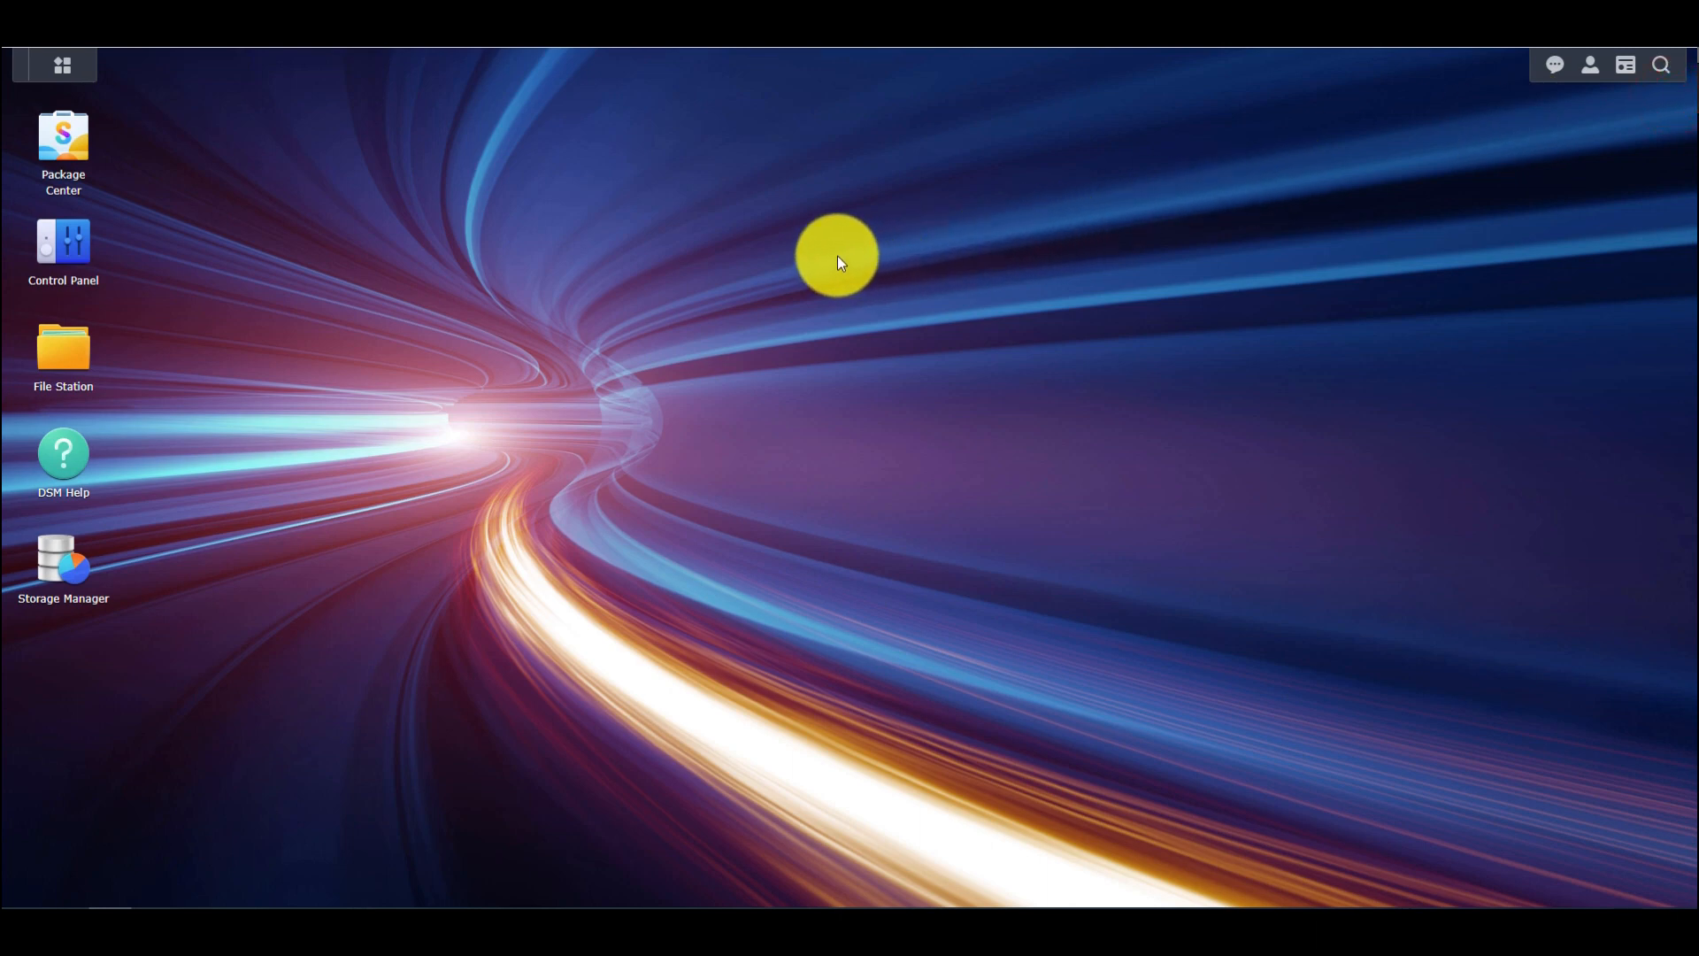
{"action": "mouse_move", "coordinate": [22, 76]}
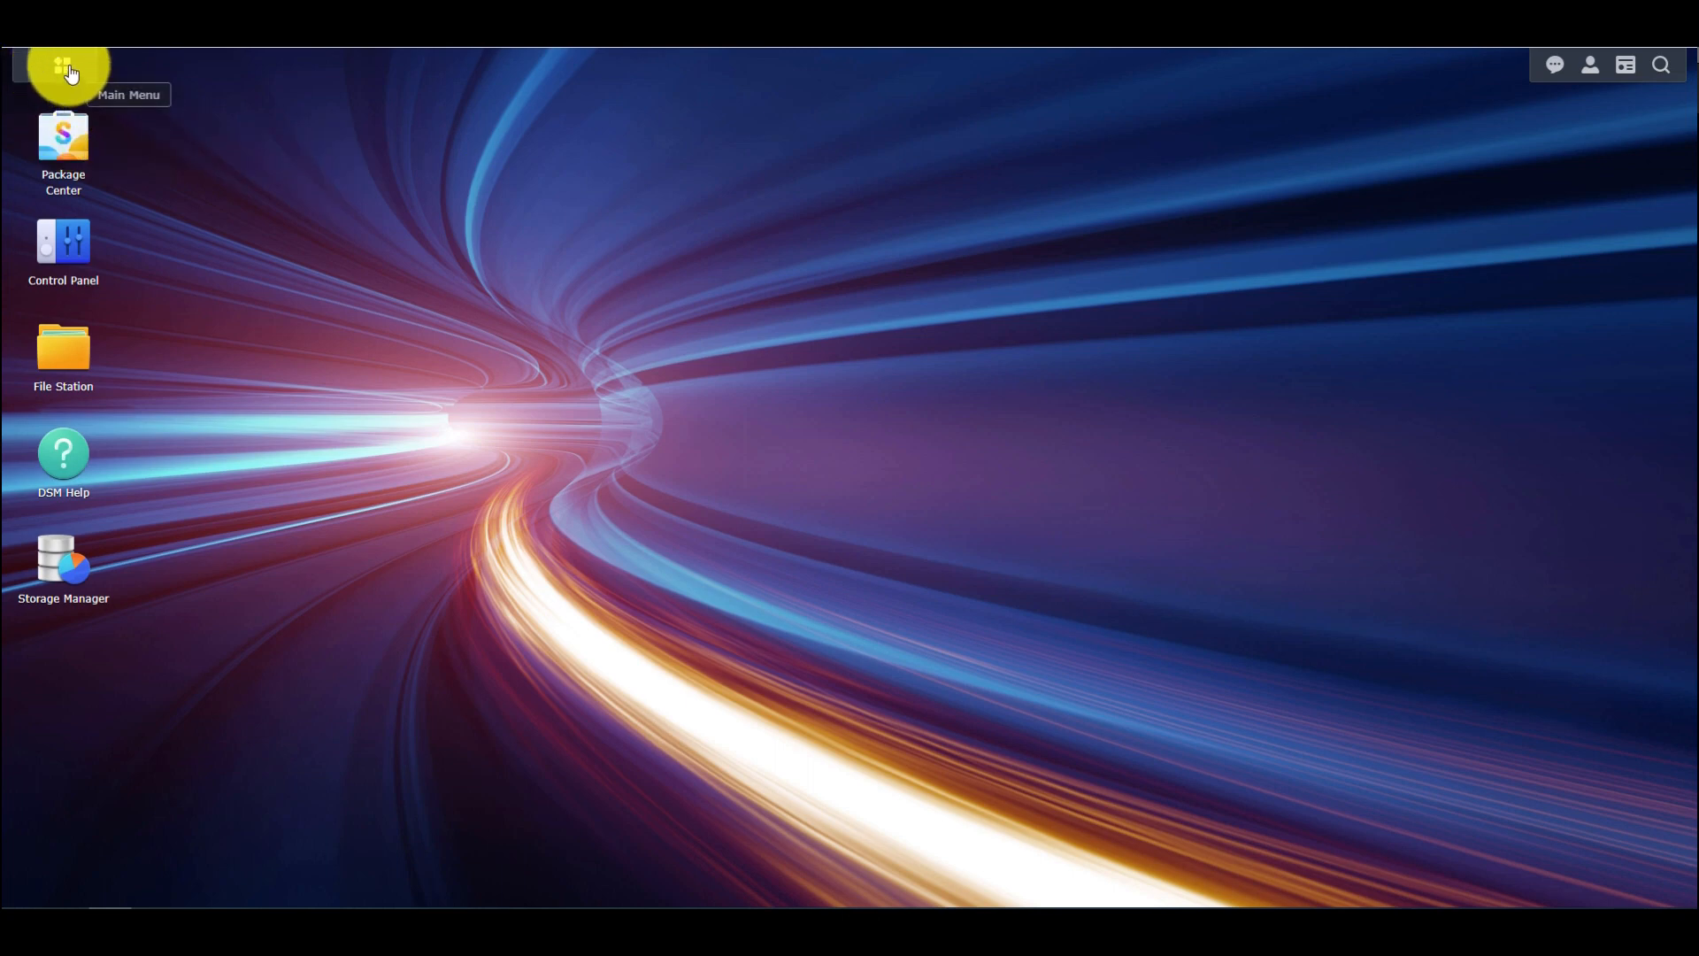
{"action": "left_click", "coordinate": [68, 64]}
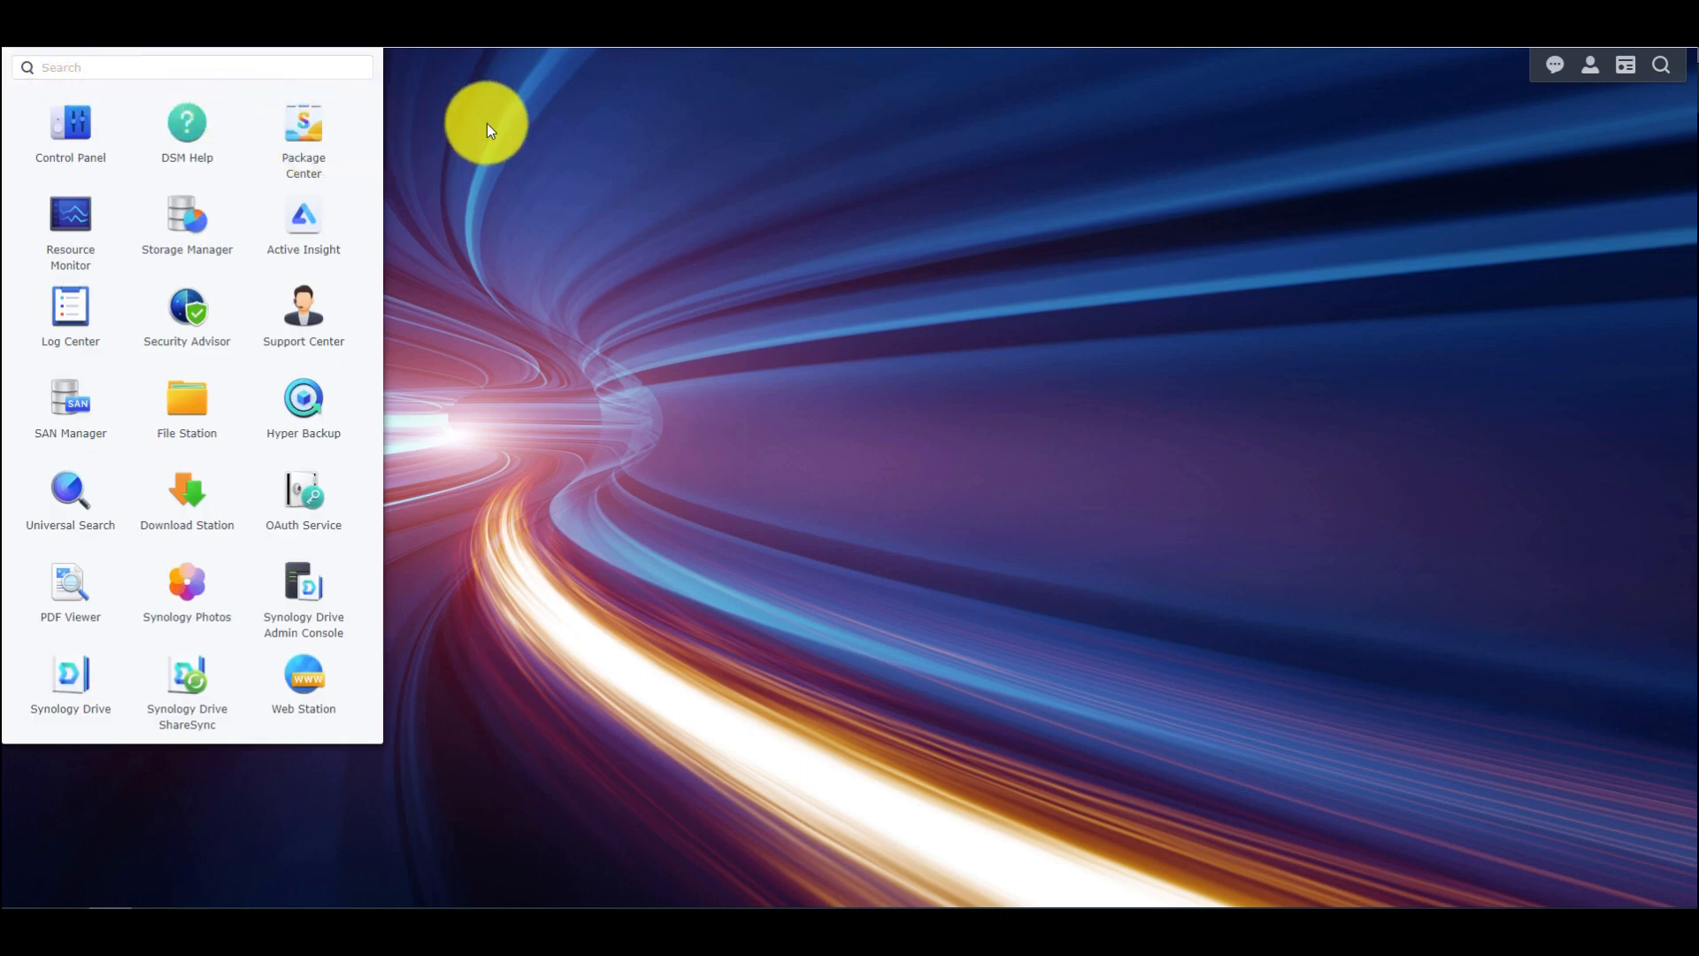
Step: Join the Plex Media Server beta in Package Center's Beta Packages and download it
{"action": "left_click", "coordinate": [303, 122]}
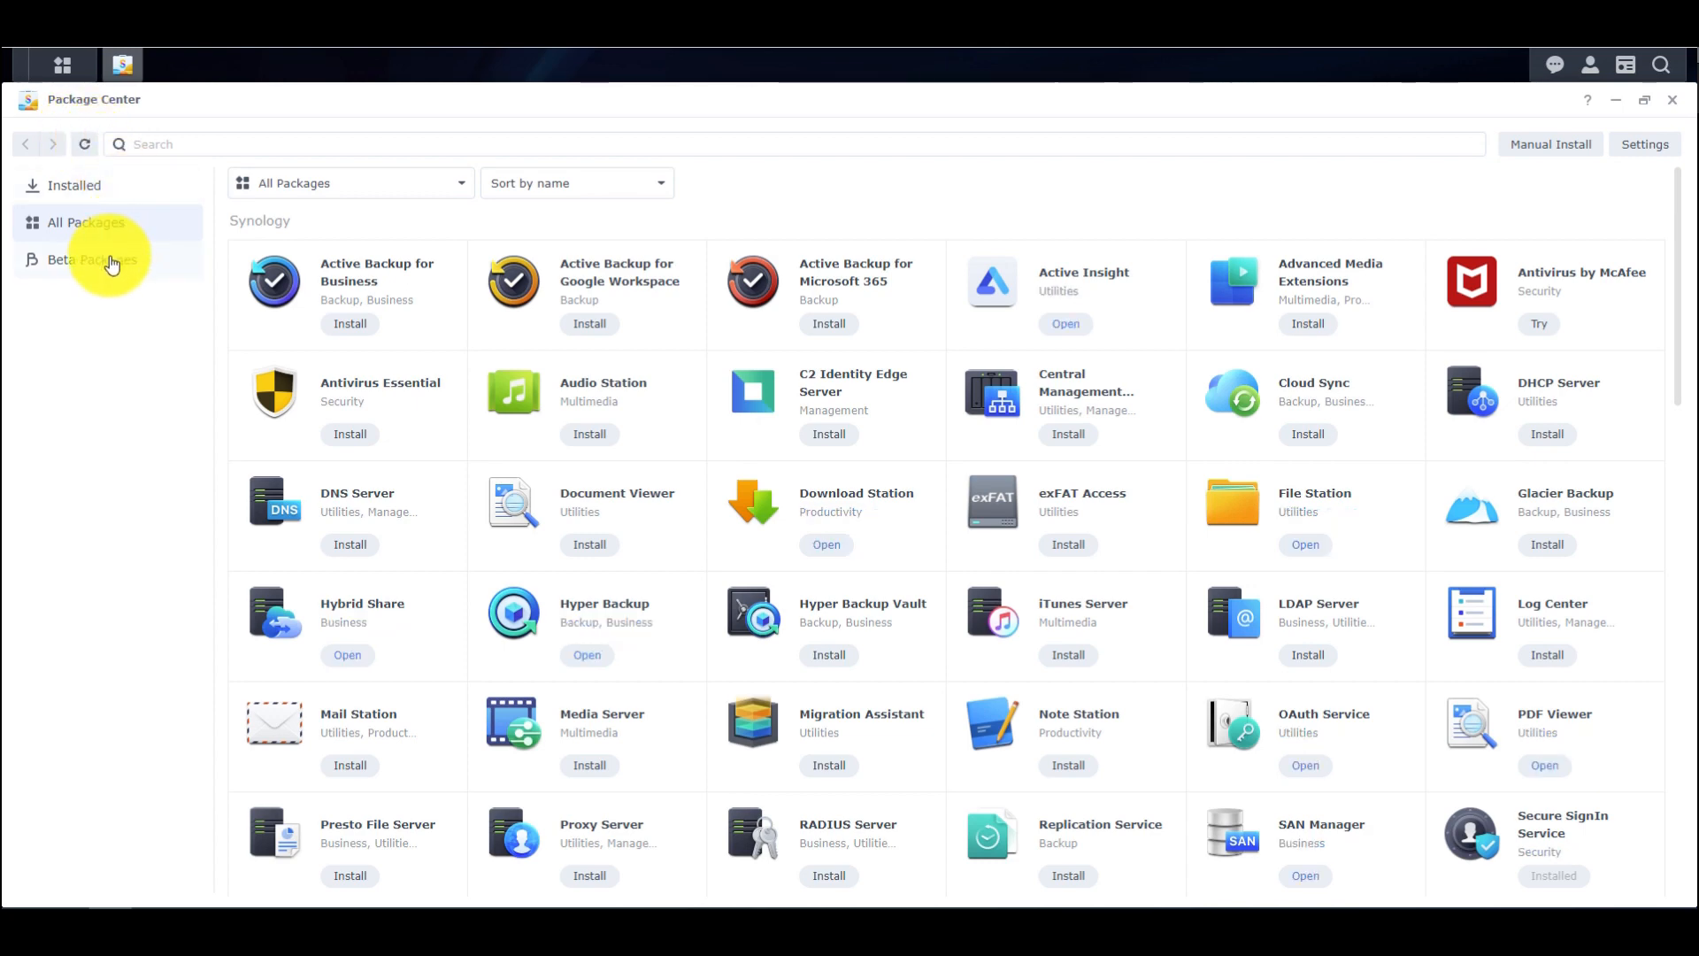
{"action": "left_click", "coordinate": [92, 259]}
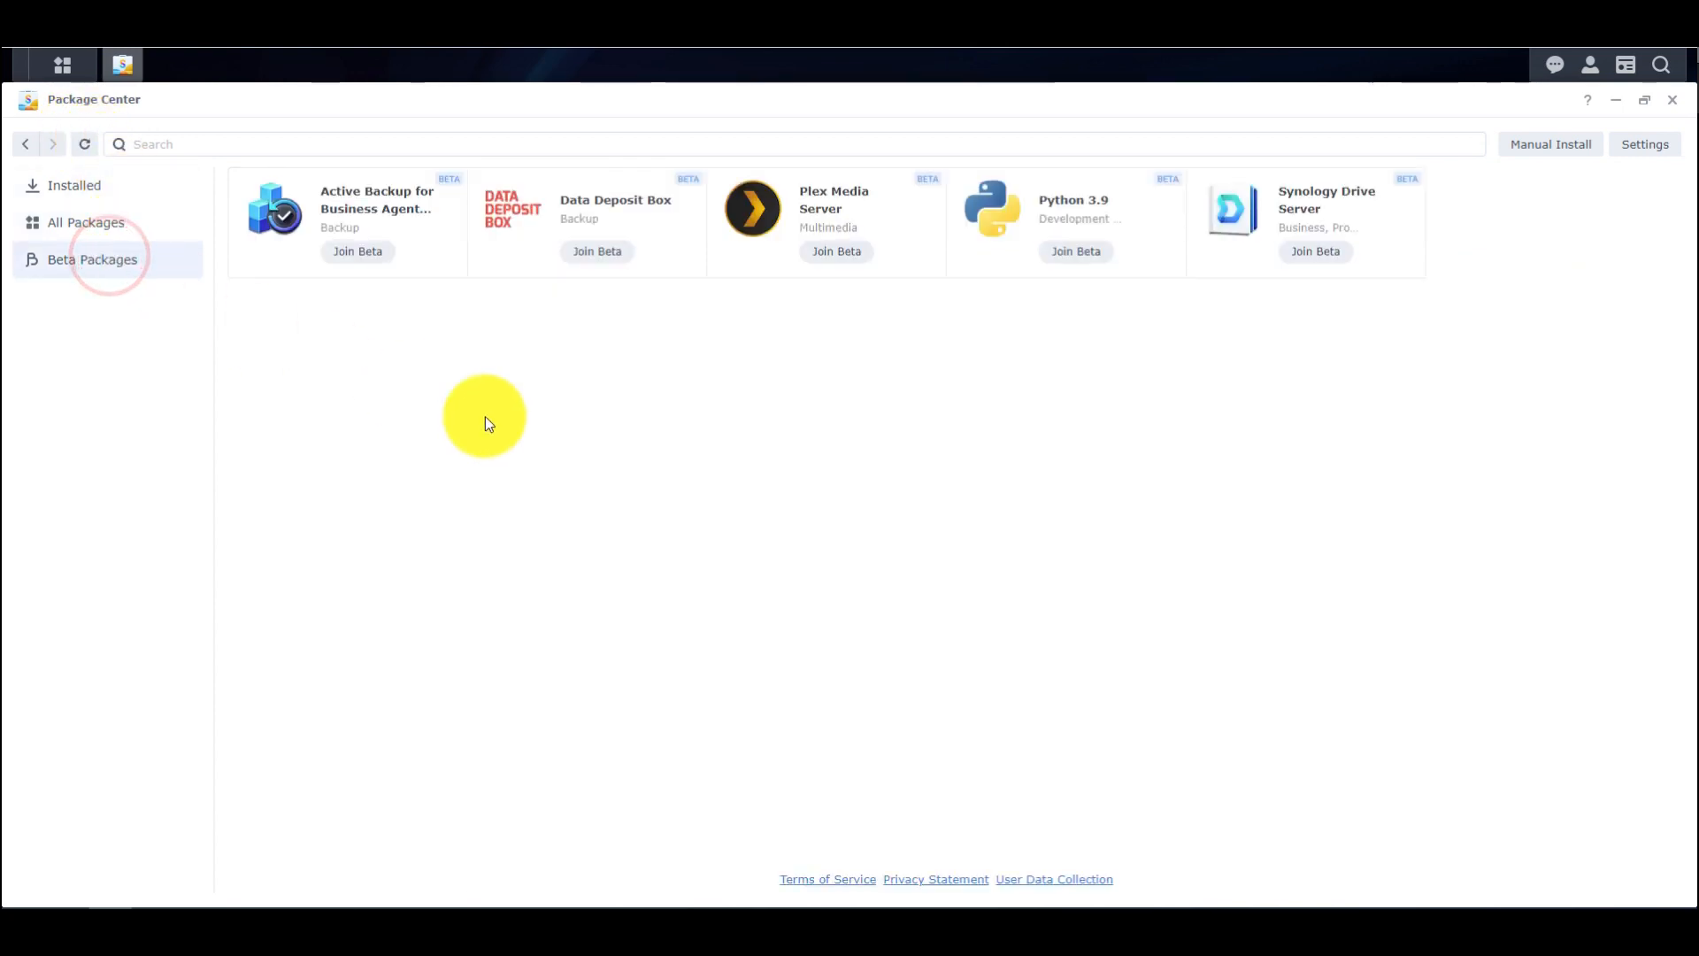
{"action": "left_click", "coordinate": [836, 251]}
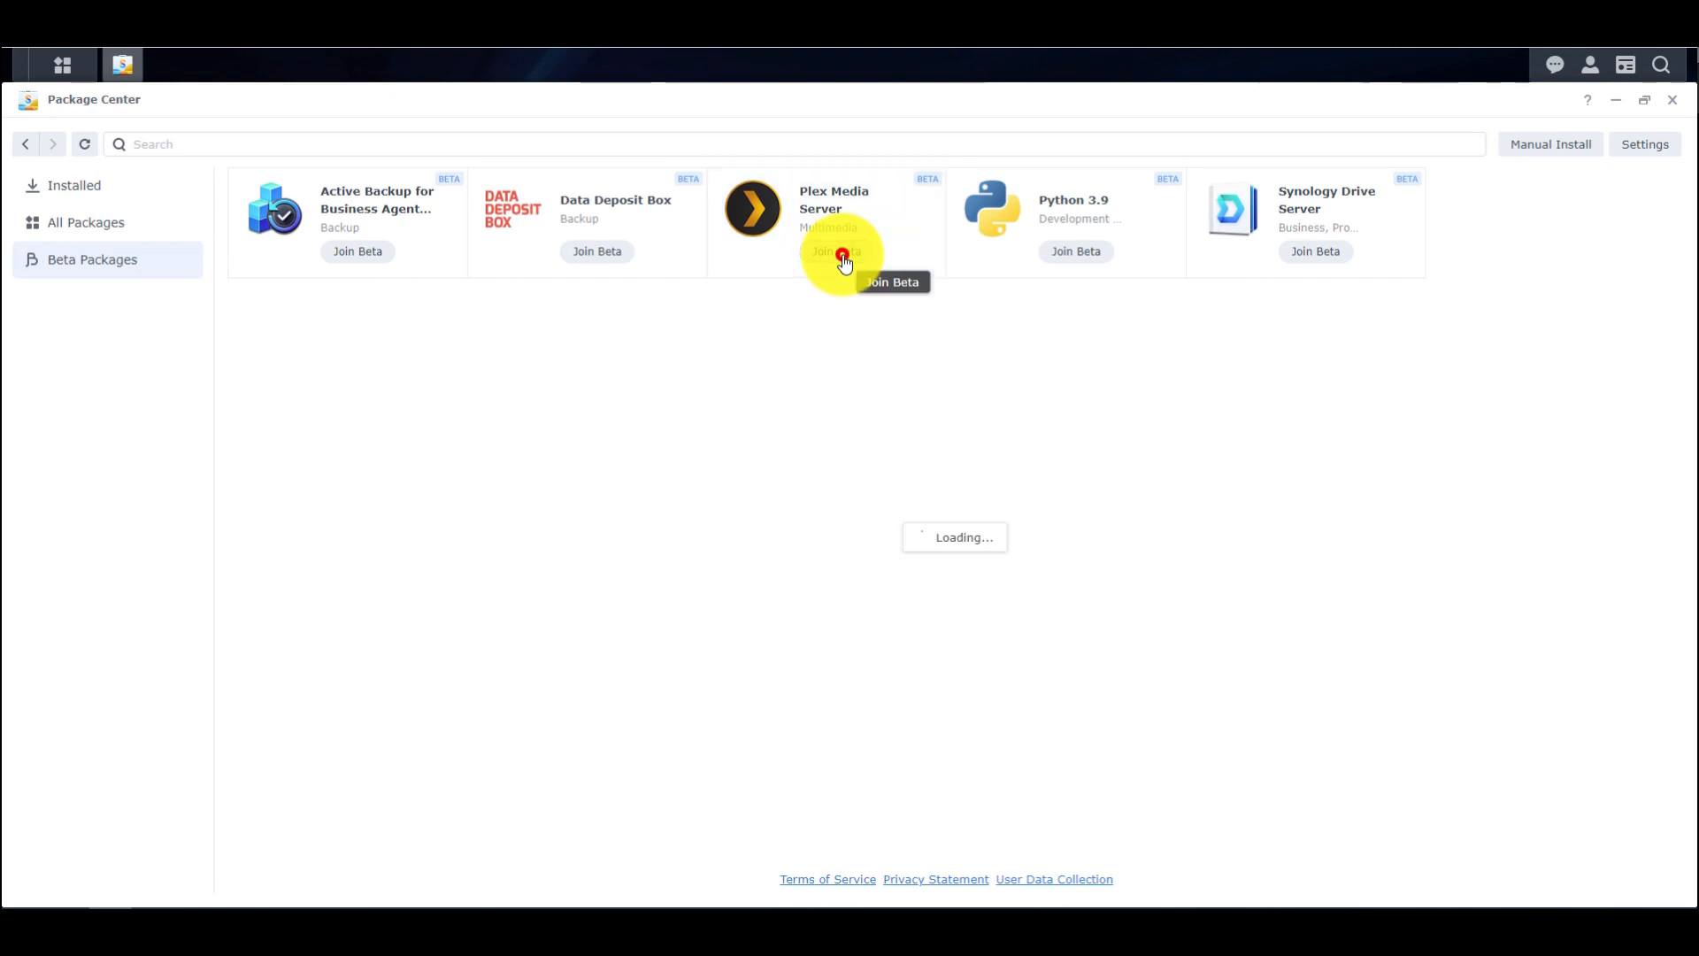
{"action": "left_click", "coordinate": [836, 251]}
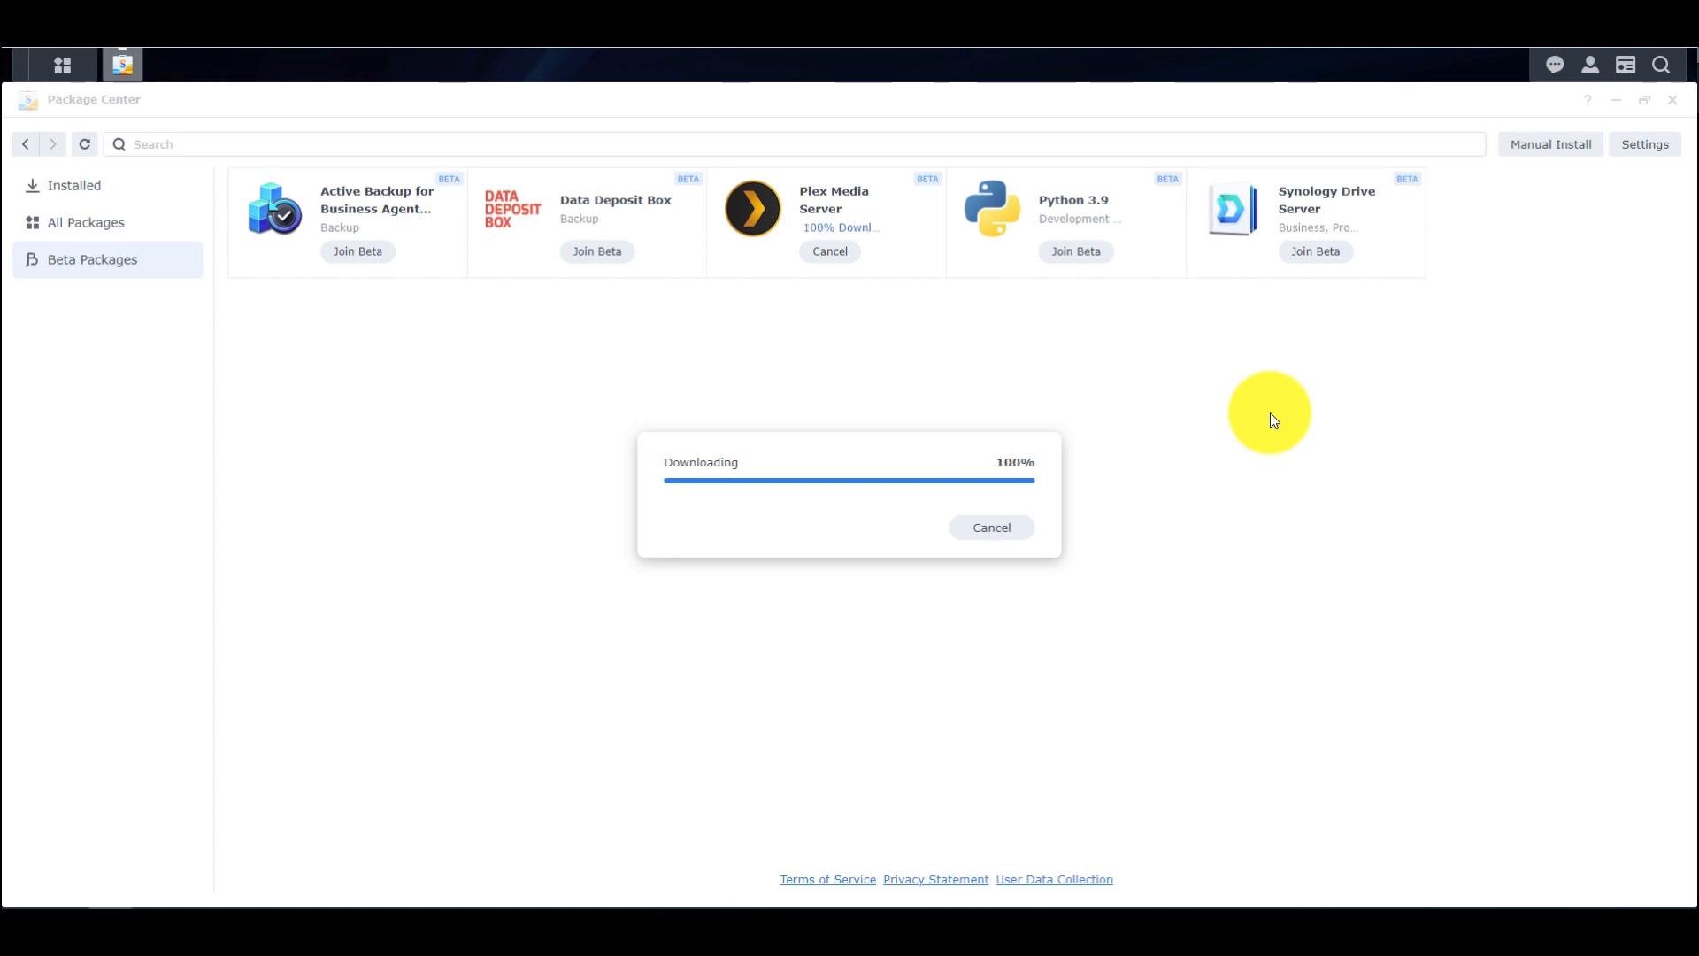
{"action": "left_click", "coordinate": [989, 527]}
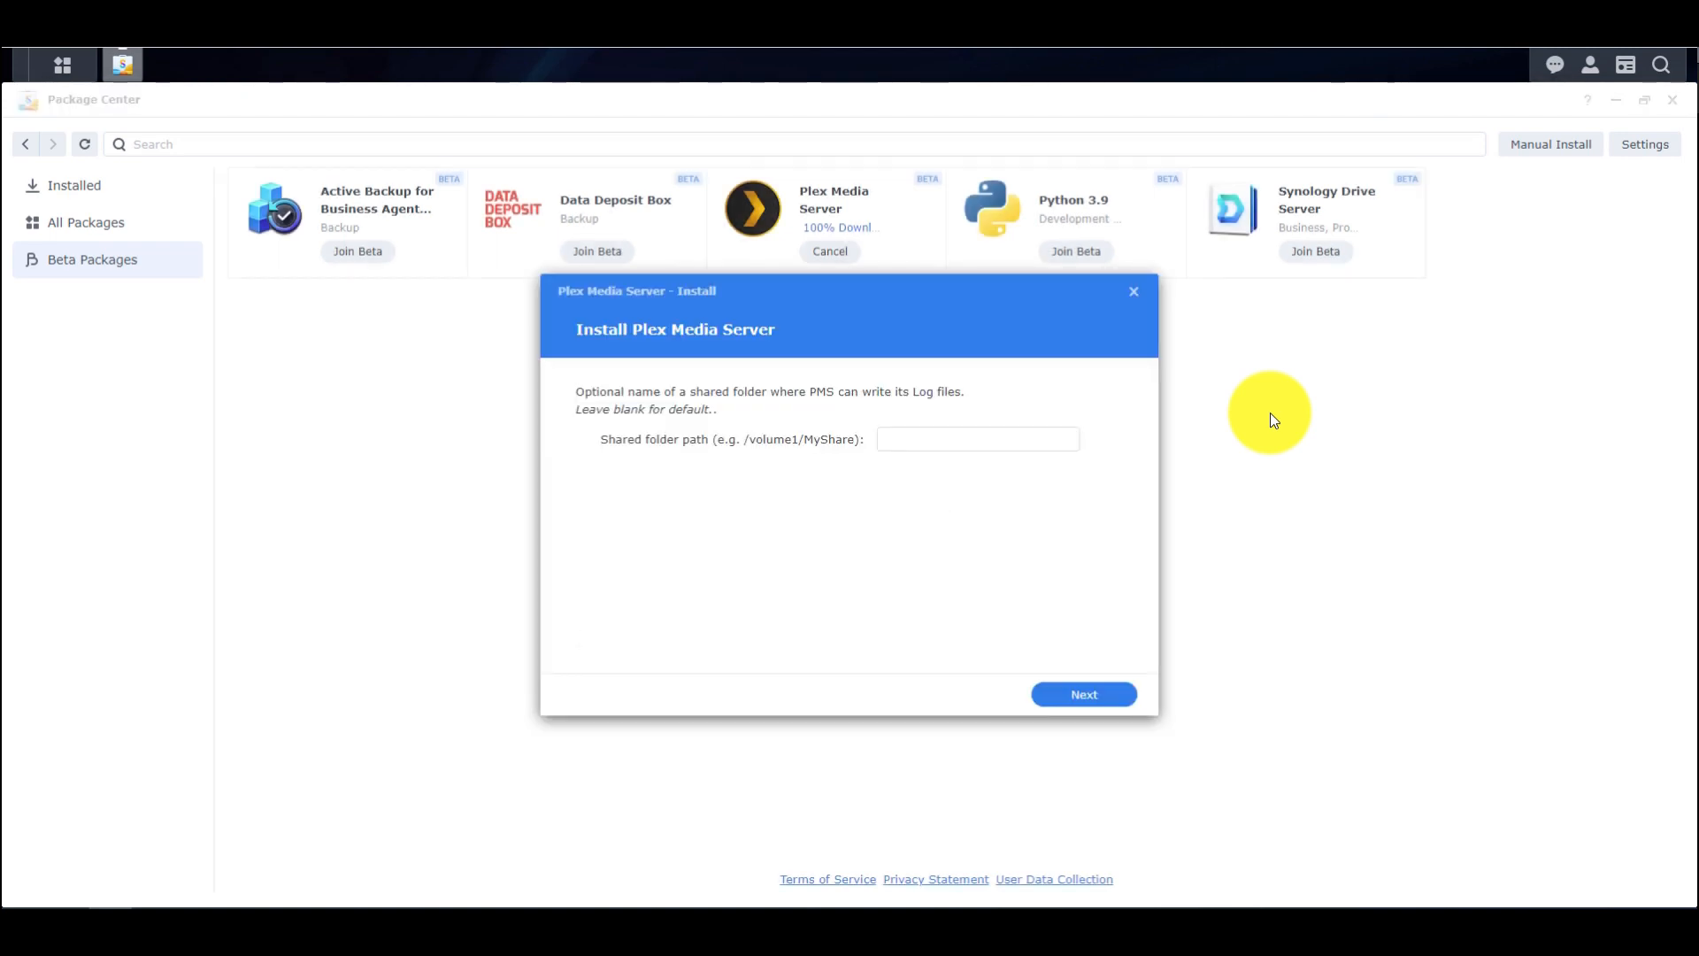
{"action": "mouse_move", "coordinate": [1107, 420]}
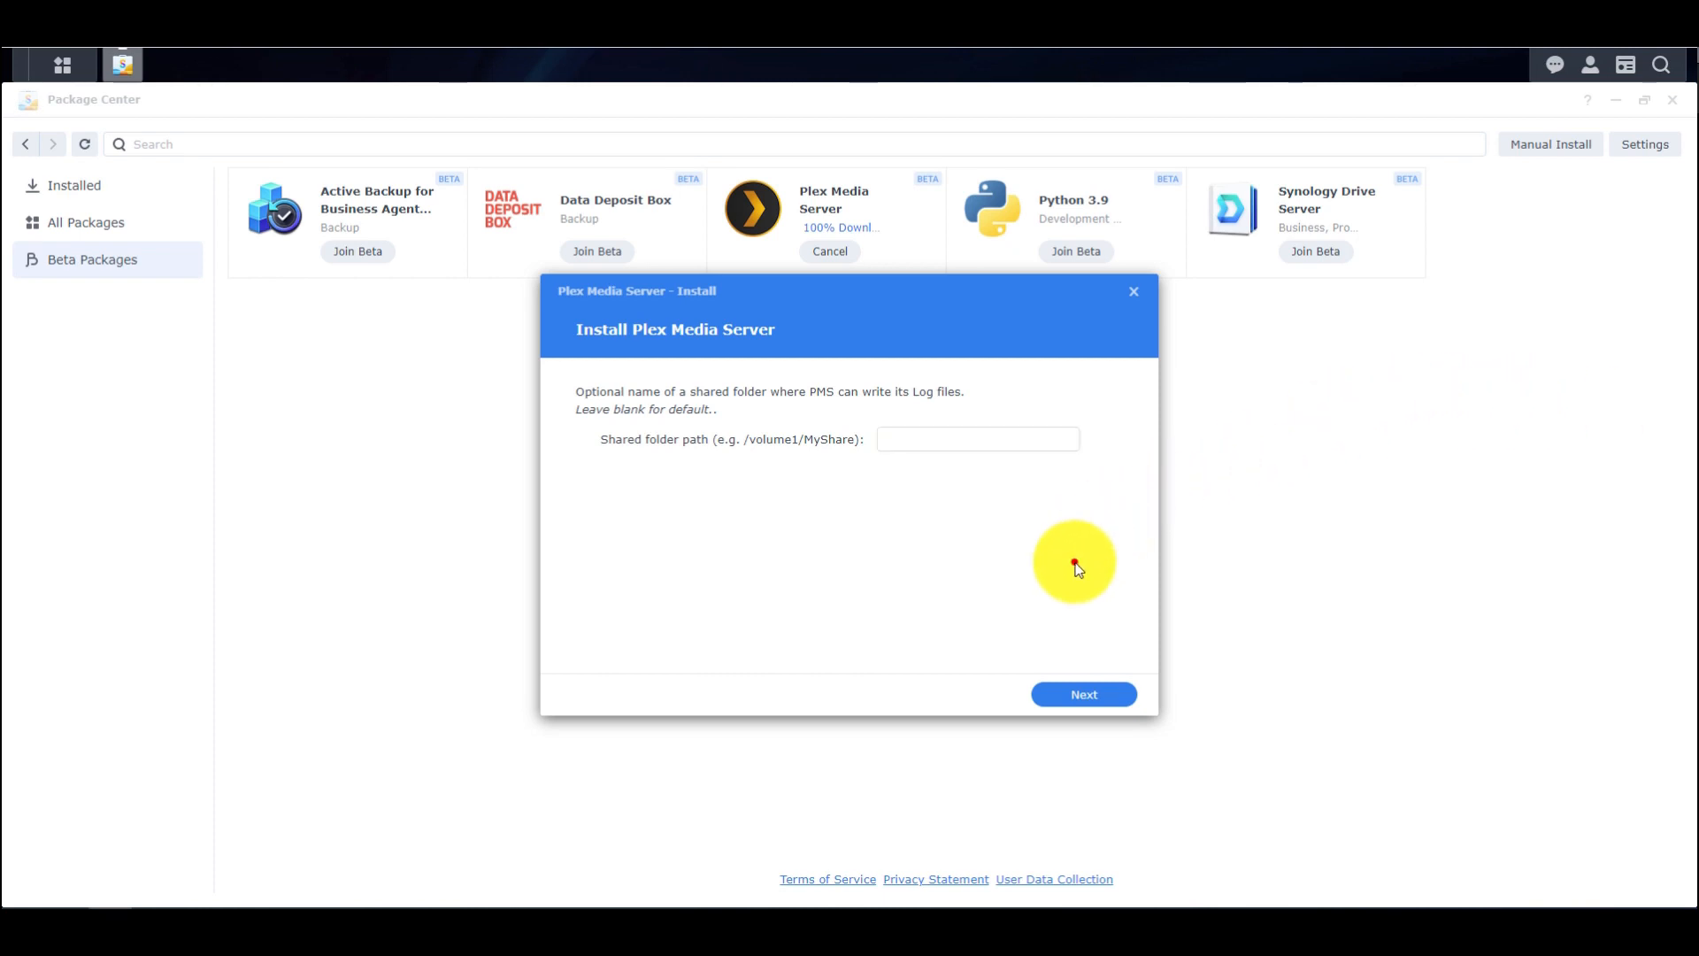
Step: Leave the log folder blank, keep Run after installation checked, and install Plex
{"action": "left_click", "coordinate": [975, 439]}
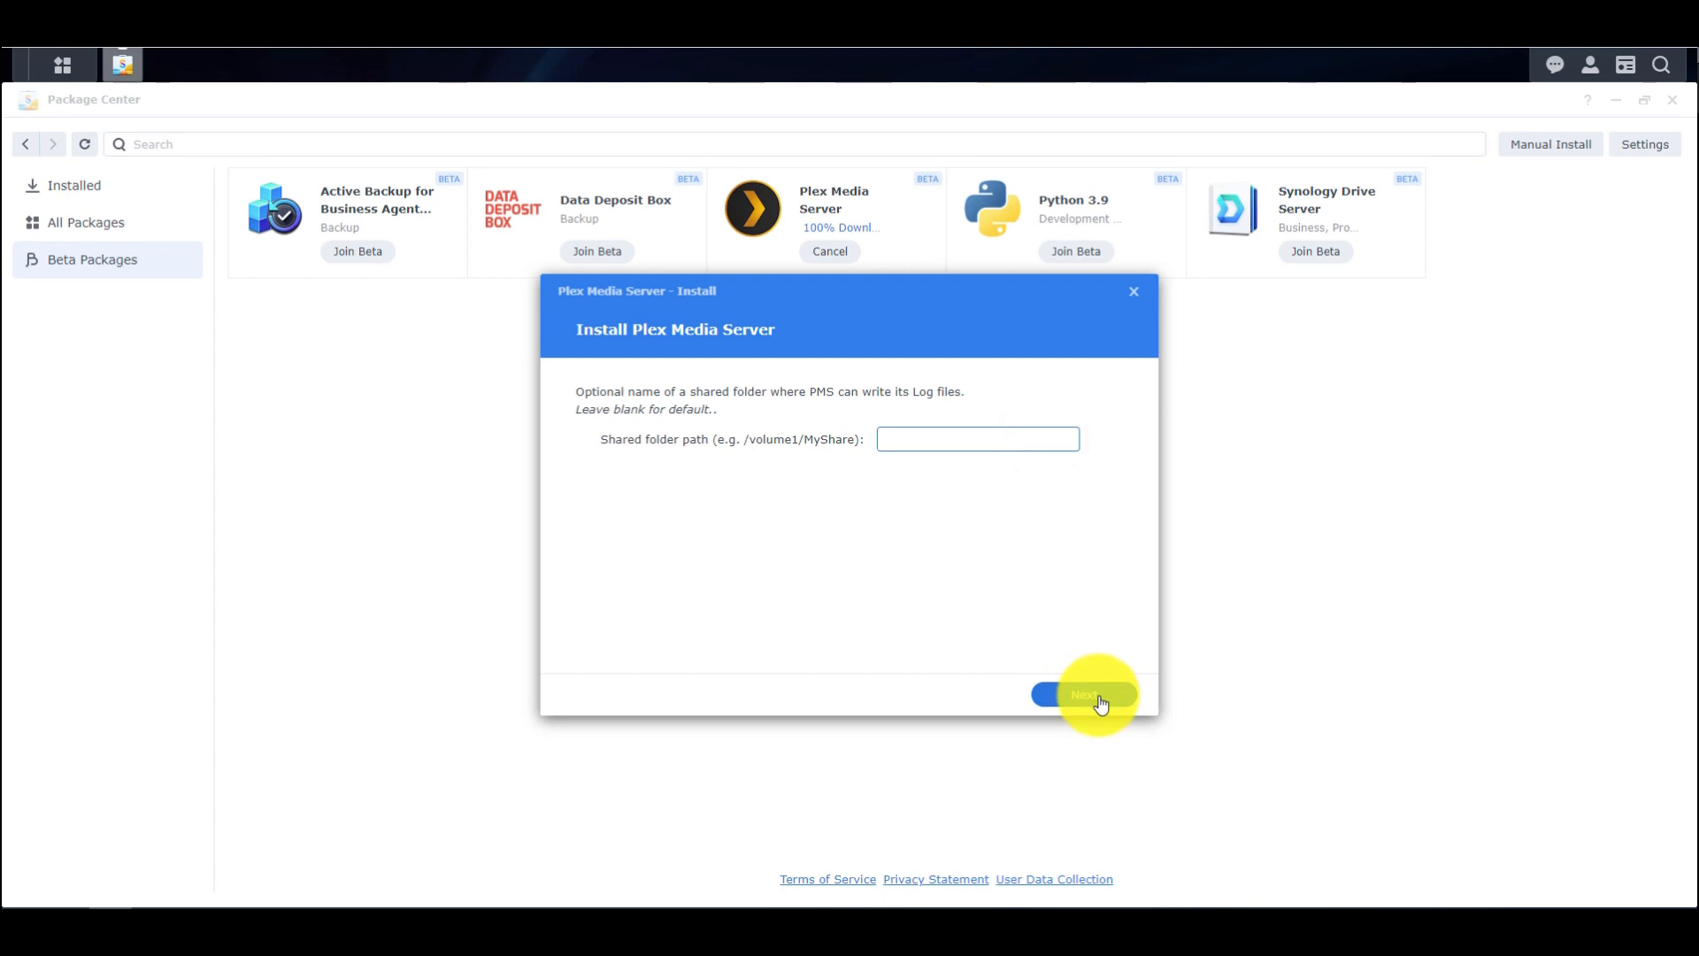
{"action": "left_click", "coordinate": [1083, 694]}
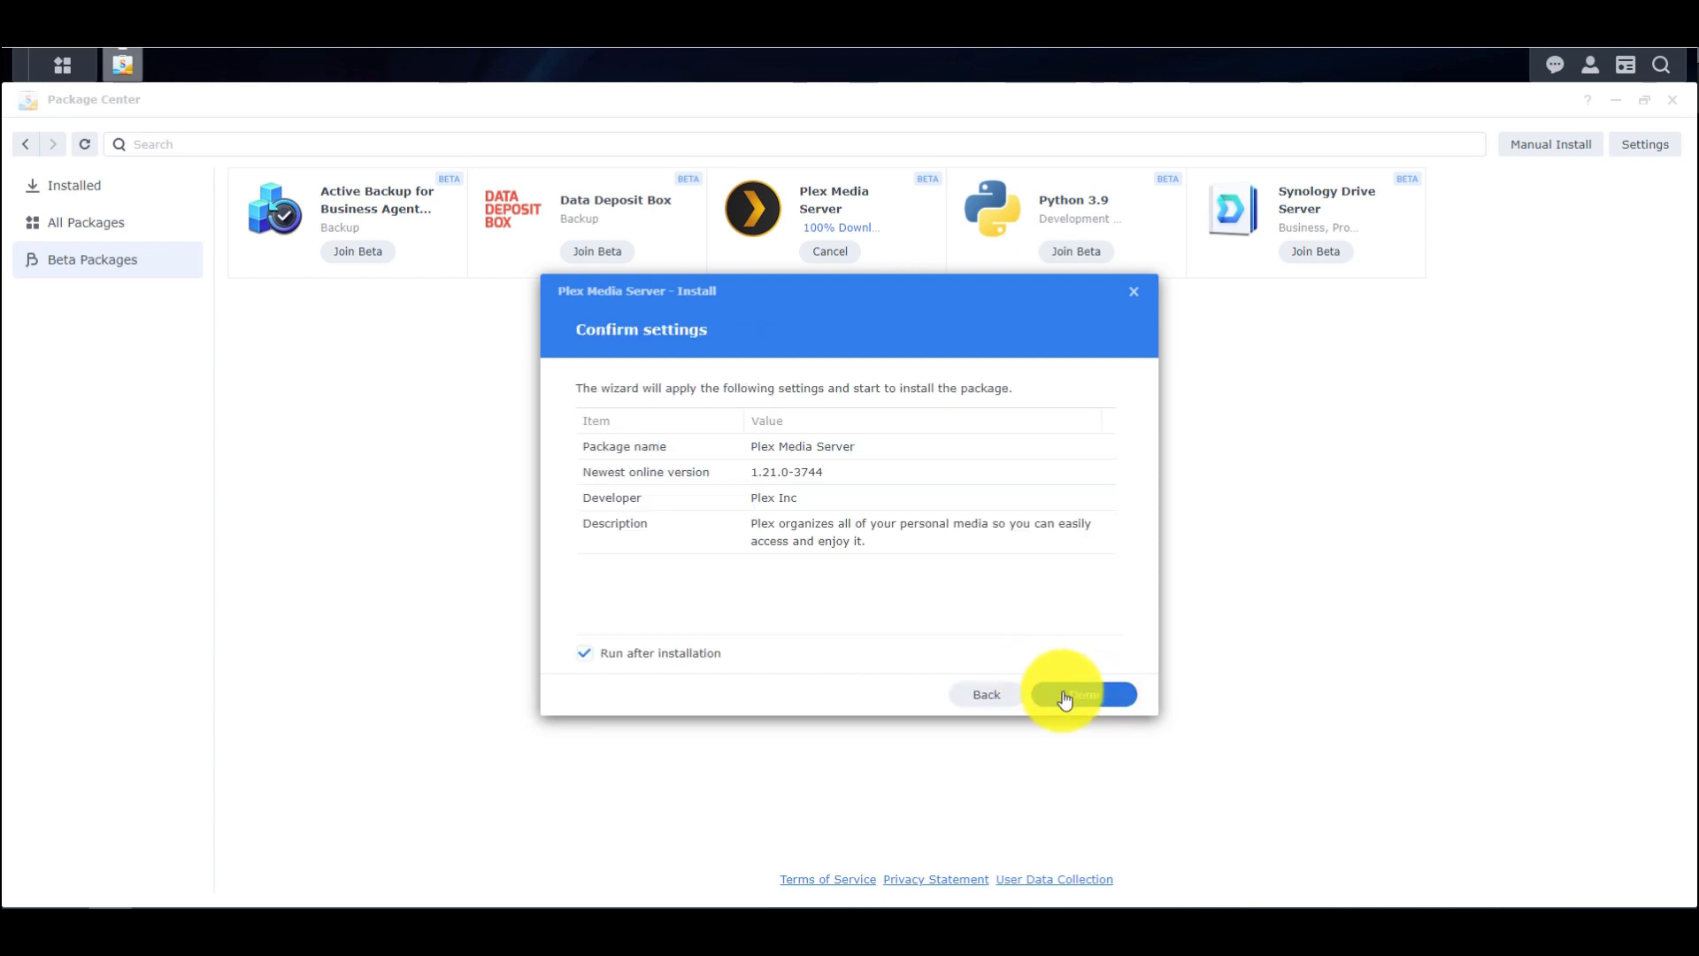
{"action": "left_click", "coordinate": [1077, 694]}
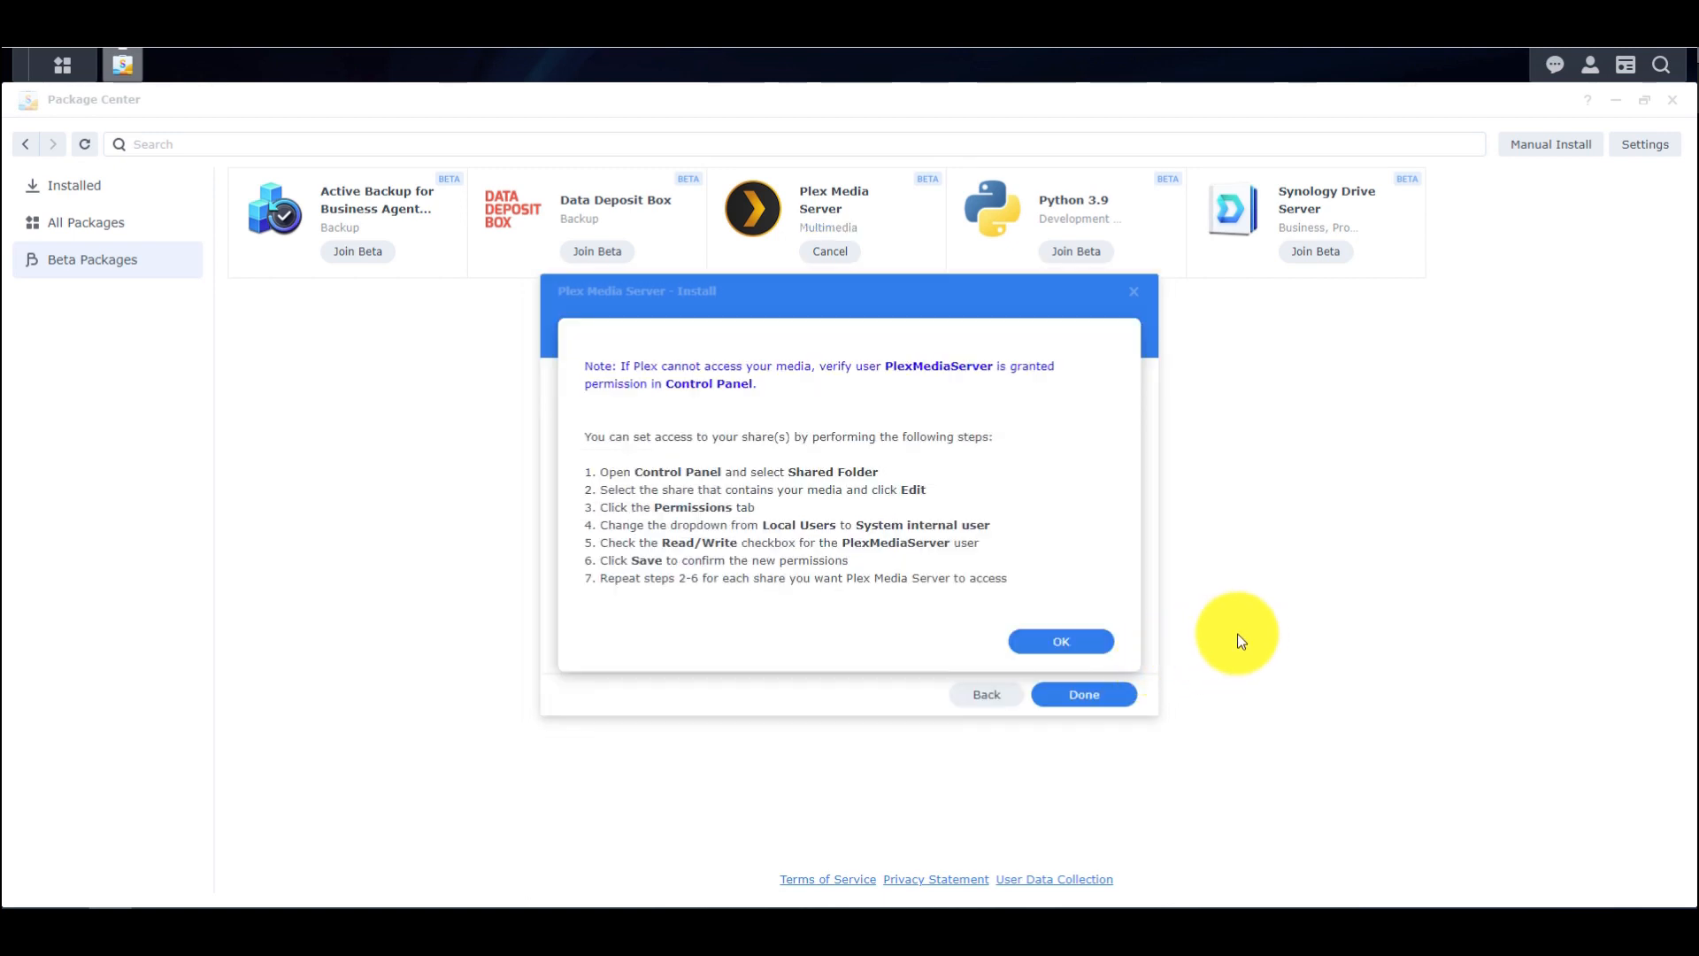
{"action": "mouse_move", "coordinate": [771, 532]}
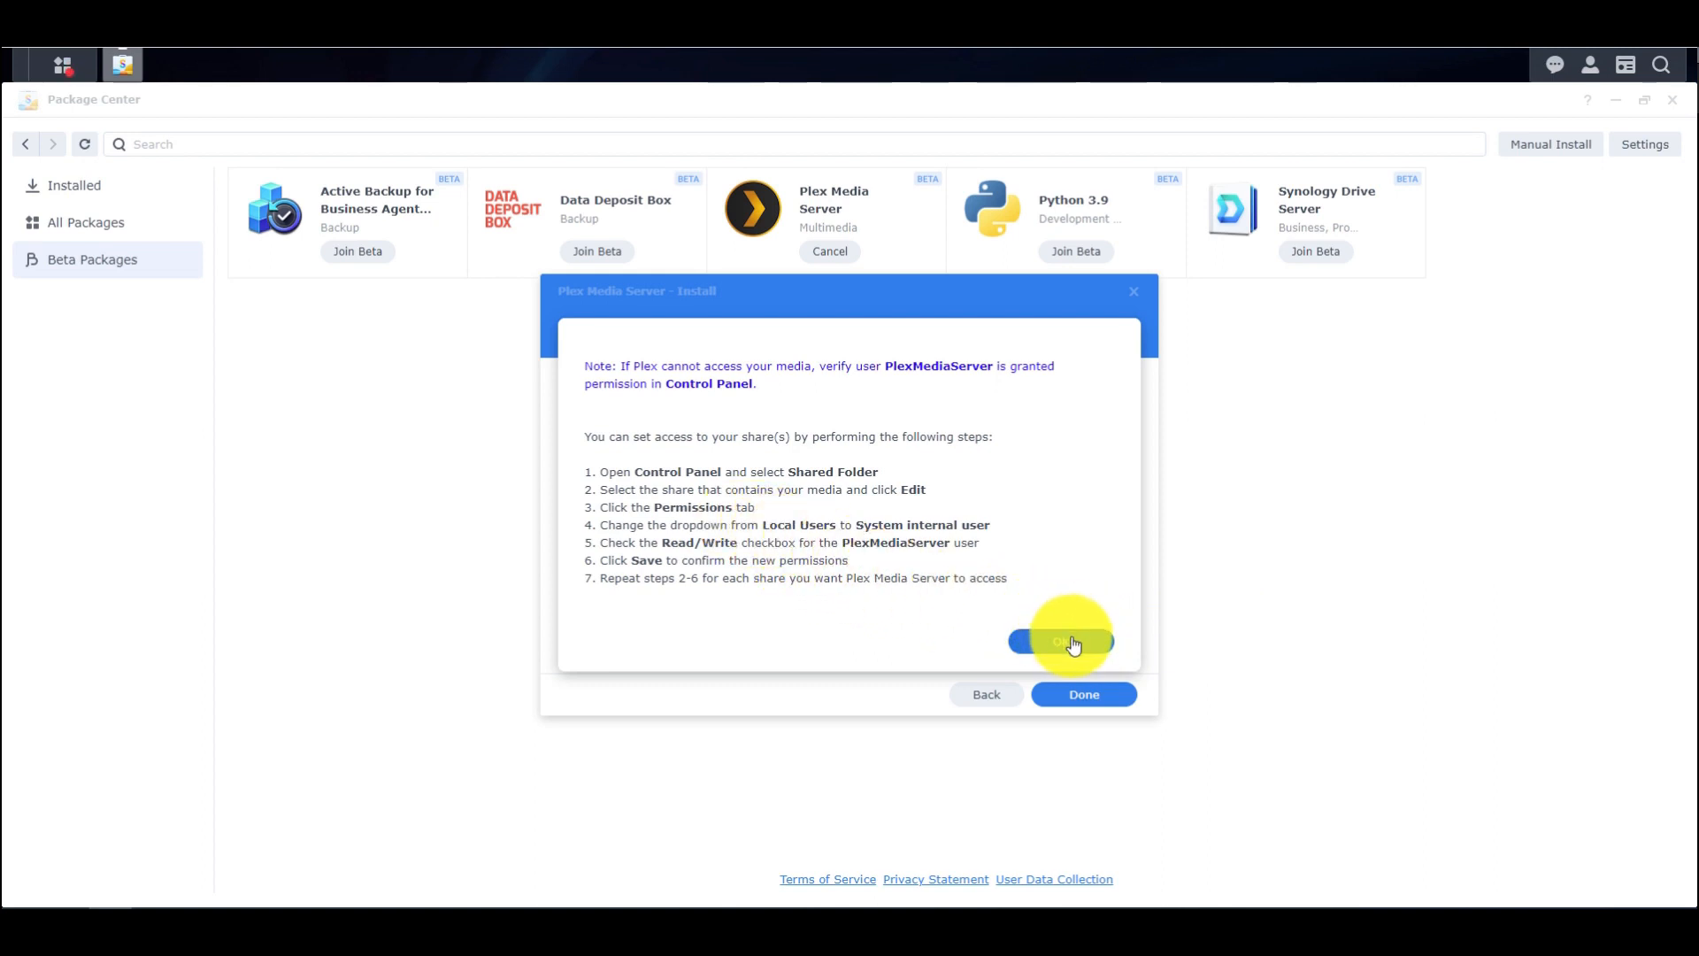
Step: Dismiss the permissions note, minimize Package Center, and launch Plex Media Server from Main Menu
{"action": "left_click", "coordinate": [1081, 694]}
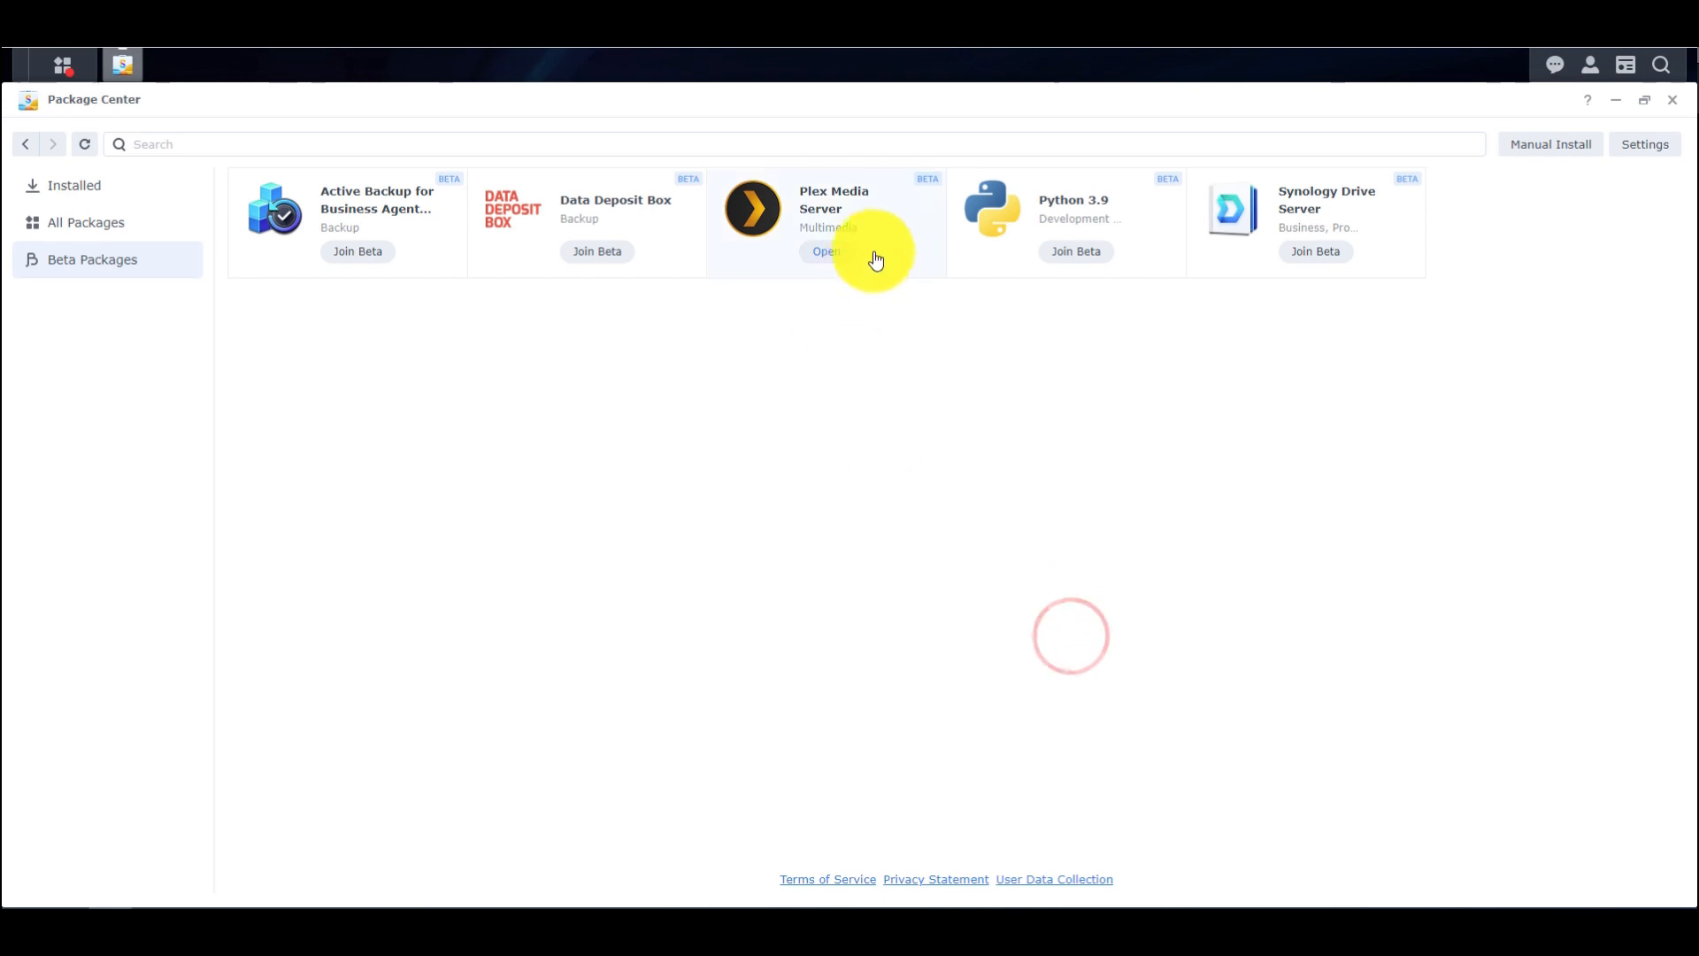
{"action": "left_click", "coordinate": [834, 211]}
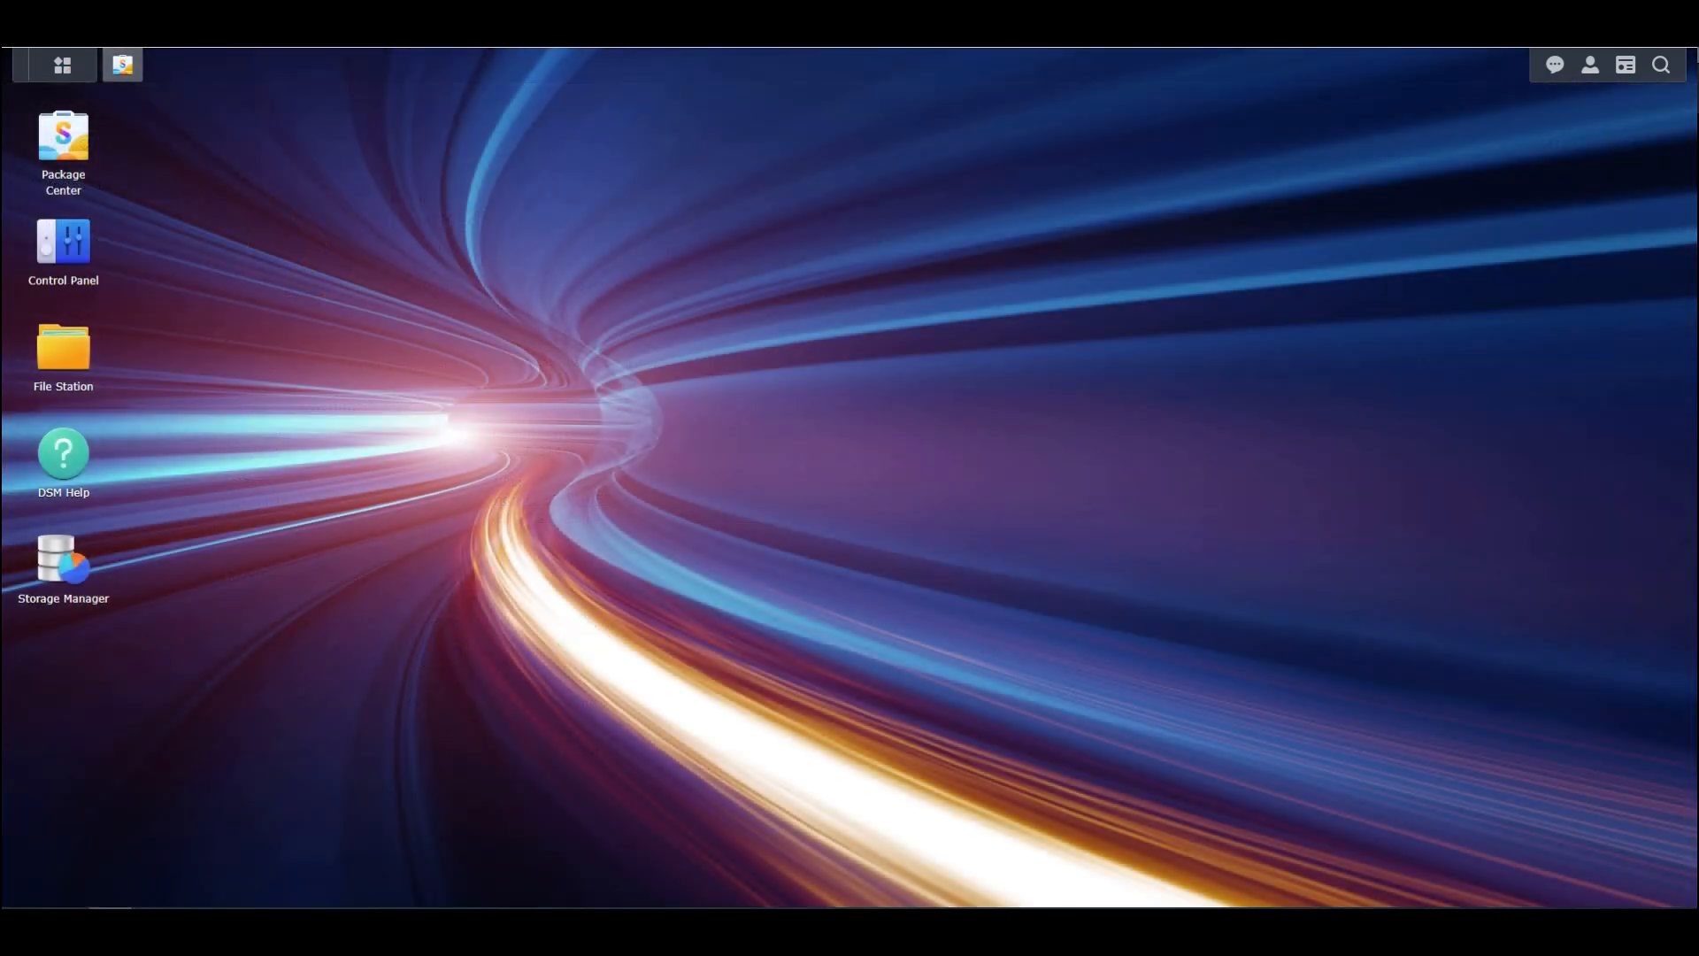
{"action": "double_click", "coordinate": [63, 242]}
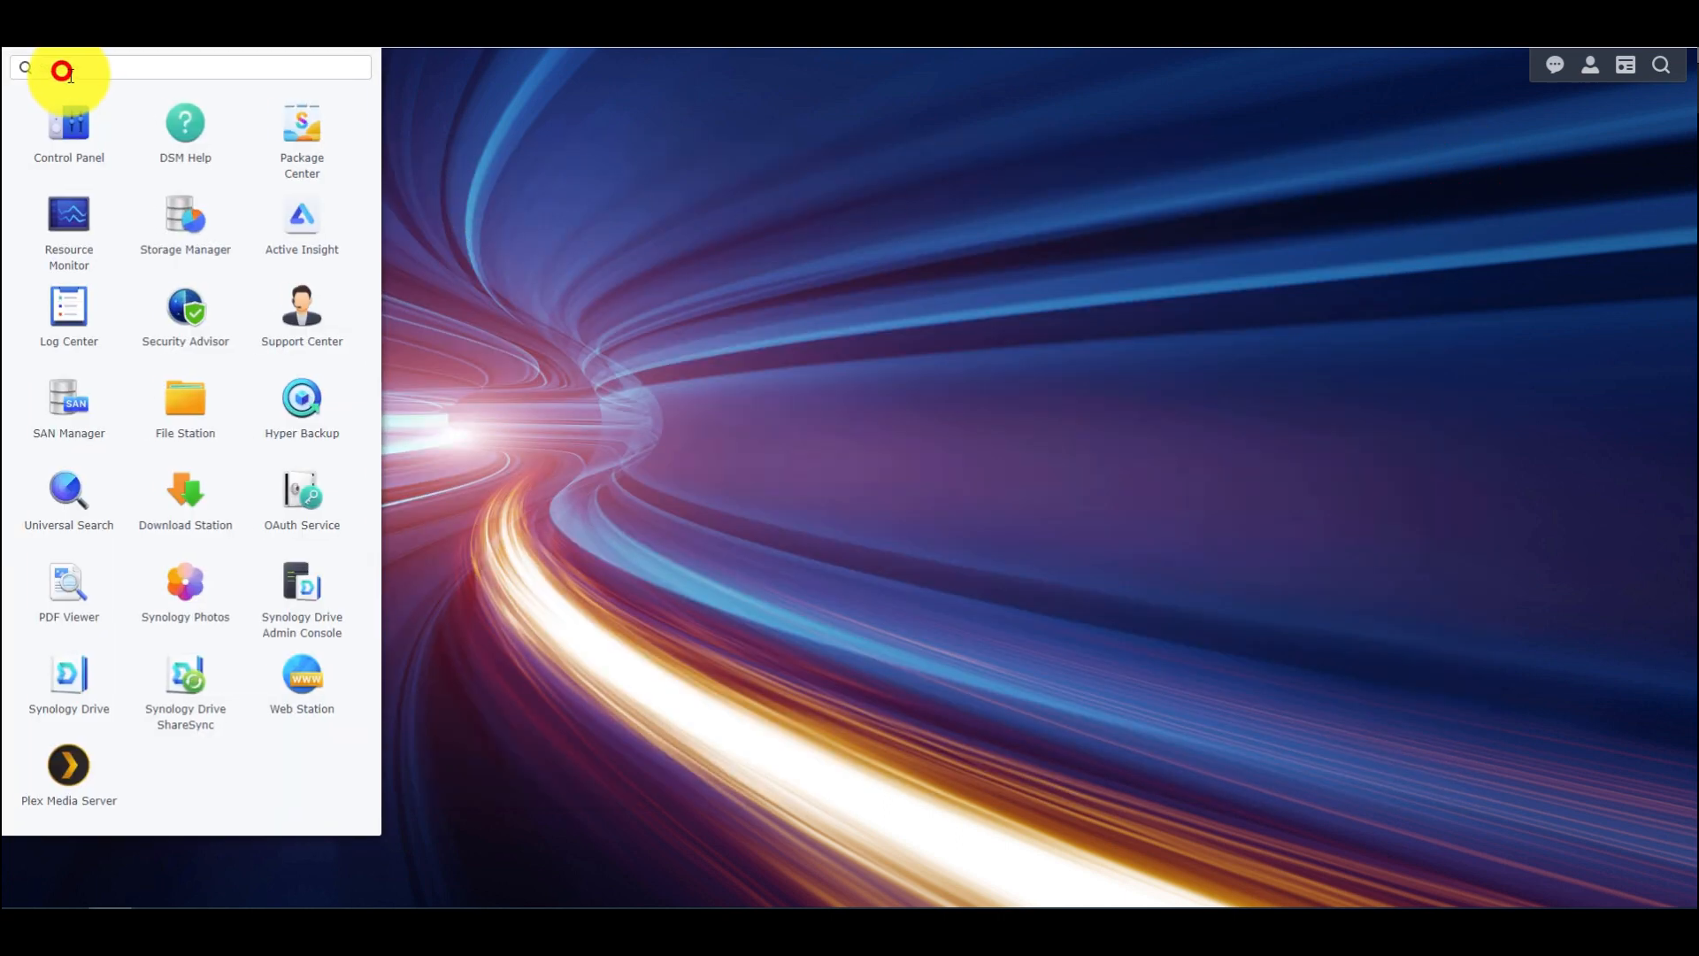
{"action": "left_click", "coordinate": [68, 769]}
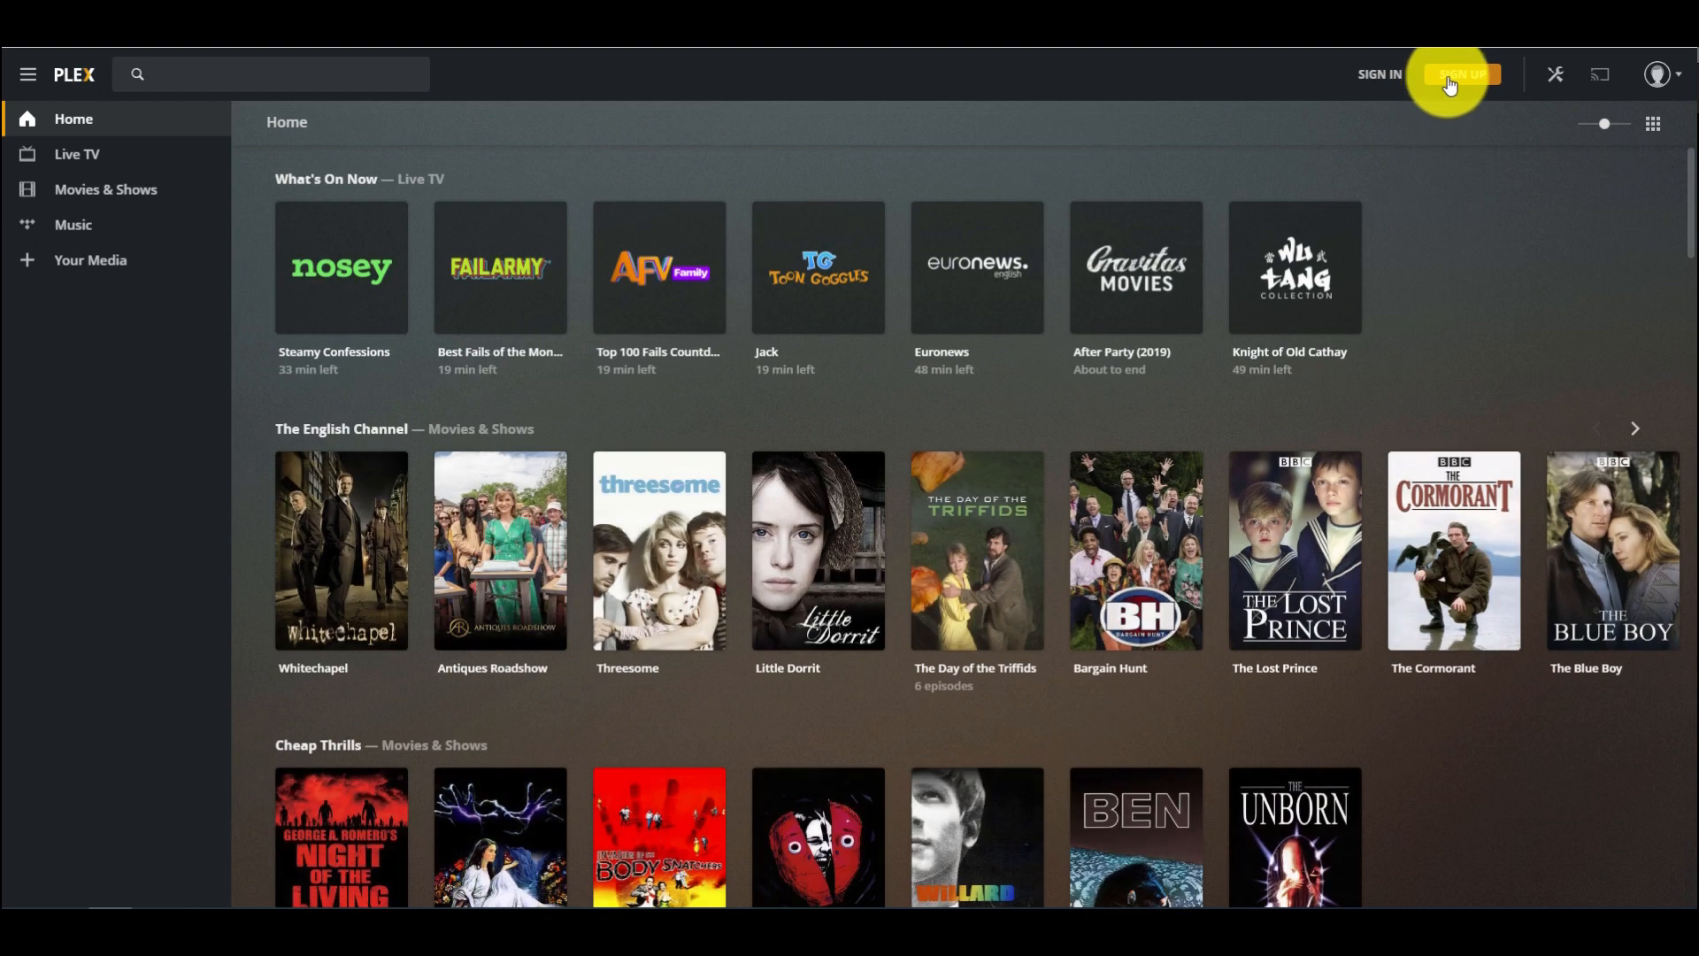
{"action": "left_click", "coordinate": [1459, 73]}
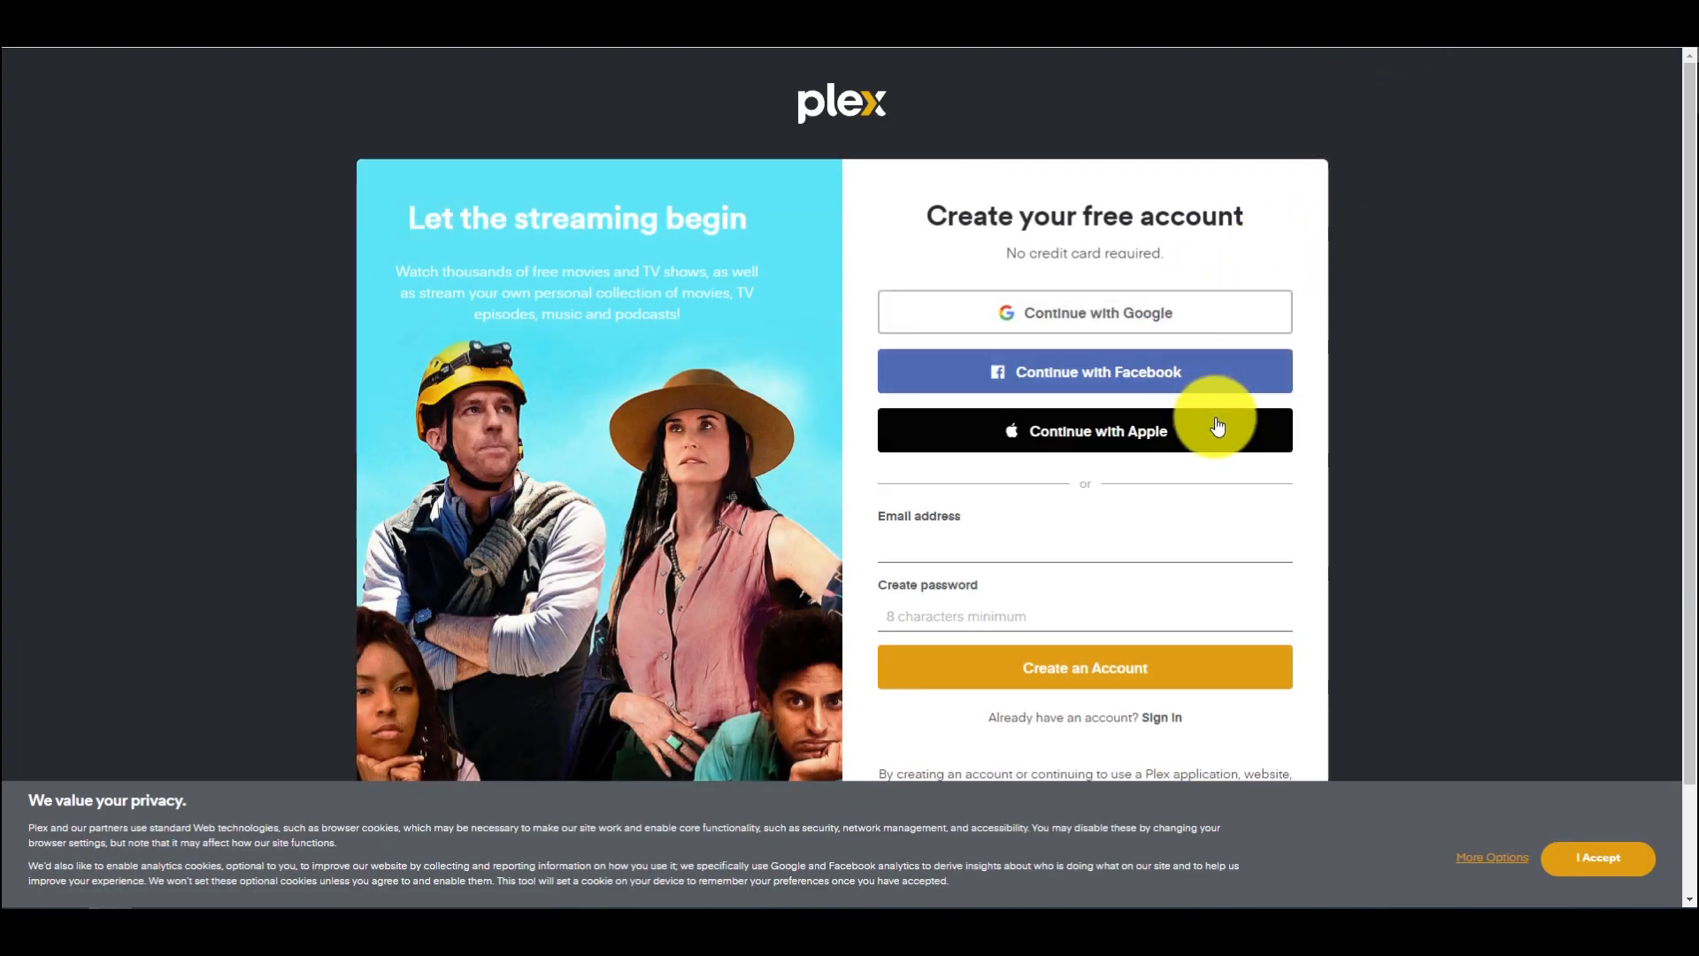
{"action": "left_click", "coordinate": [1598, 858]}
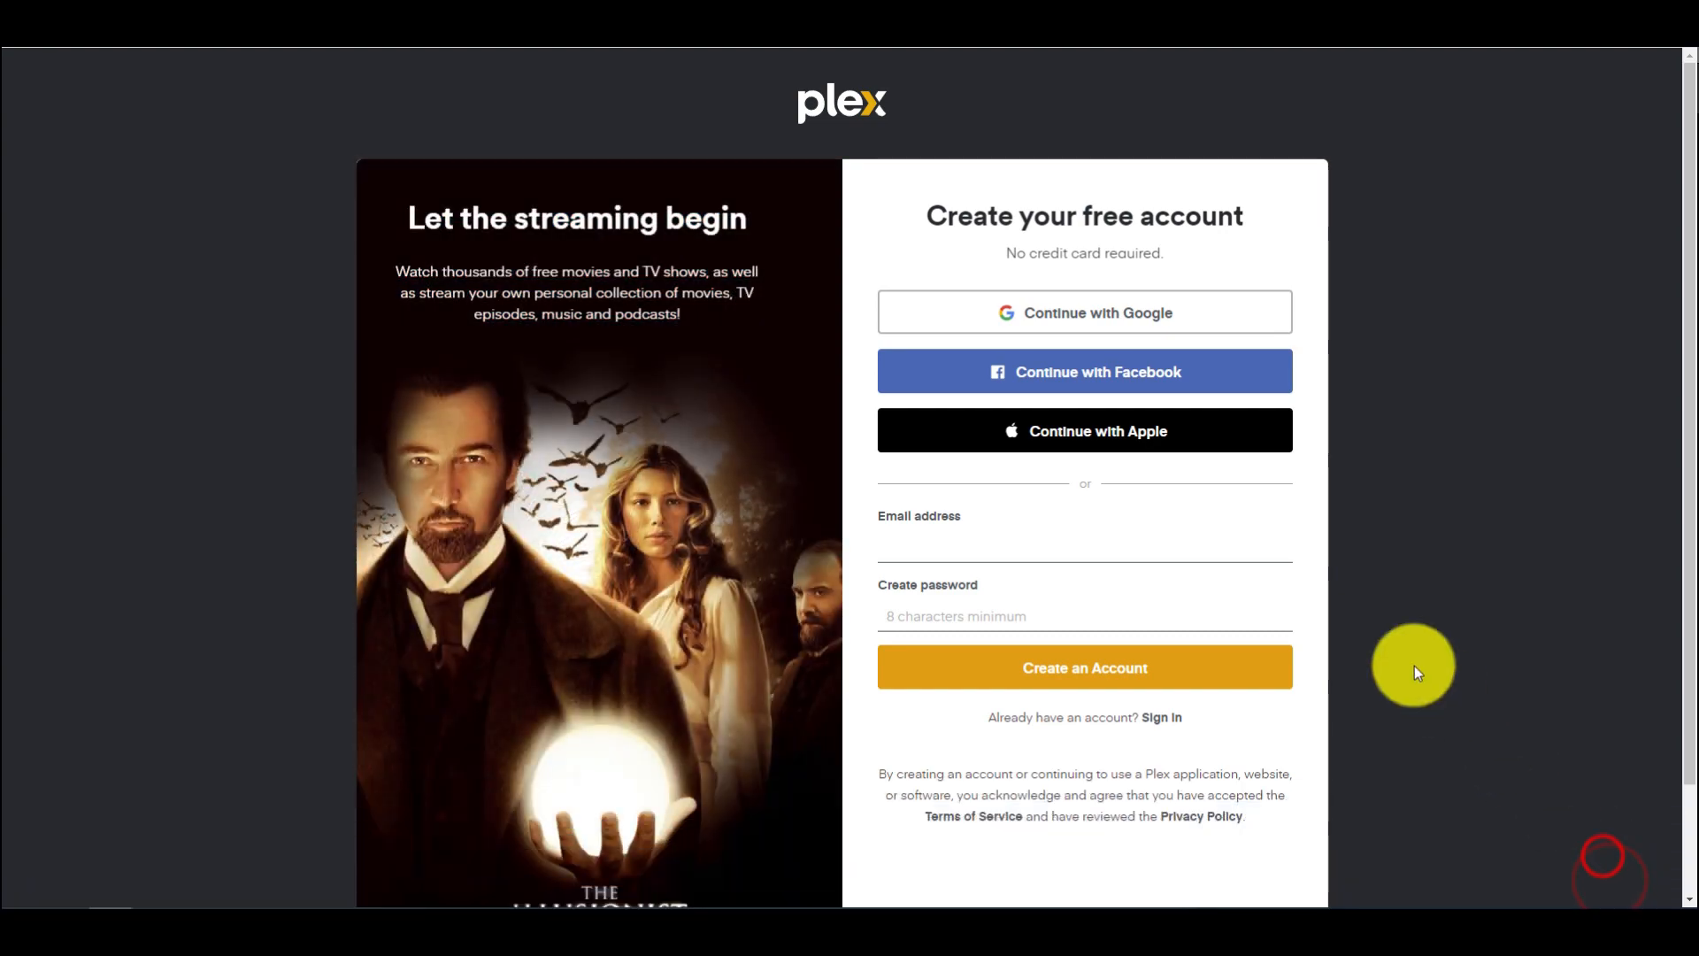
{"action": "mouse_move", "coordinate": [1357, 618]}
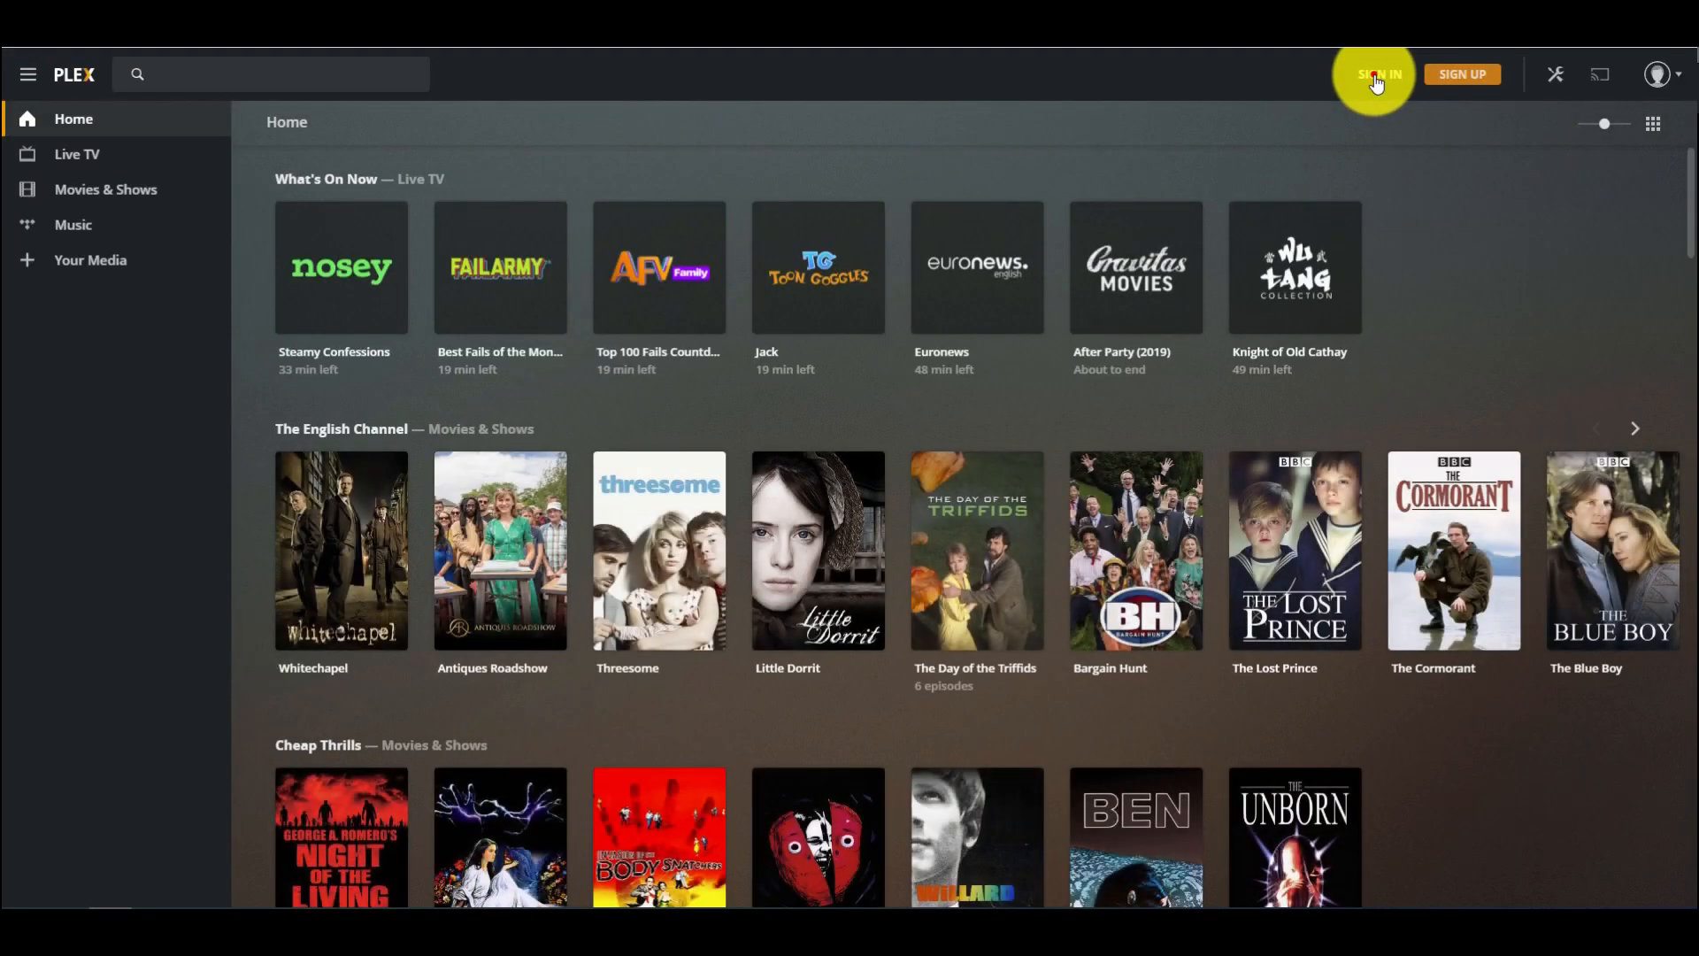
Step: Sign in to Plex, choose Syn as the preferred server, and finish setup
{"action": "left_click", "coordinate": [1379, 74]}
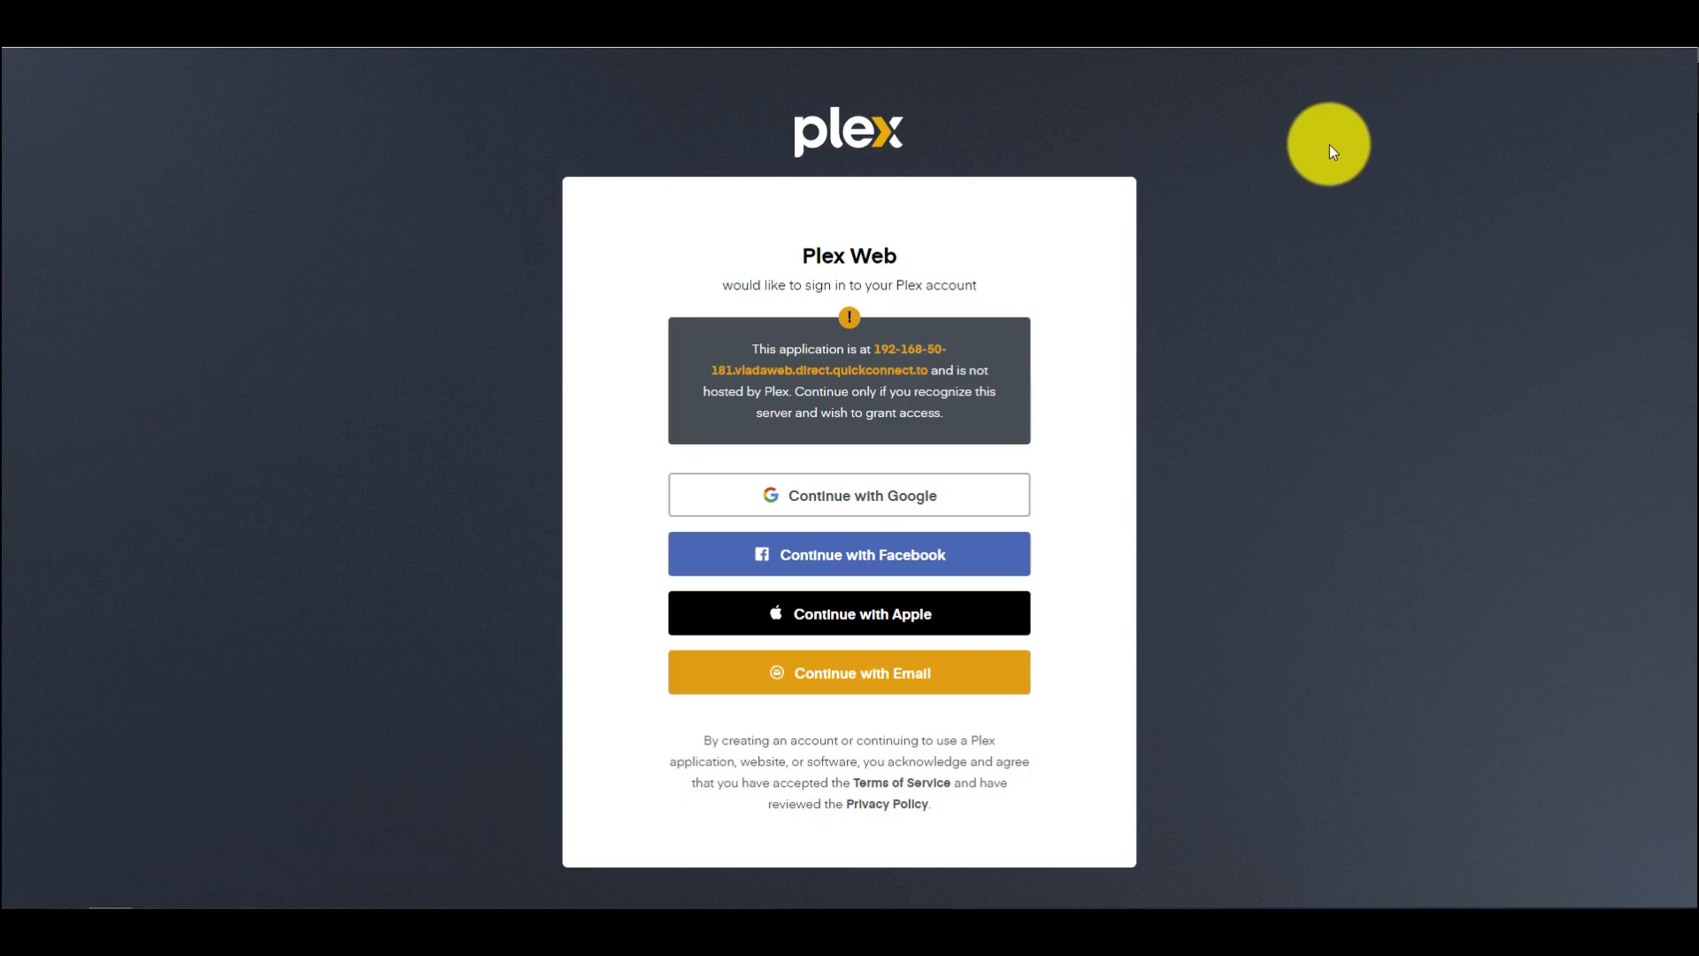
{"action": "mouse_move", "coordinate": [1139, 445]}
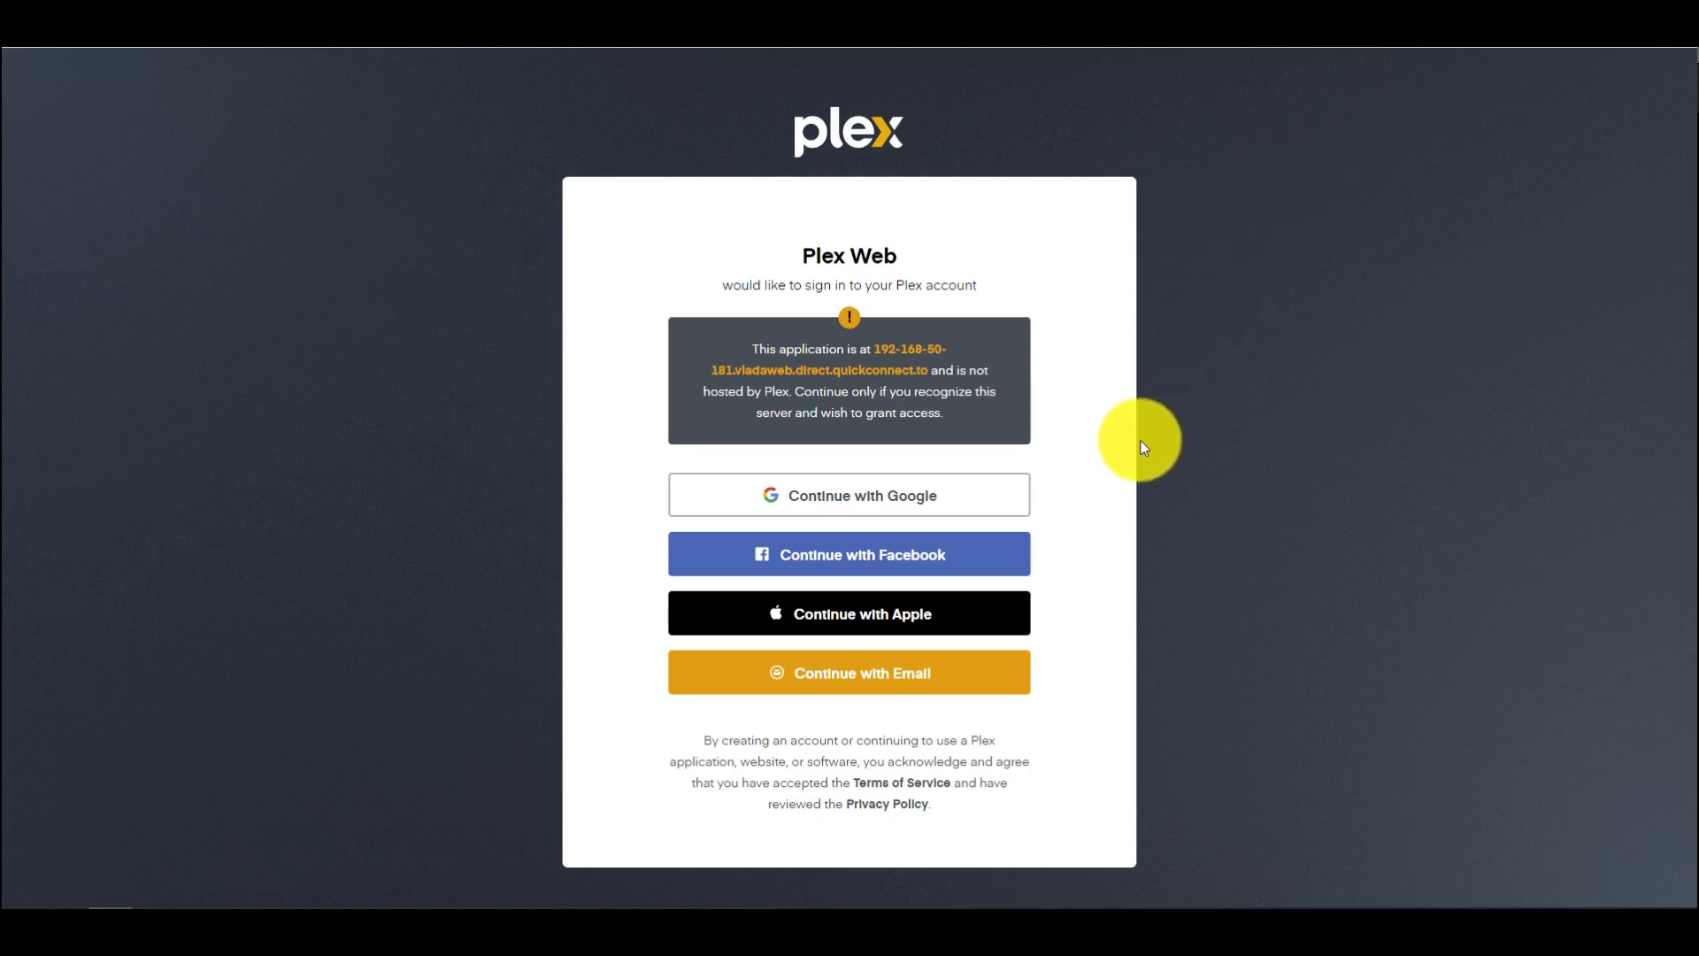
{"action": "left_click", "coordinate": [849, 496]}
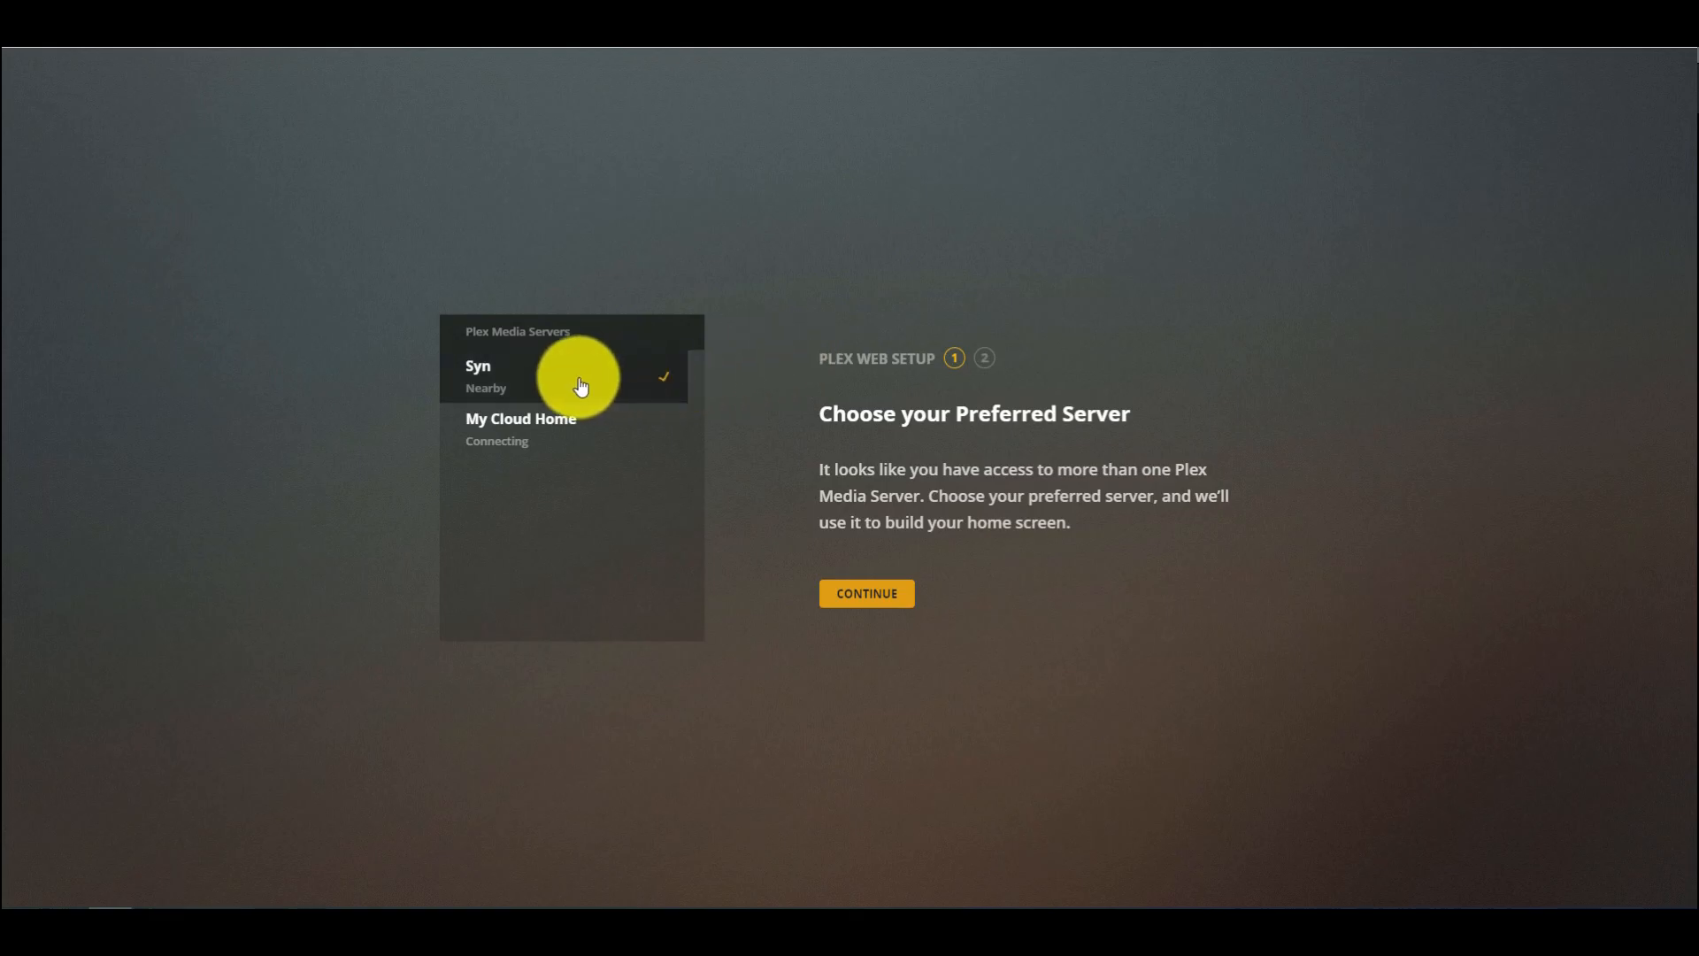
{"action": "left_click", "coordinate": [866, 593]}
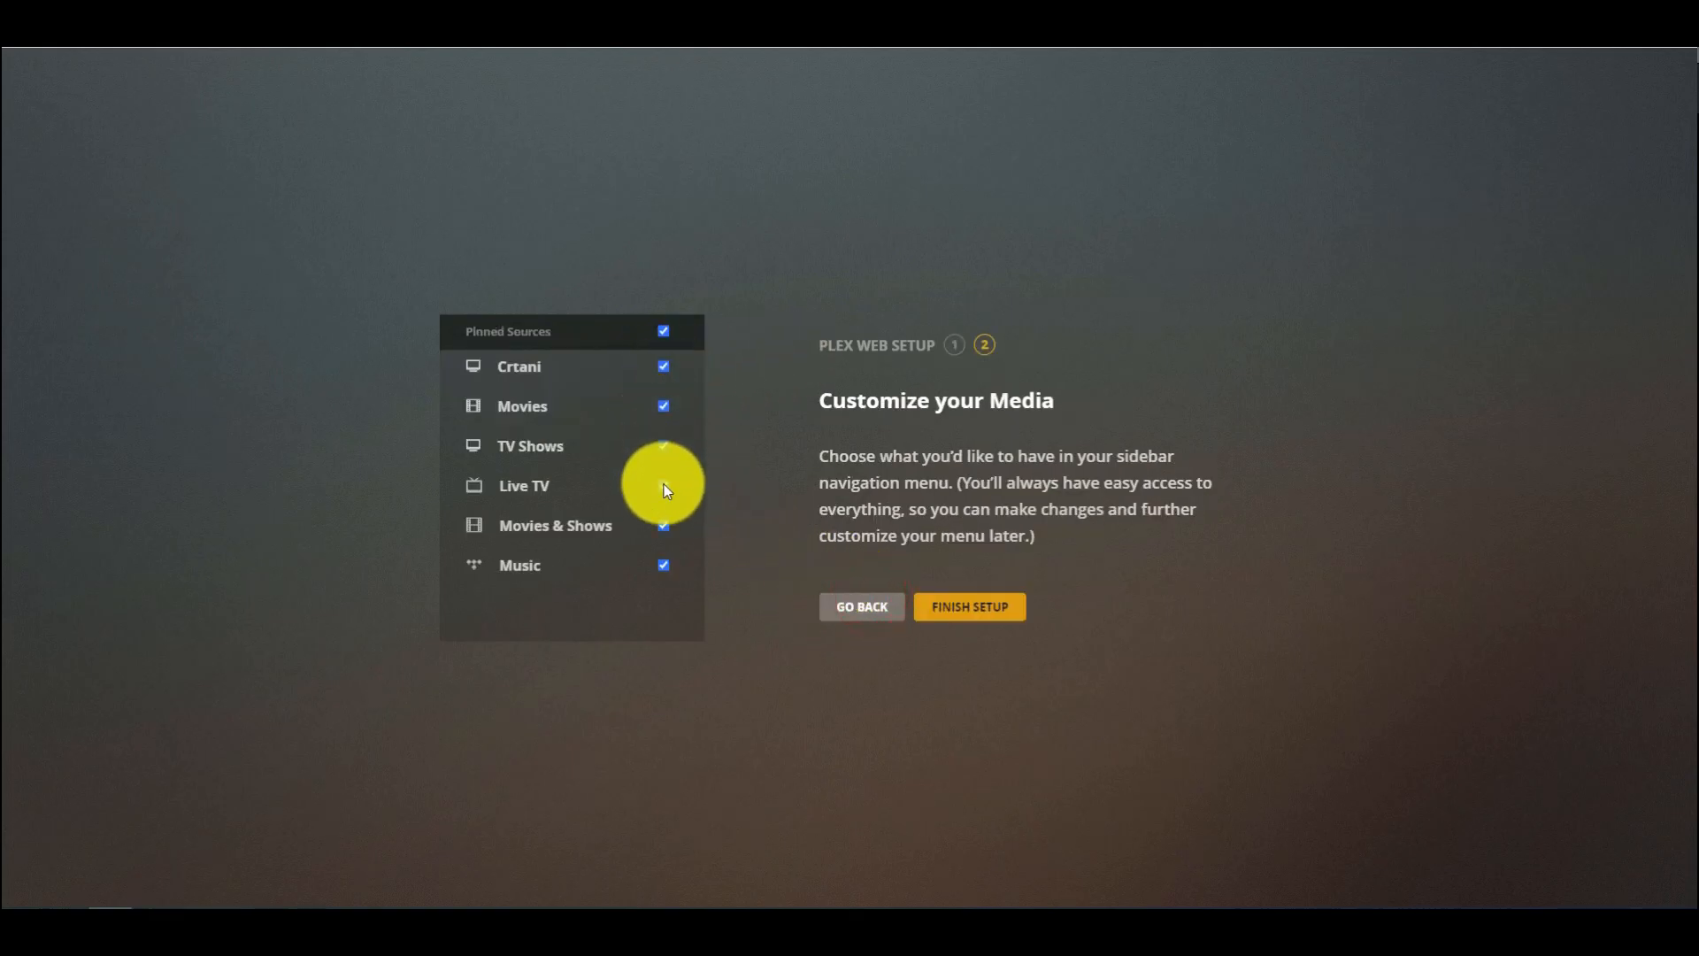
{"action": "left_click", "coordinate": [967, 606]}
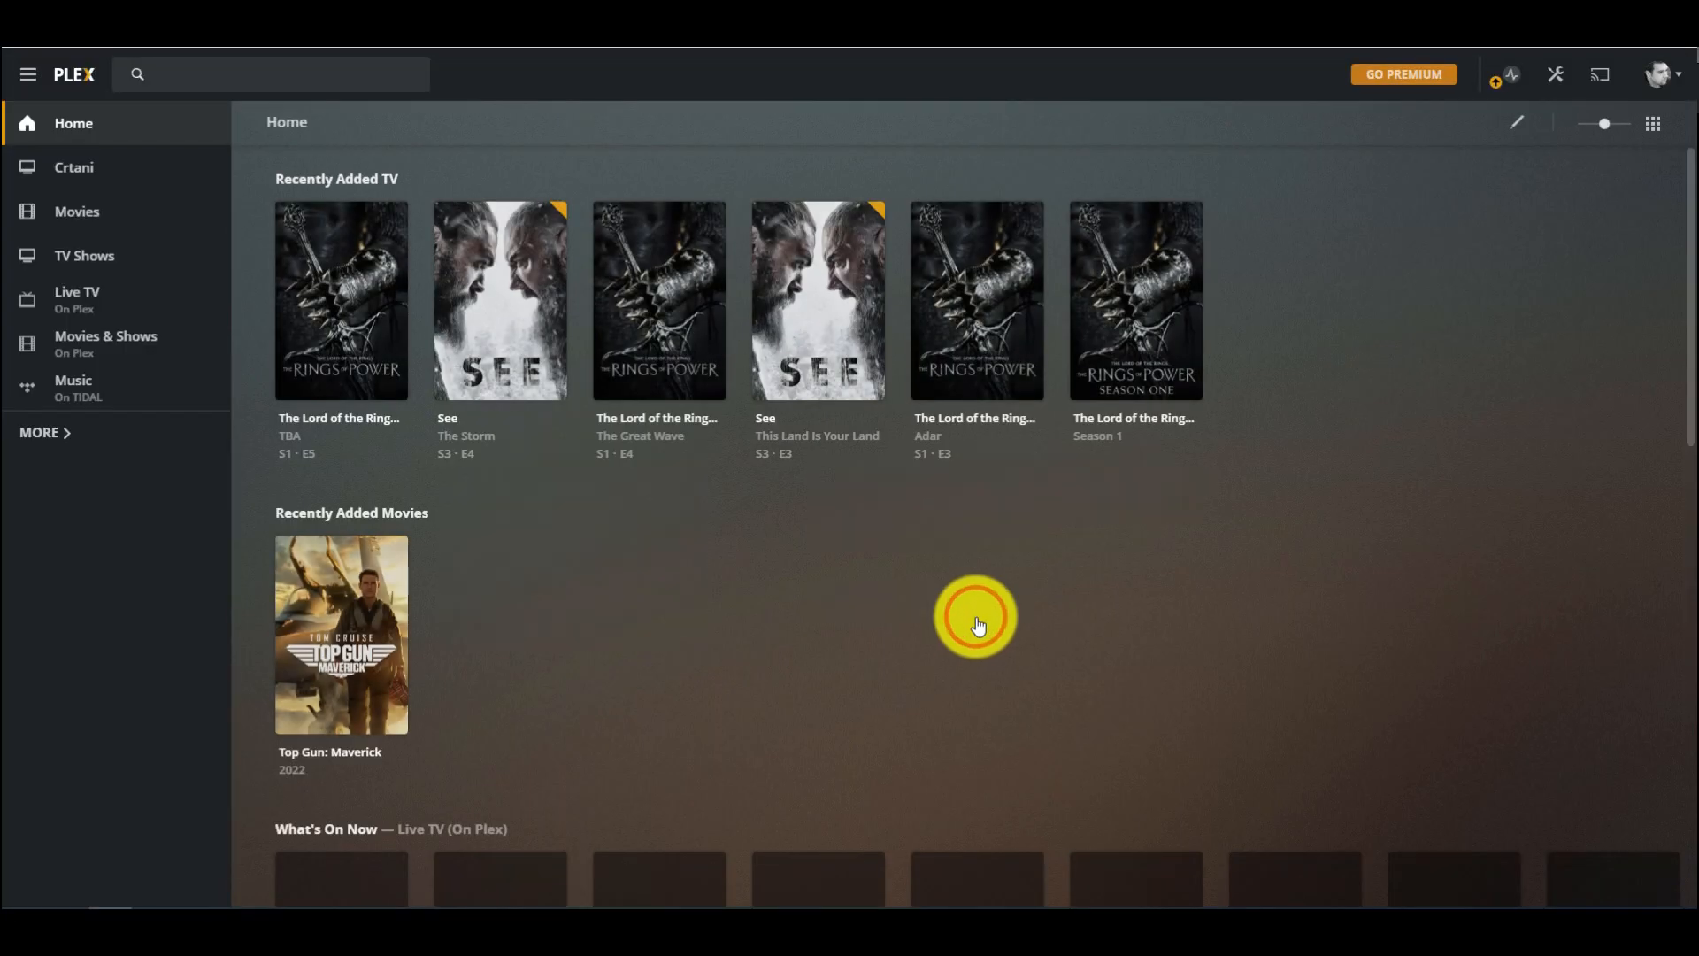
{"action": "mouse_move", "coordinate": [163, 260]}
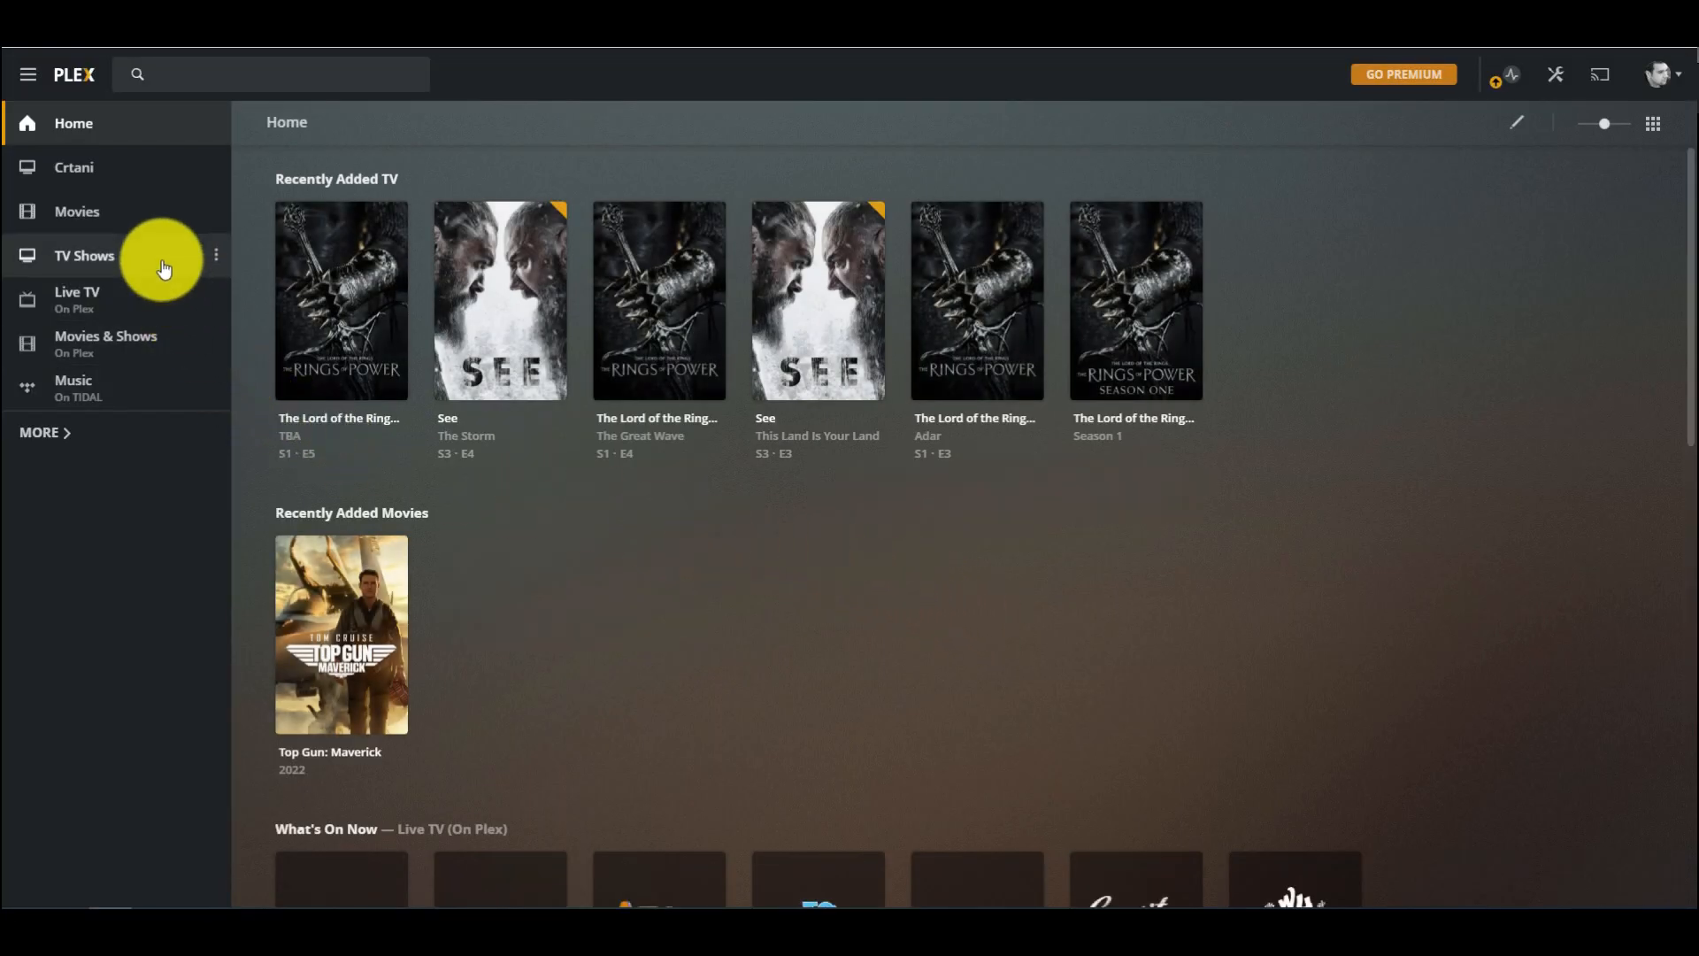
Step: Browse the TV Shows, Crtani and Movies libraries, ending on Movies with Top Gun: Maverick
{"action": "left_click", "coordinate": [83, 256]}
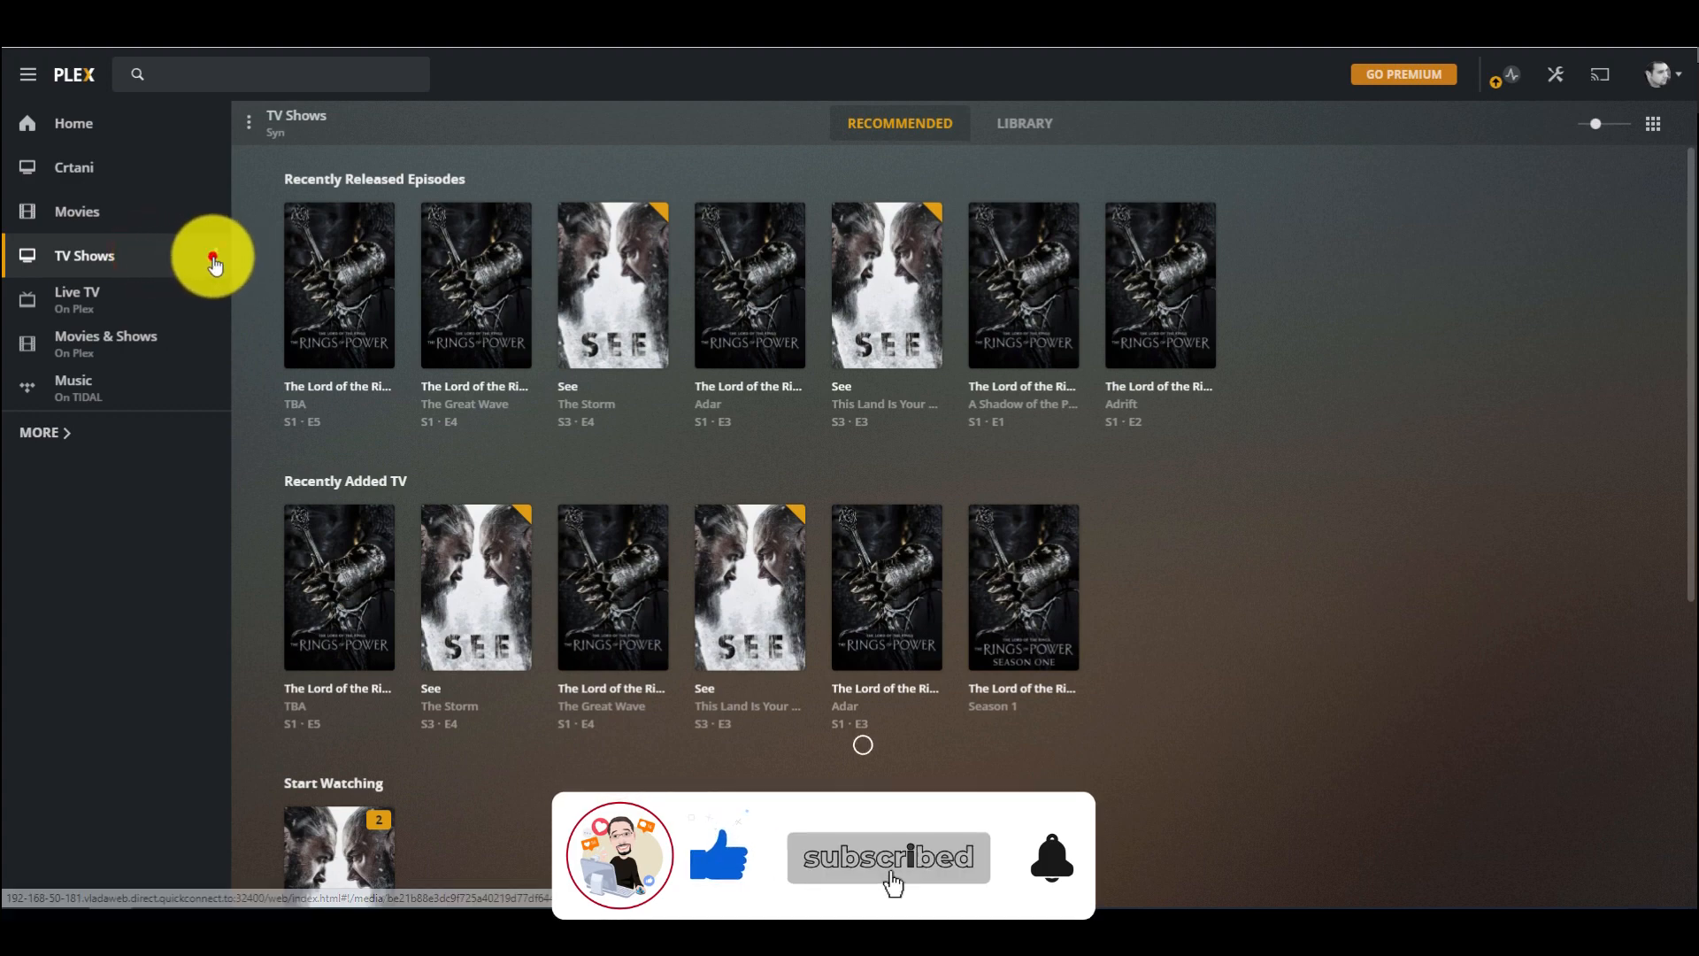
{"action": "left_click", "coordinate": [216, 255]}
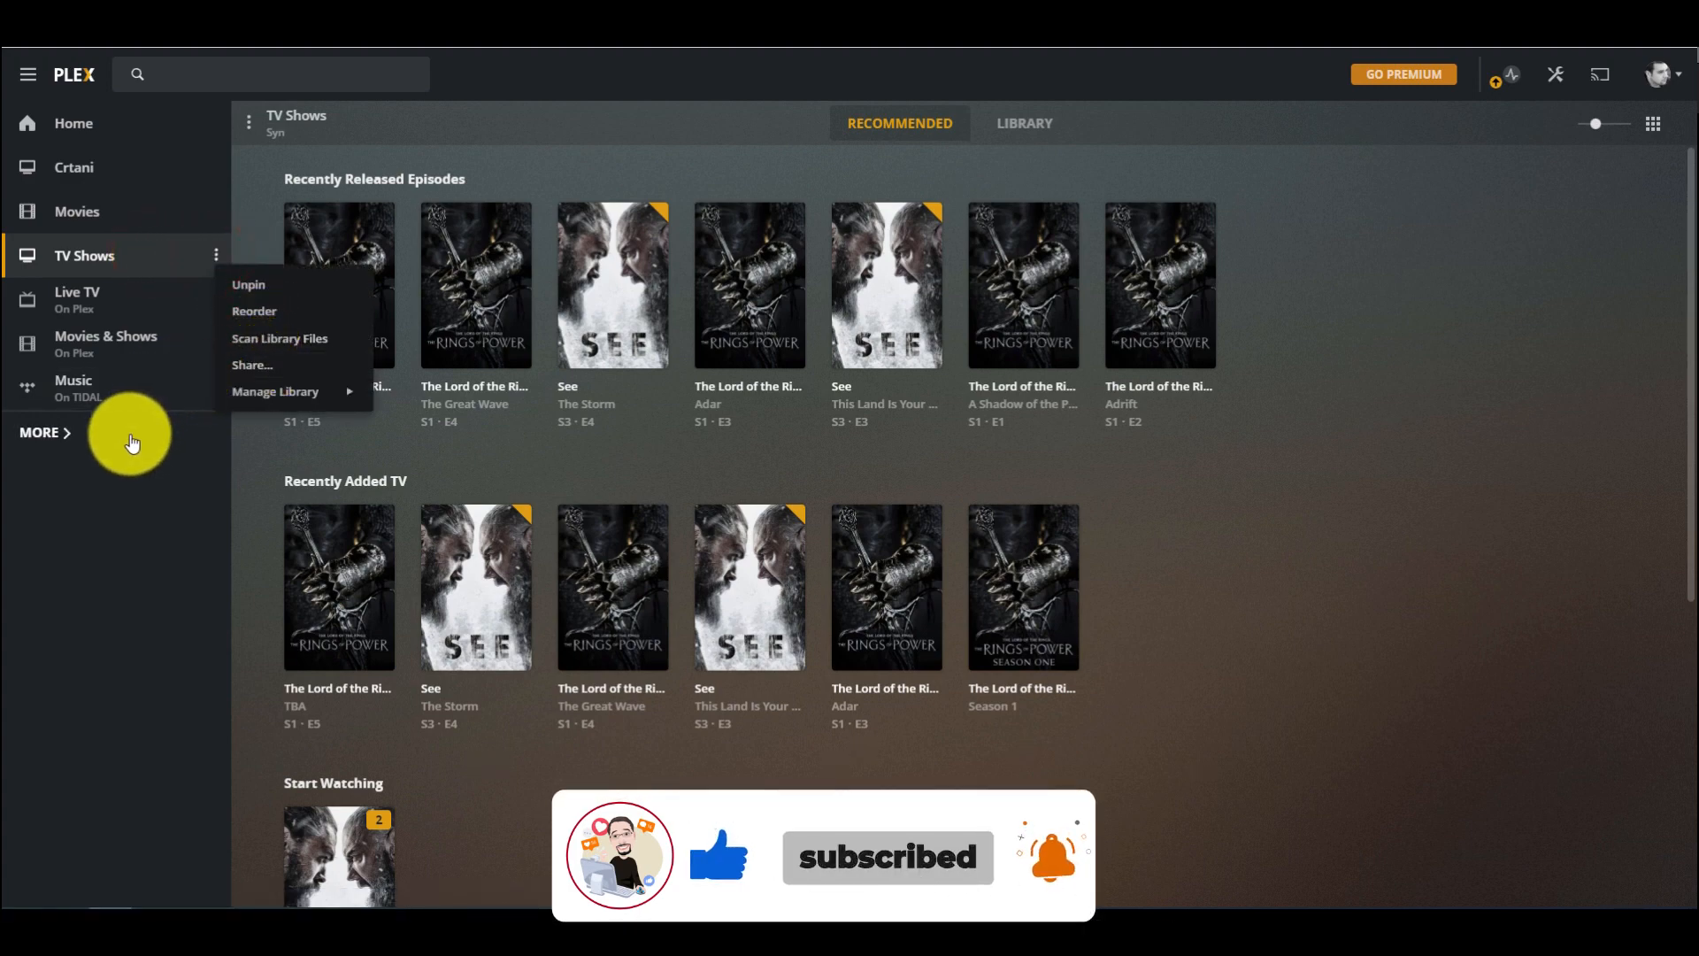
{"action": "left_click", "coordinate": [195, 173]}
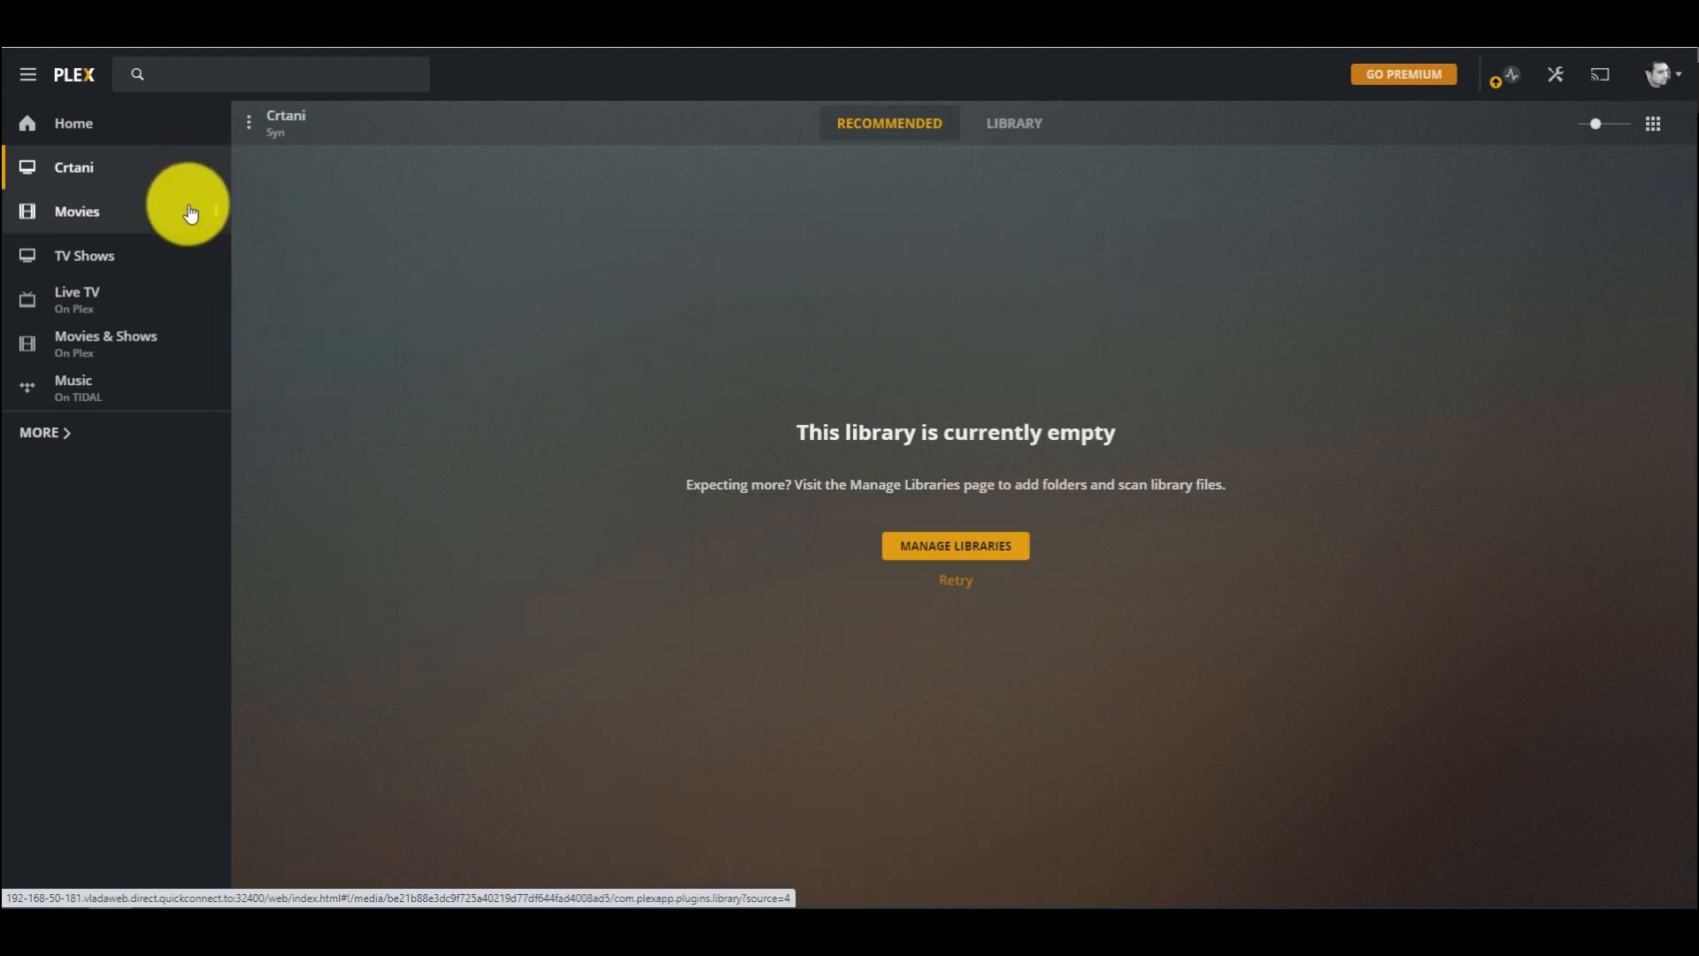
{"action": "left_click", "coordinate": [215, 212]}
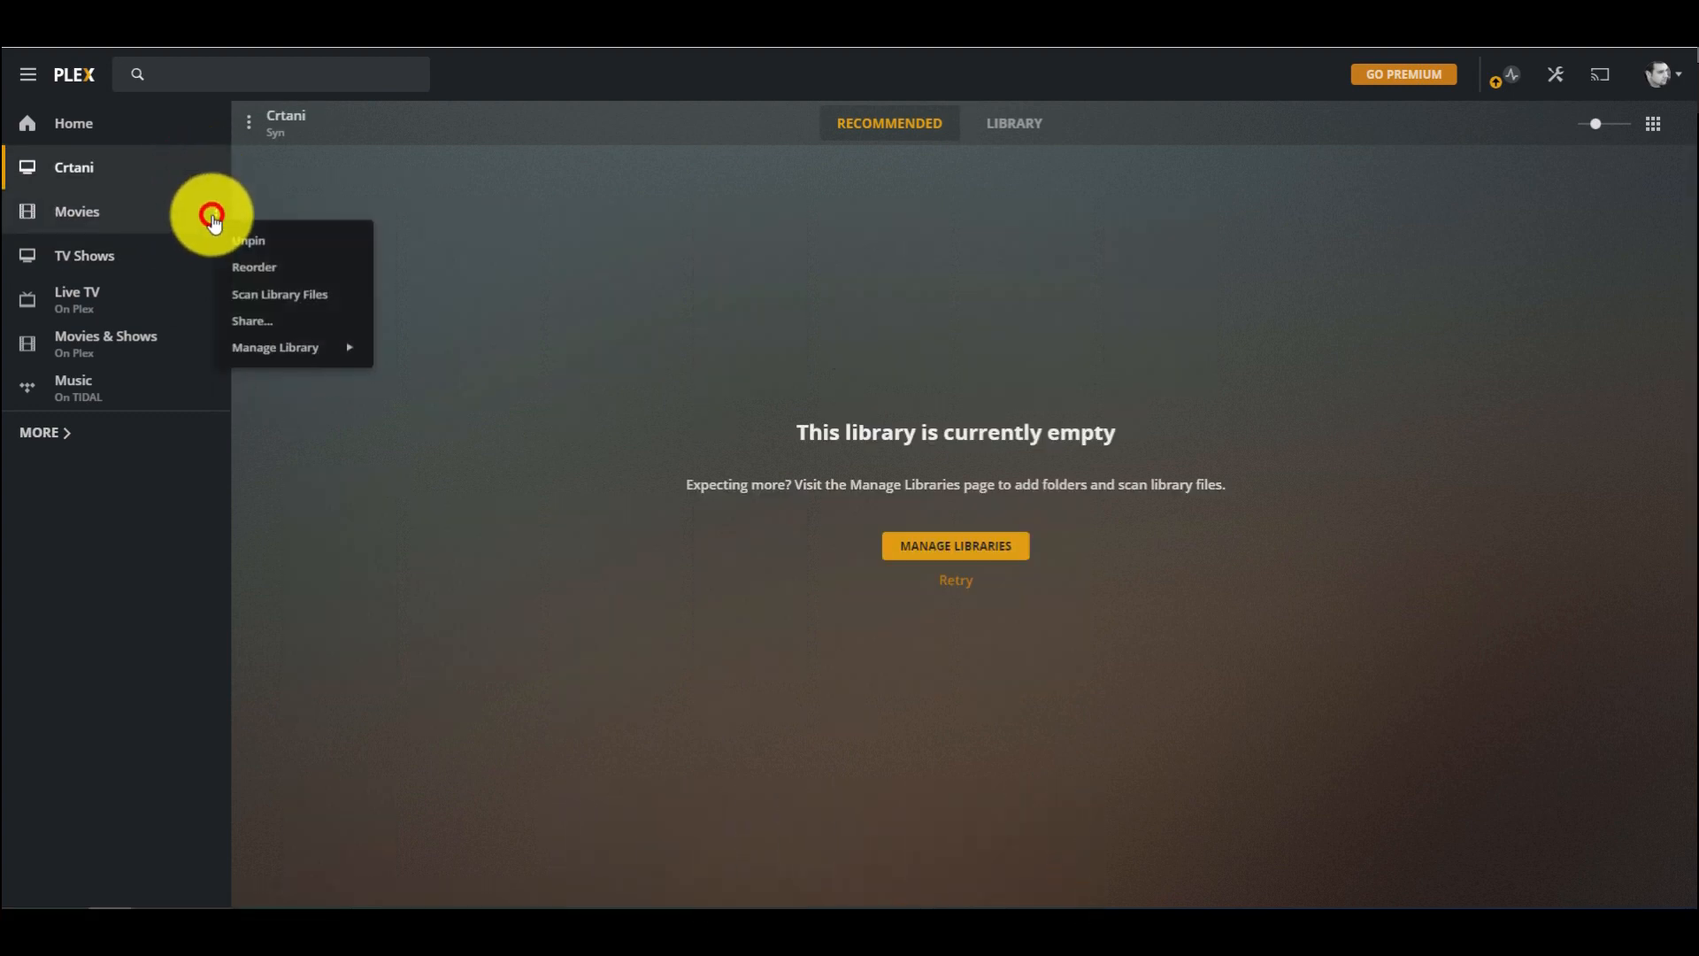
{"action": "left_click", "coordinate": [77, 212]}
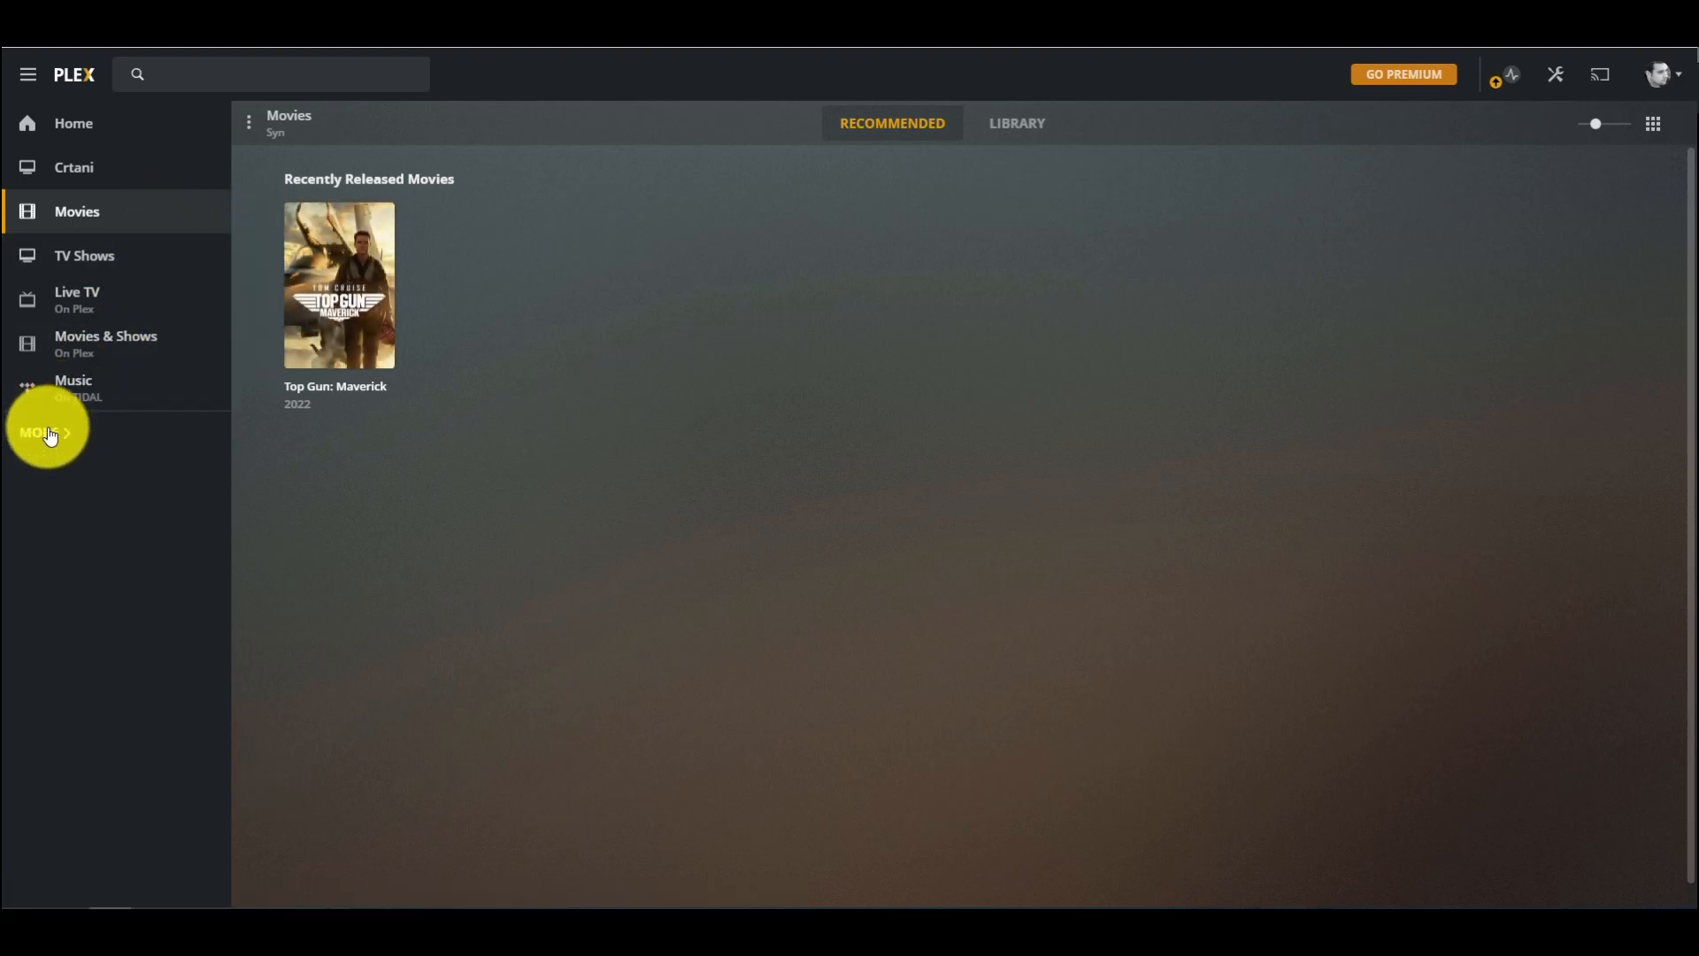
Step: Add a Movies library named 'Movies 2' on Syn using folder /volume1/Media/Movies
{"action": "left_click", "coordinate": [47, 431]}
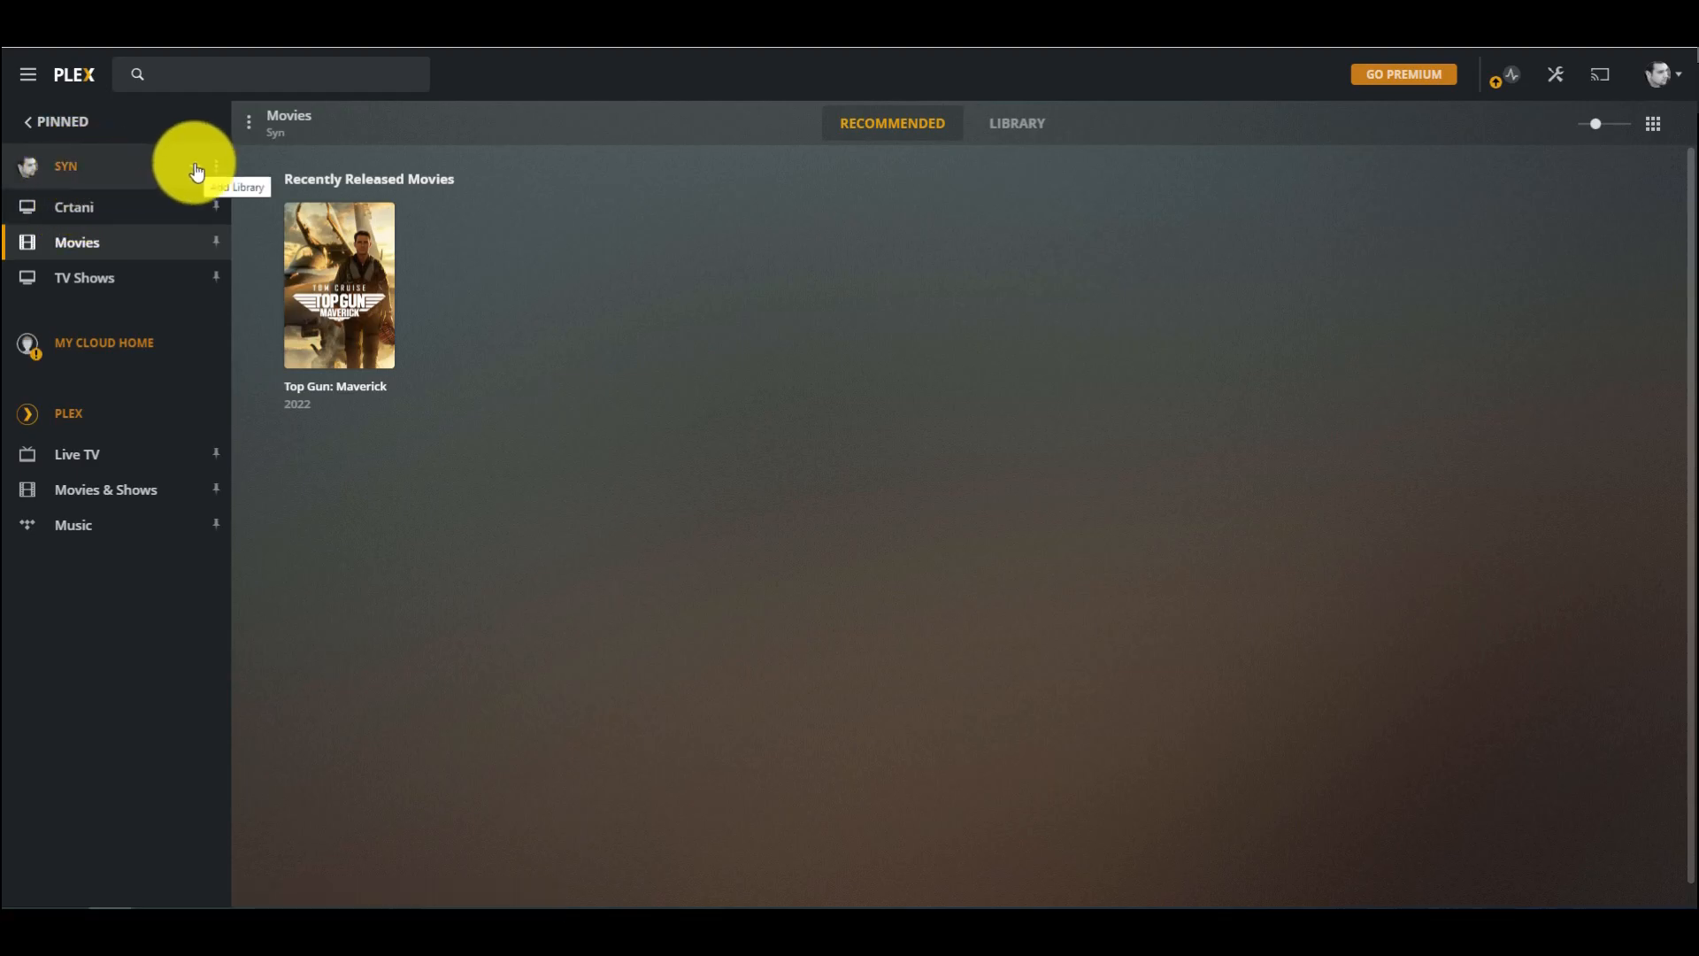
{"action": "left_click", "coordinate": [216, 165]}
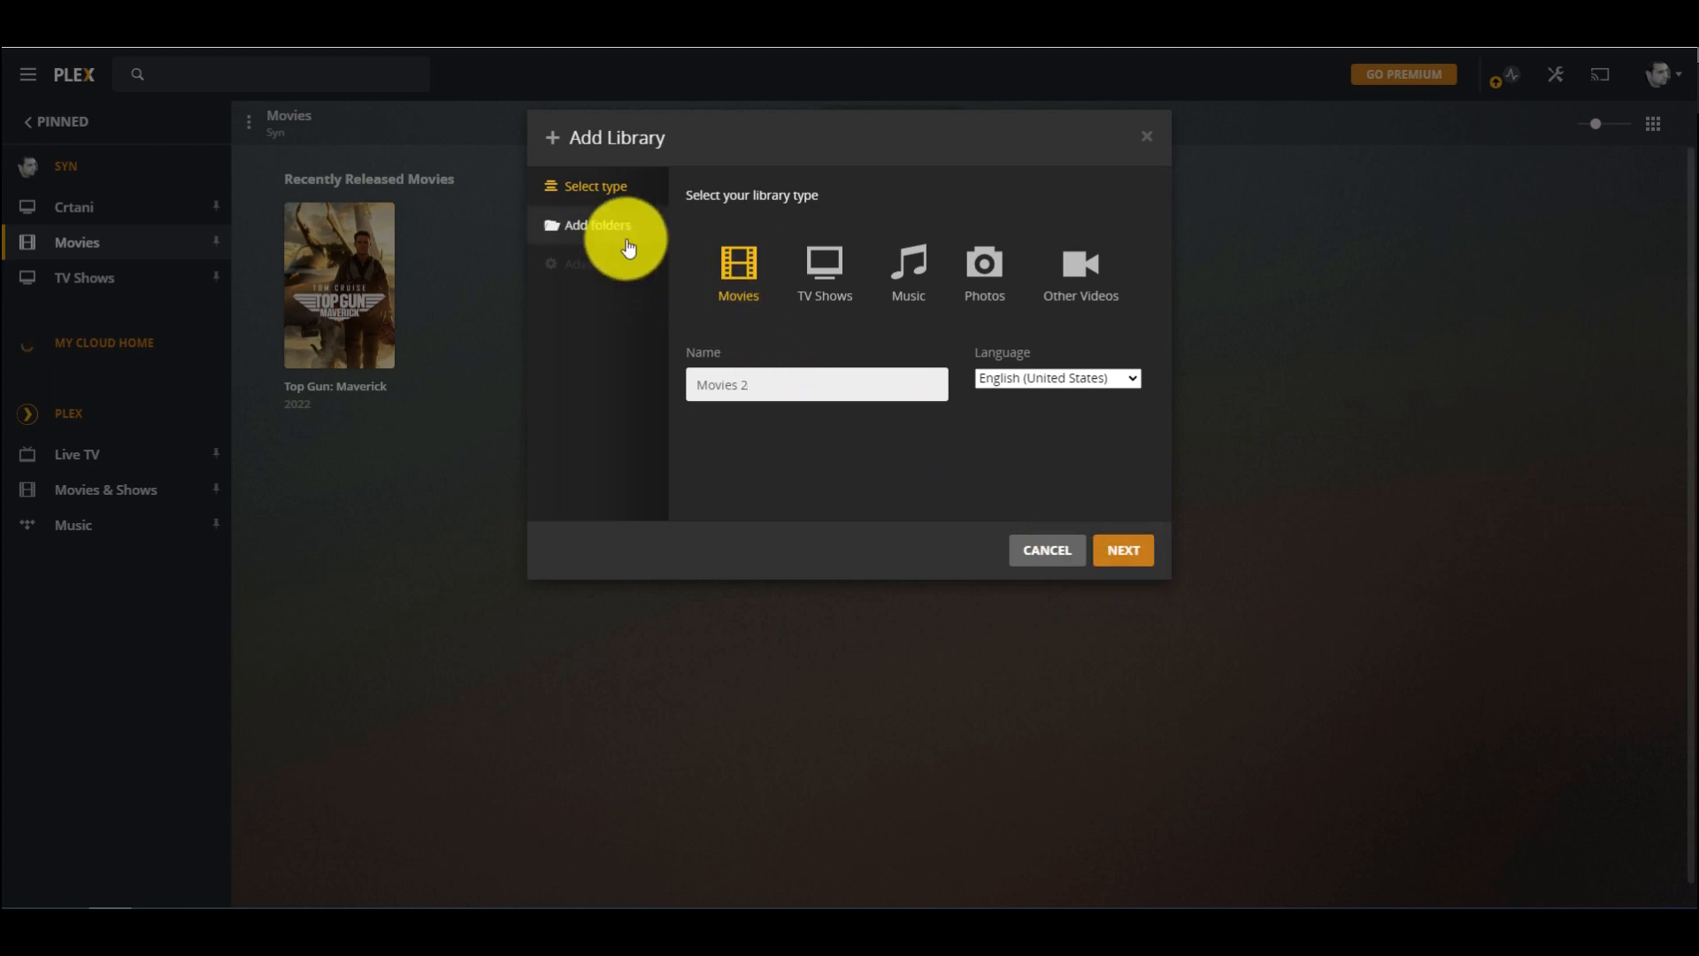
{"action": "left_click", "coordinate": [597, 226]}
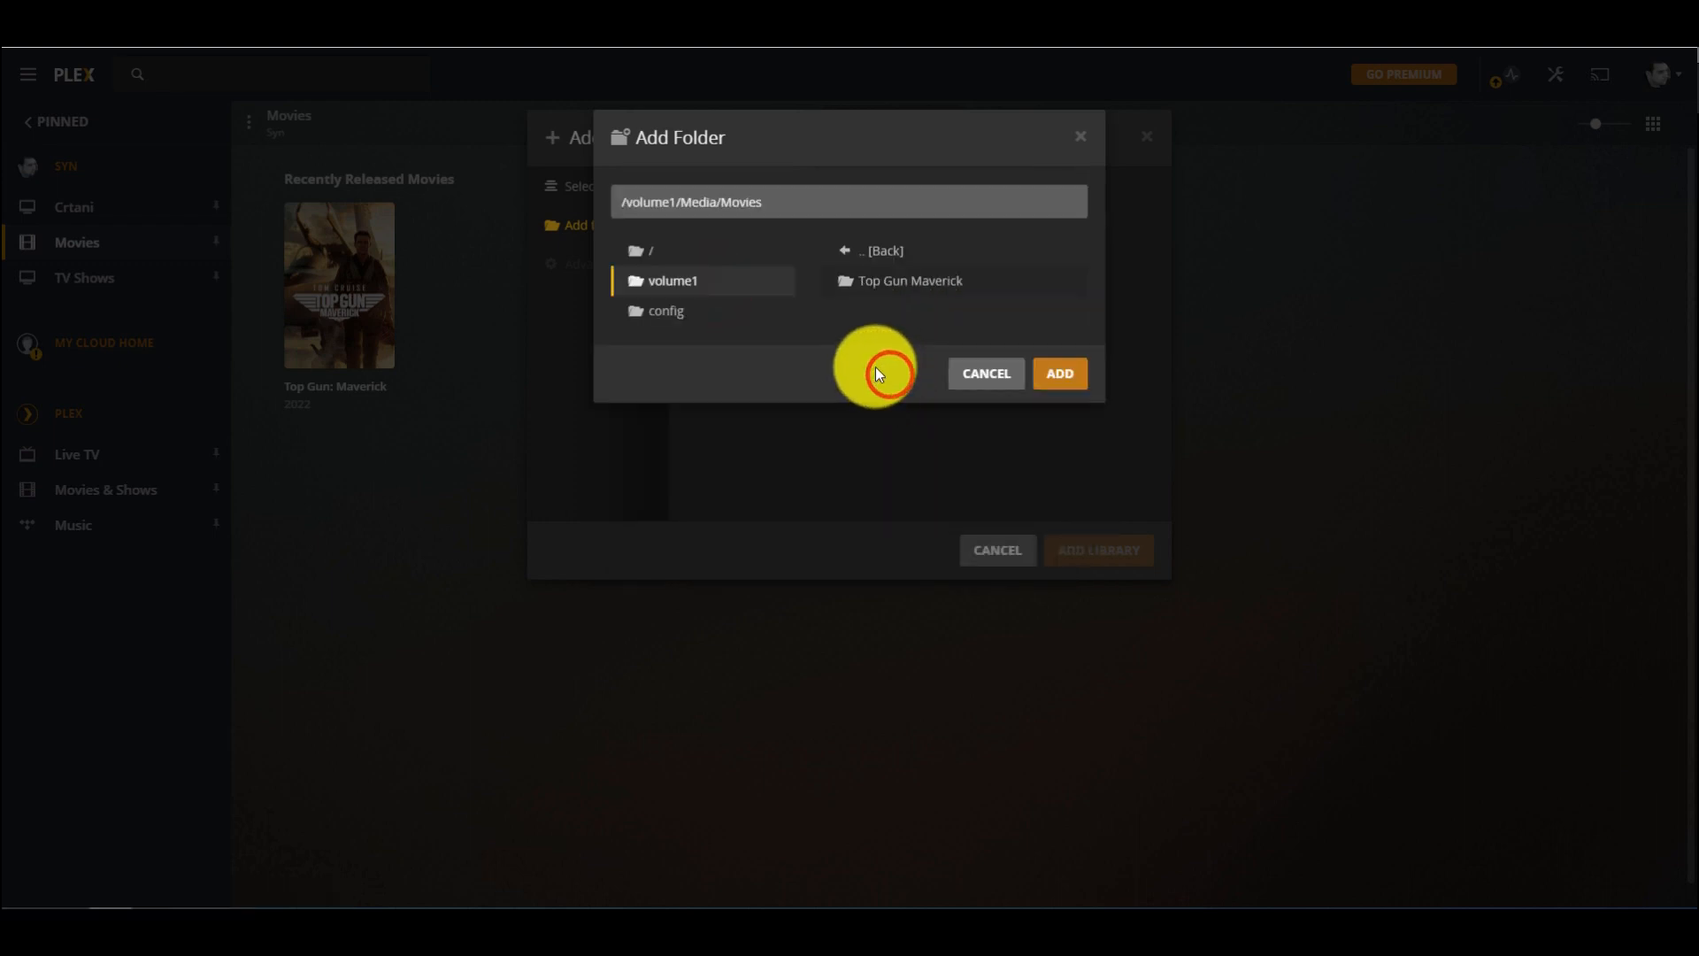
{"action": "left_click", "coordinate": [1059, 372]}
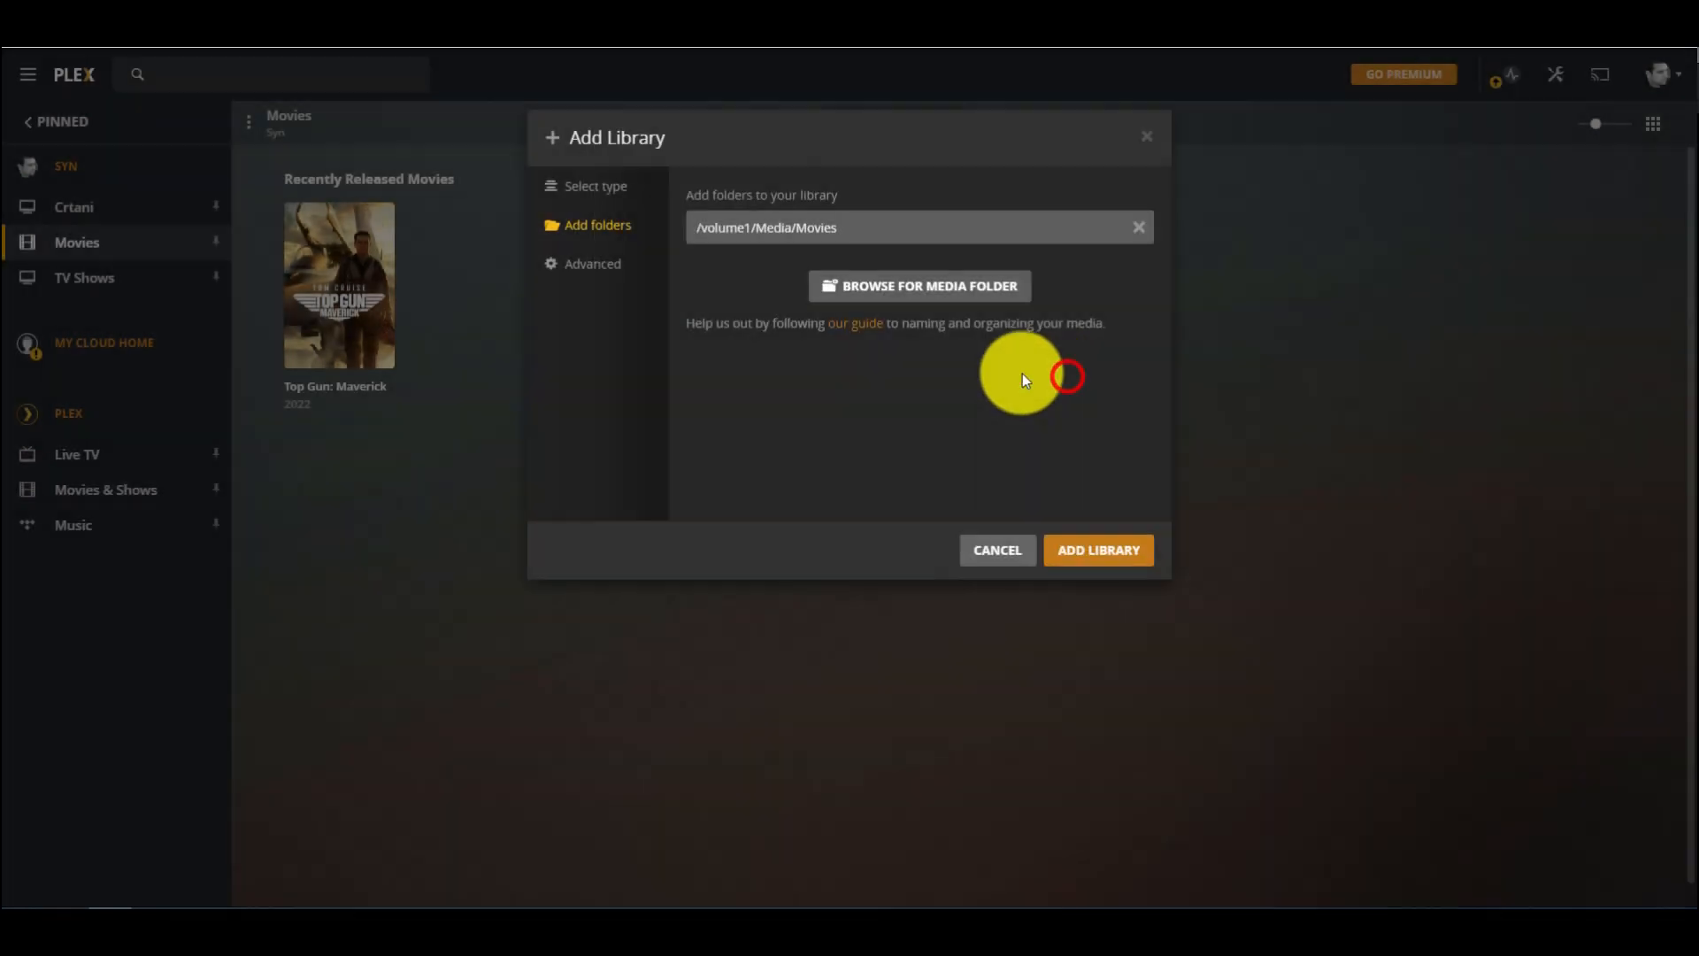
{"action": "left_click", "coordinate": [1096, 550]}
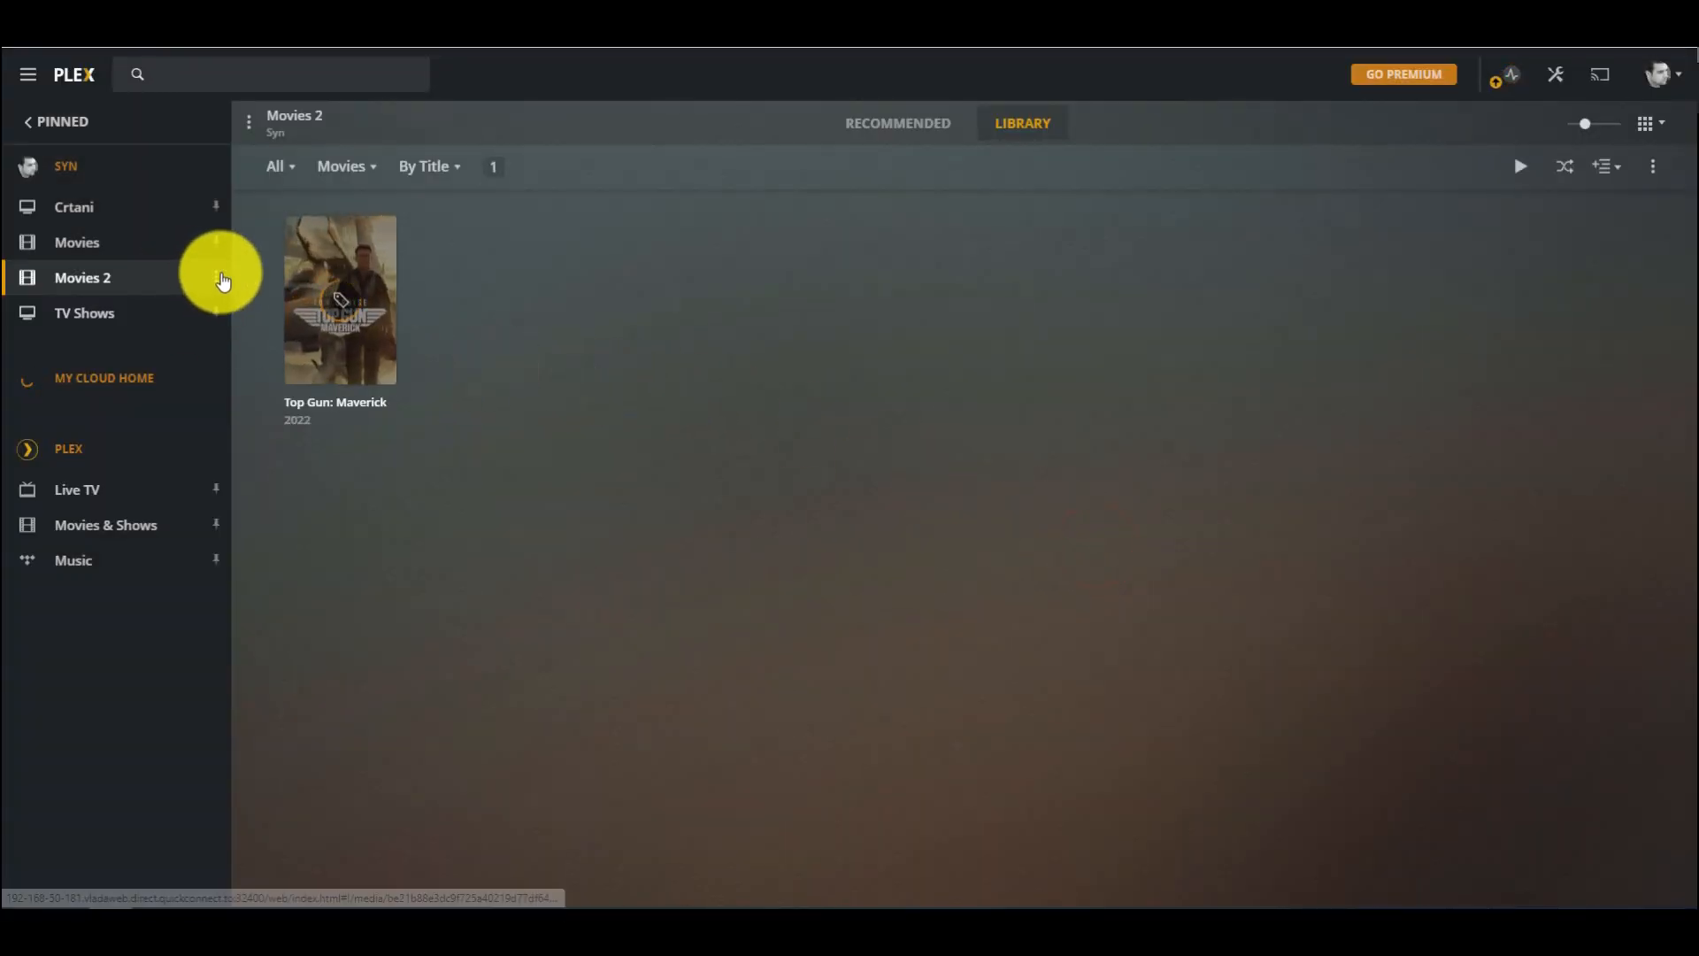
Step: Open Top Gun: Maverick from Movies 2 and scroll through its synopsis and cast
{"action": "left_click", "coordinate": [216, 277]}
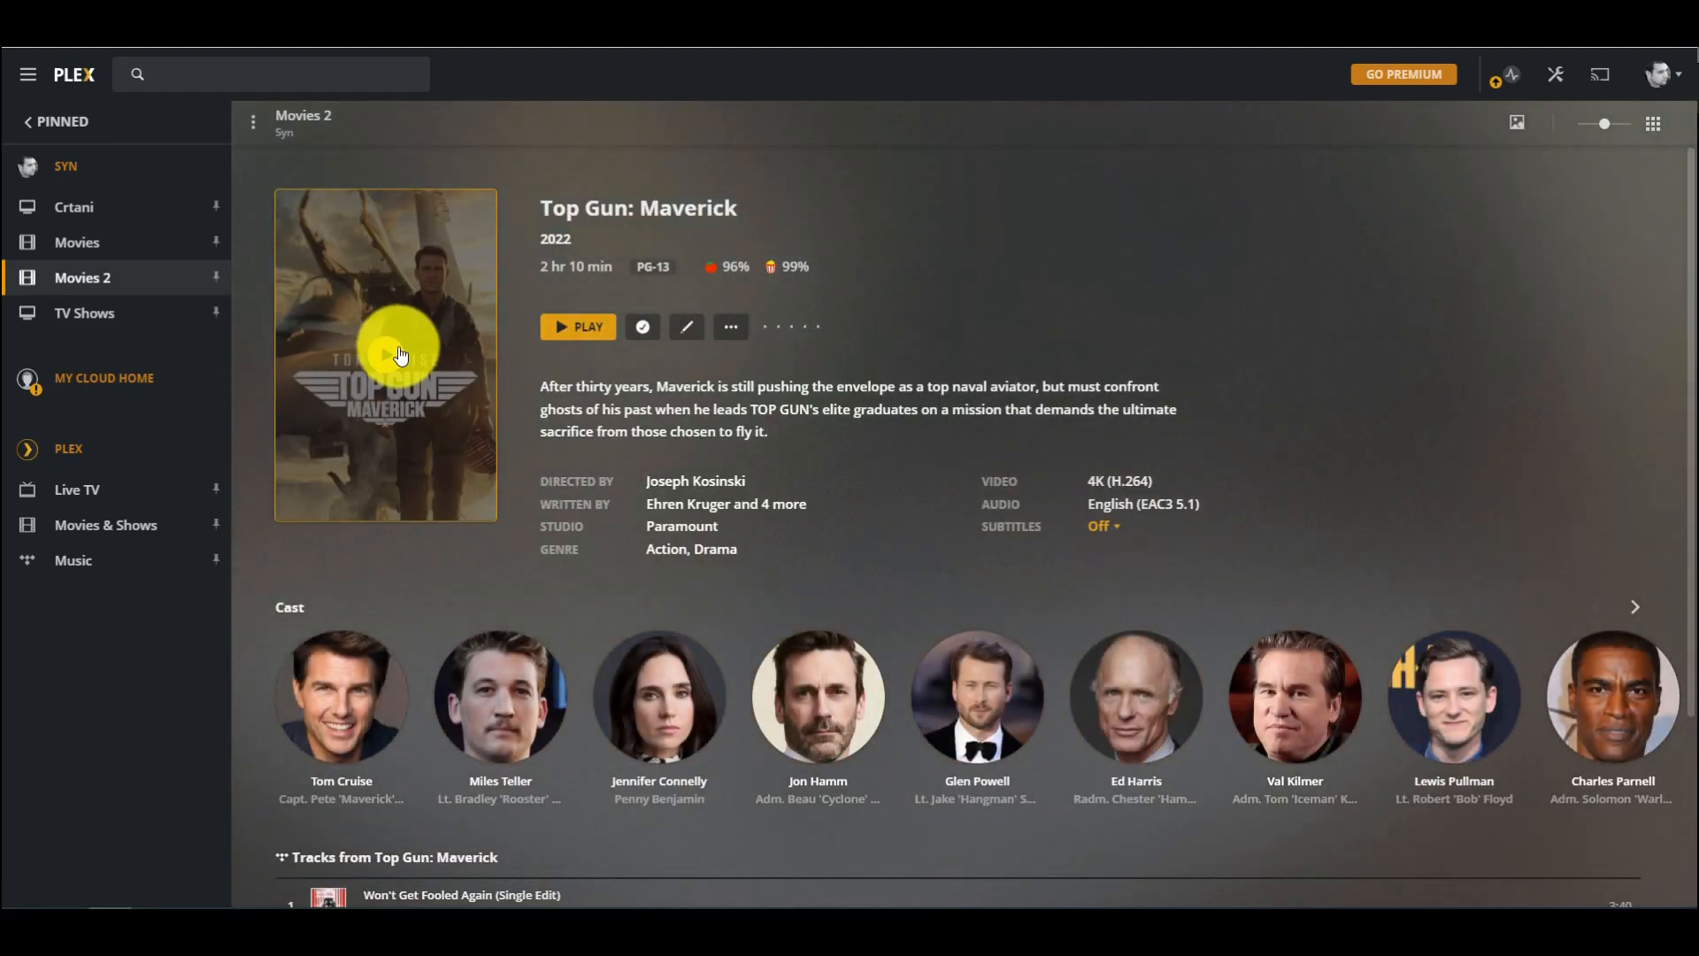
{"action": "scroll", "scroll_direction": "down", "scroll_amount": 3}
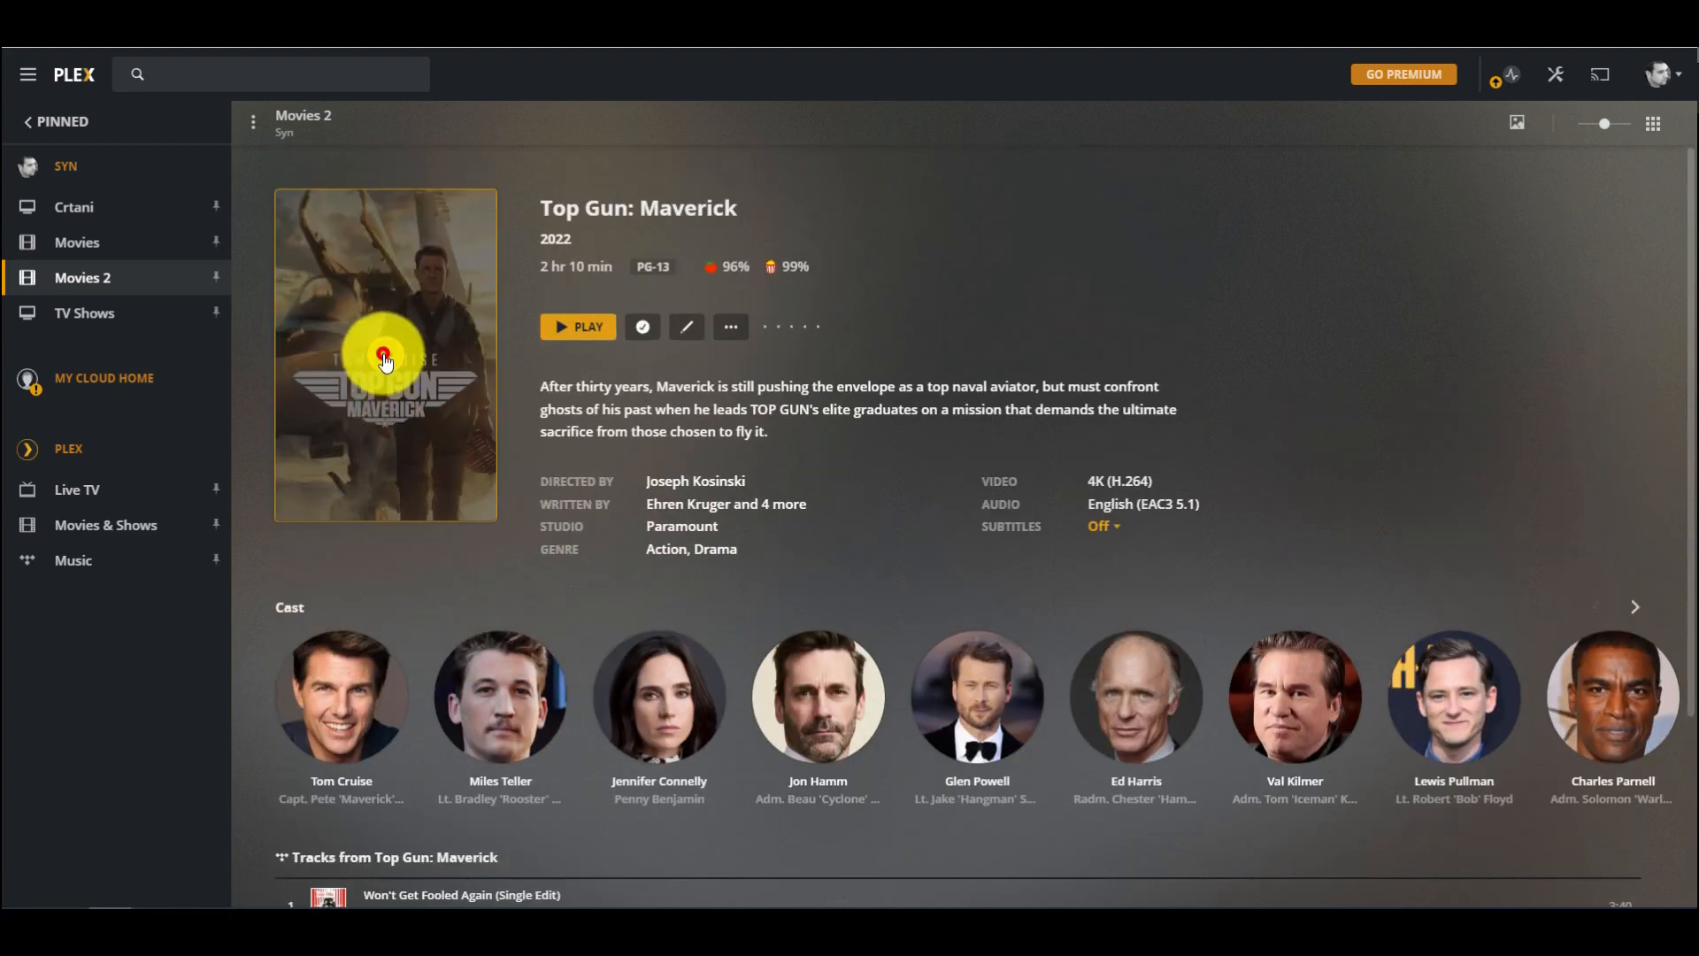
Step: Play Top Gun: Maverick briefly, close the player, and open the TV Shows library
{"action": "left_click", "coordinate": [578, 326]}
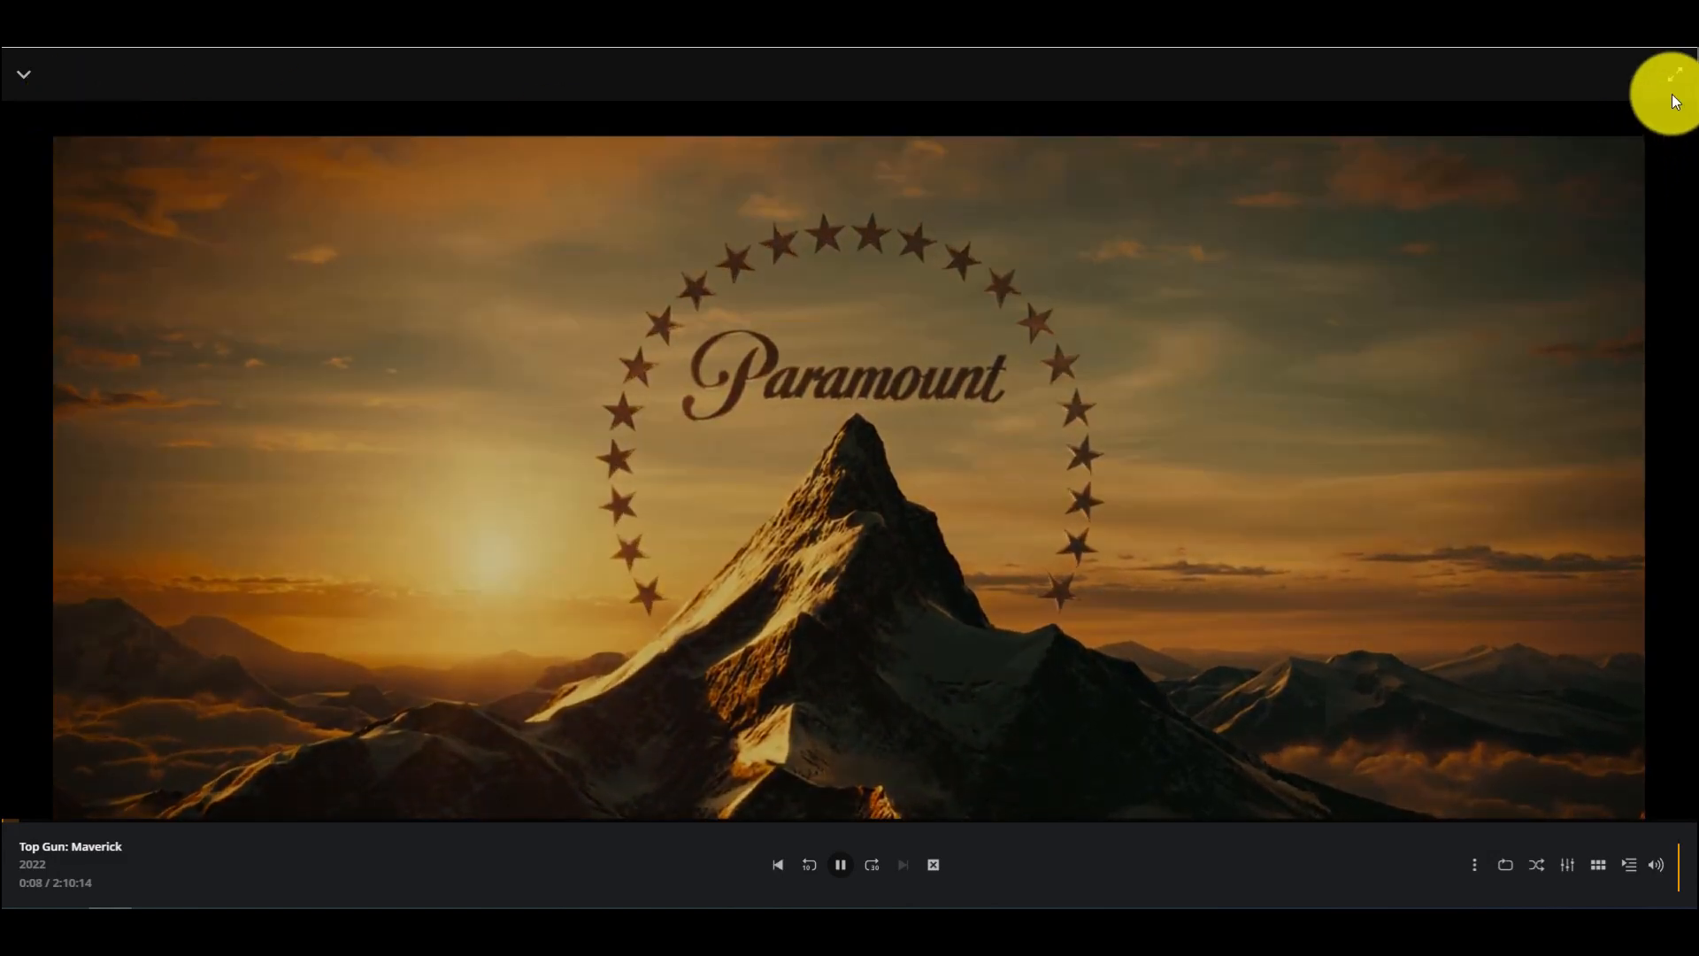
{"action": "left_click", "coordinate": [1672, 74]}
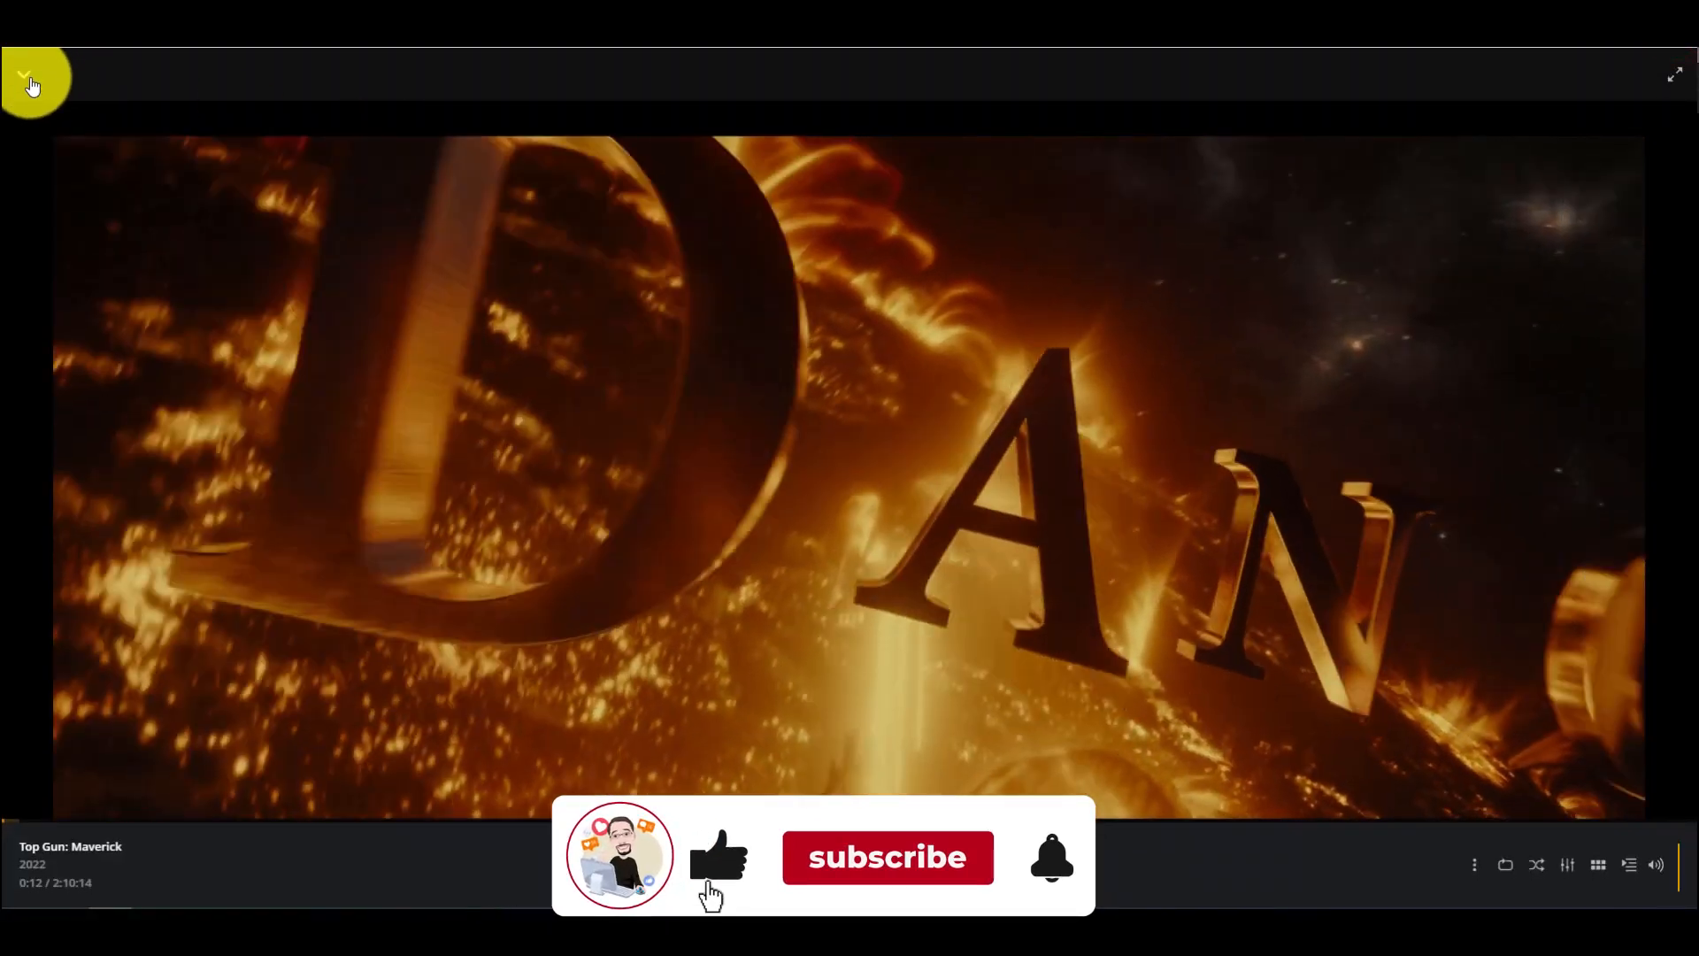
{"action": "left_click", "coordinate": [888, 857]}
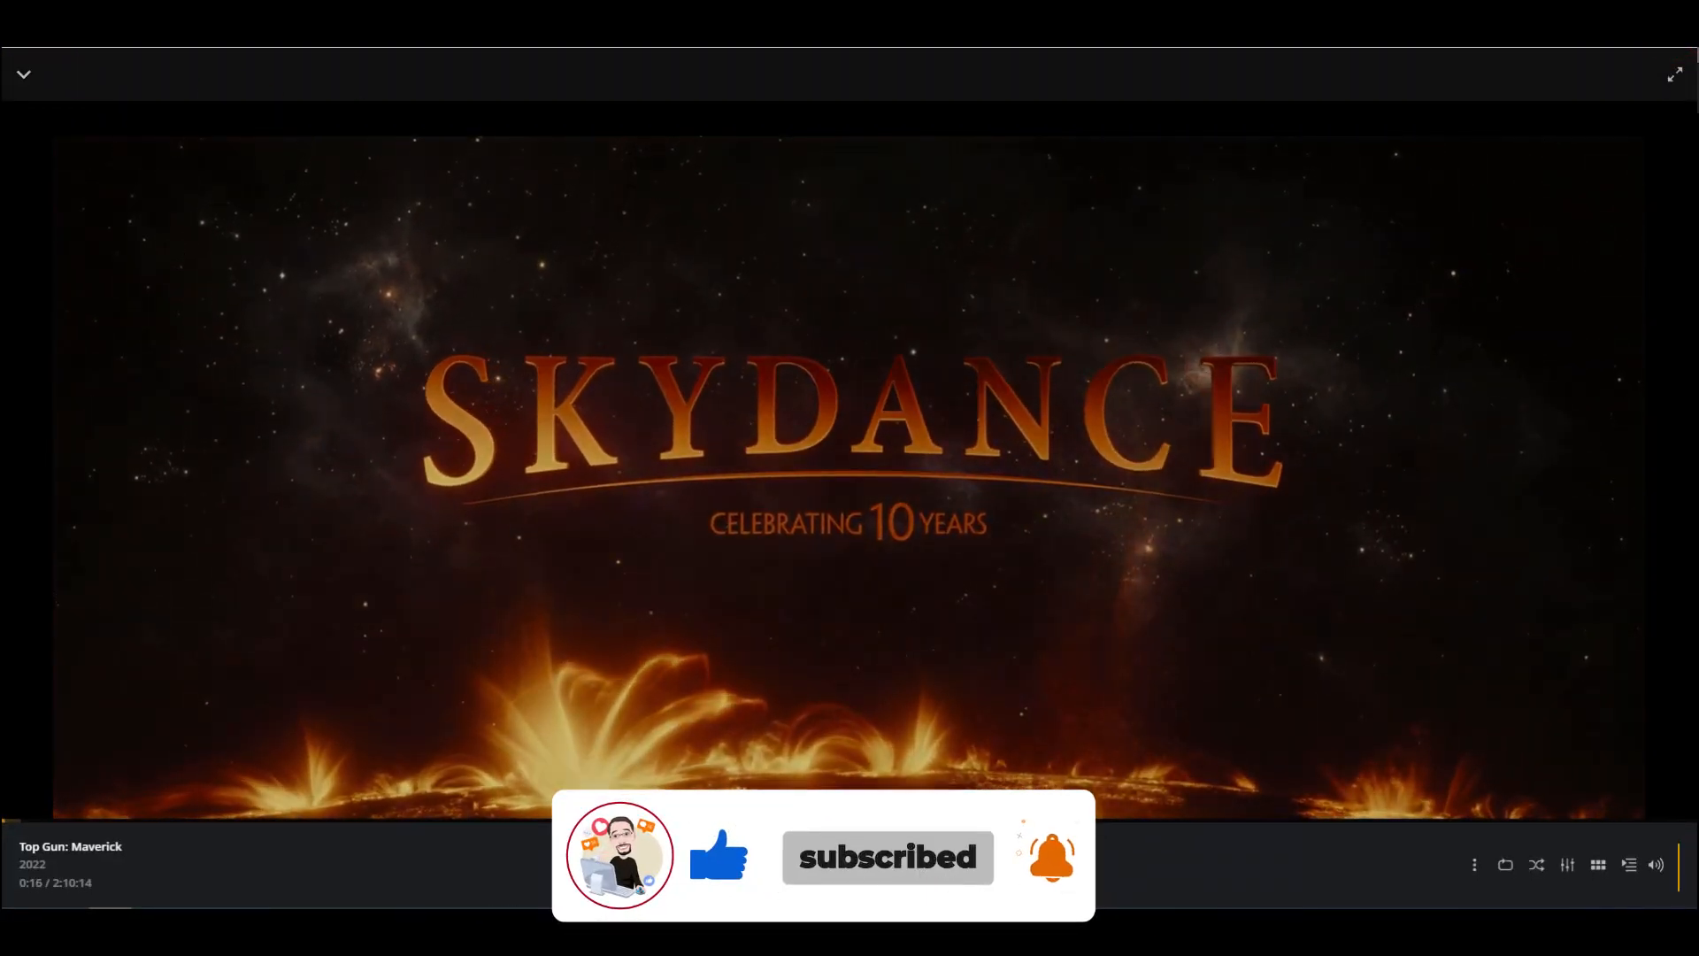
{"action": "left_click", "coordinate": [23, 74]}
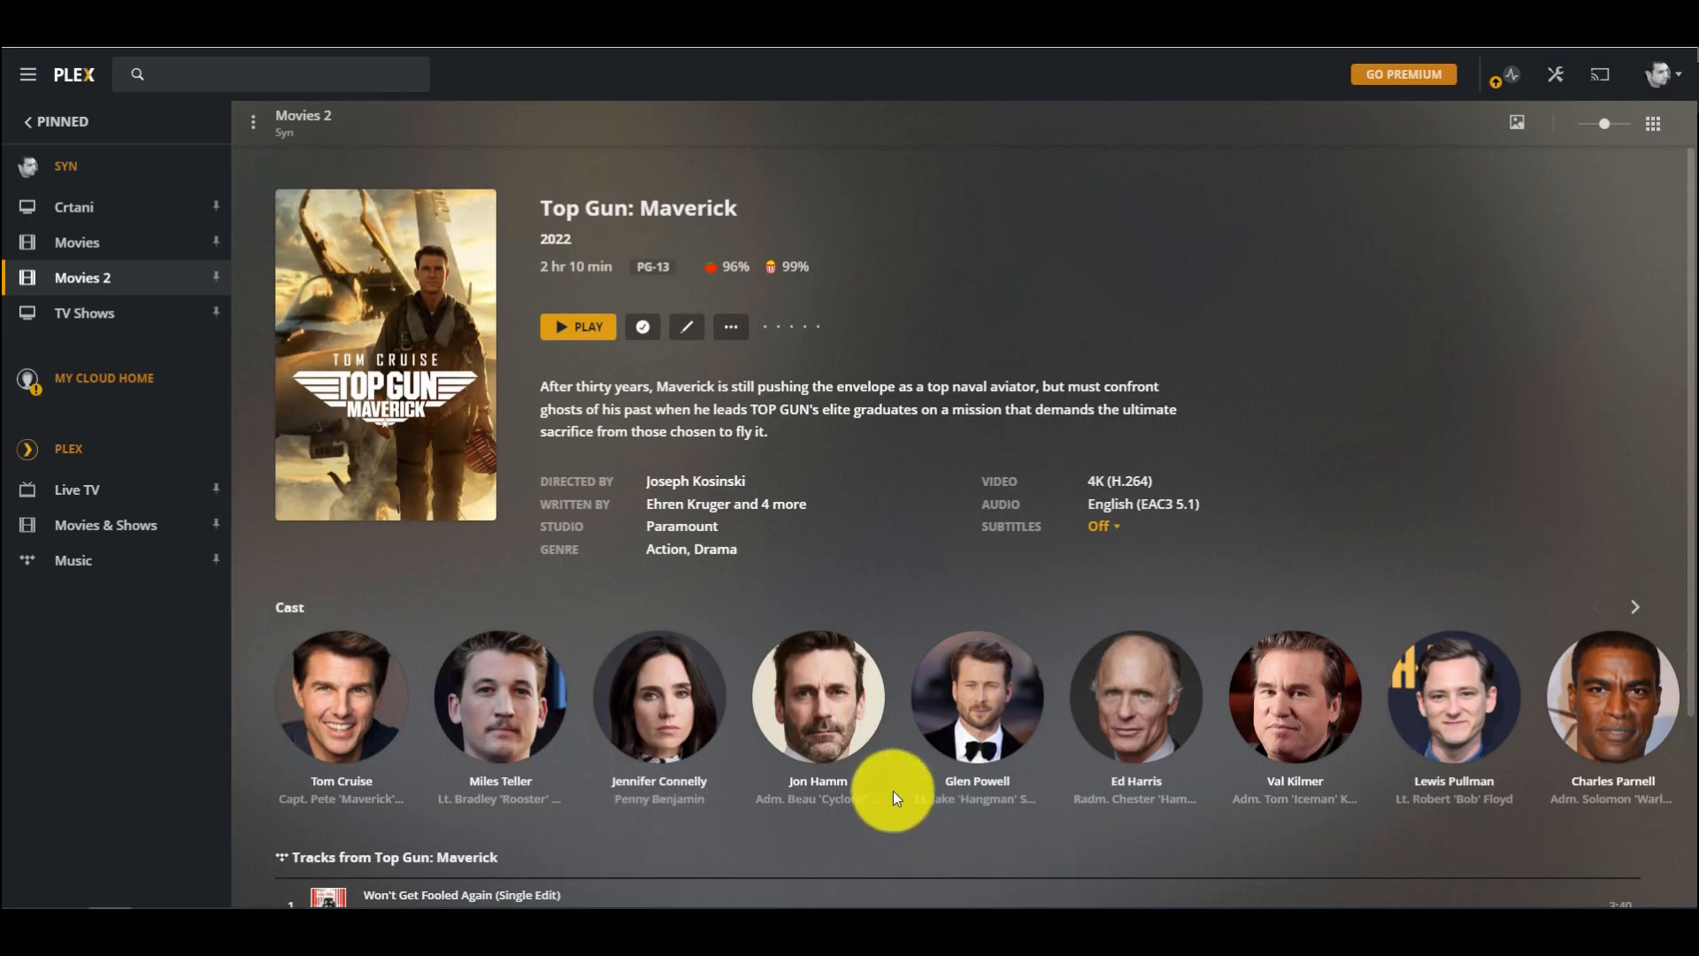
{"action": "left_click", "coordinate": [83, 313]}
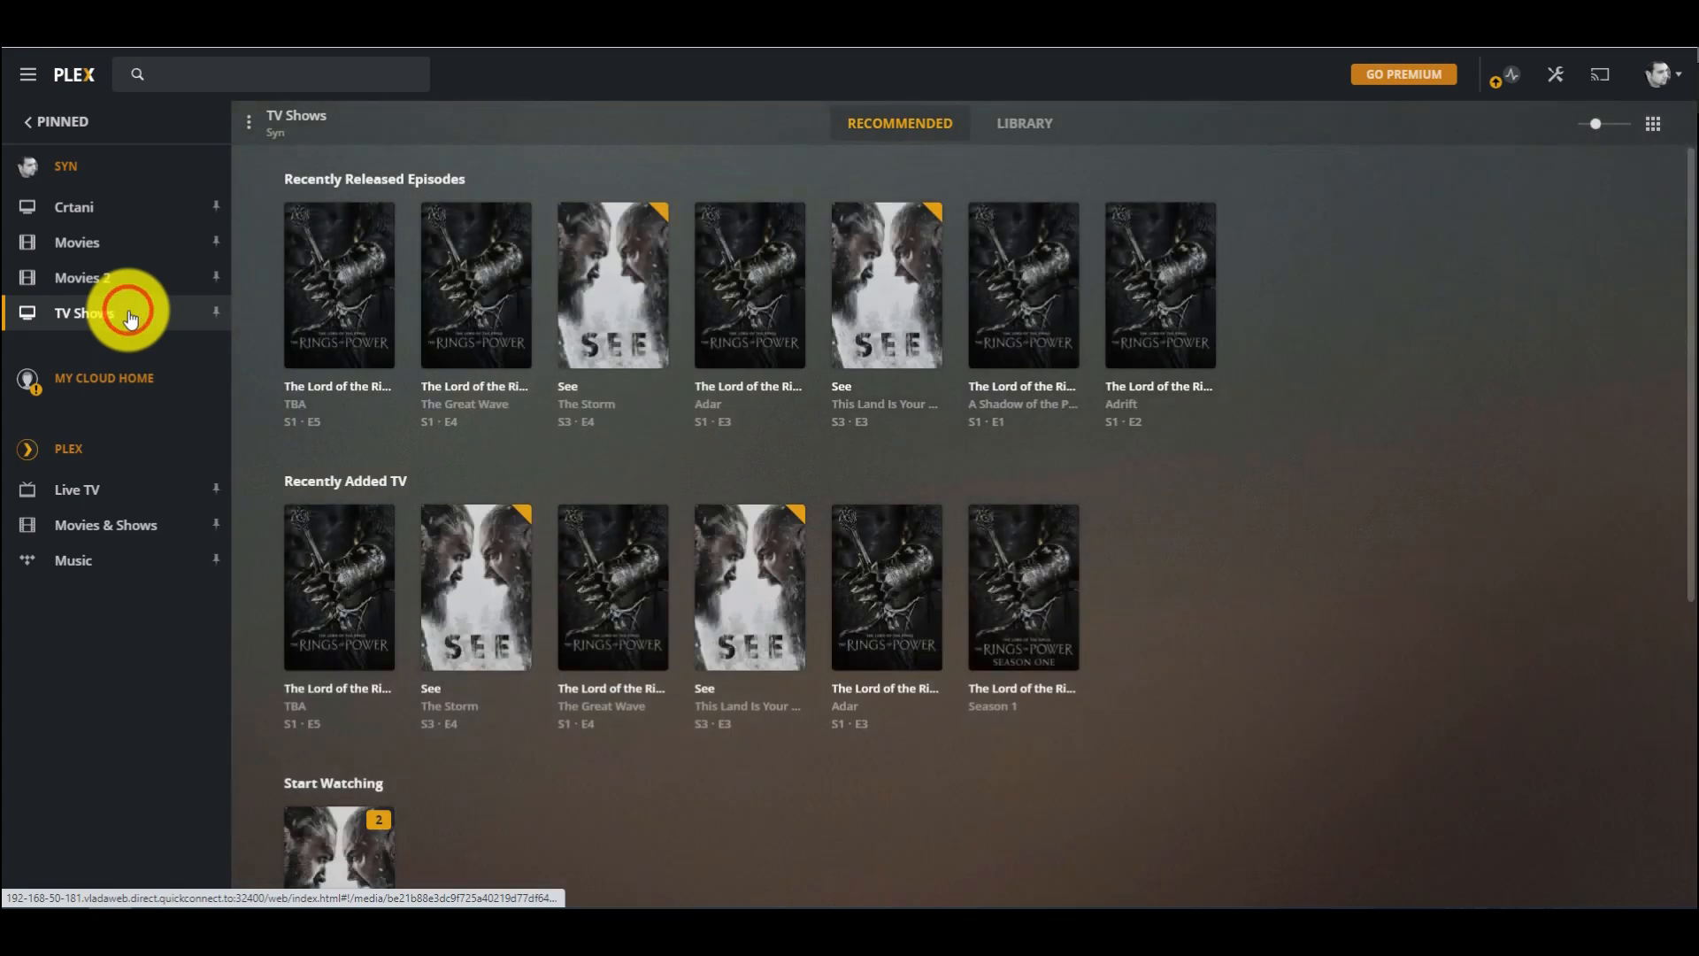